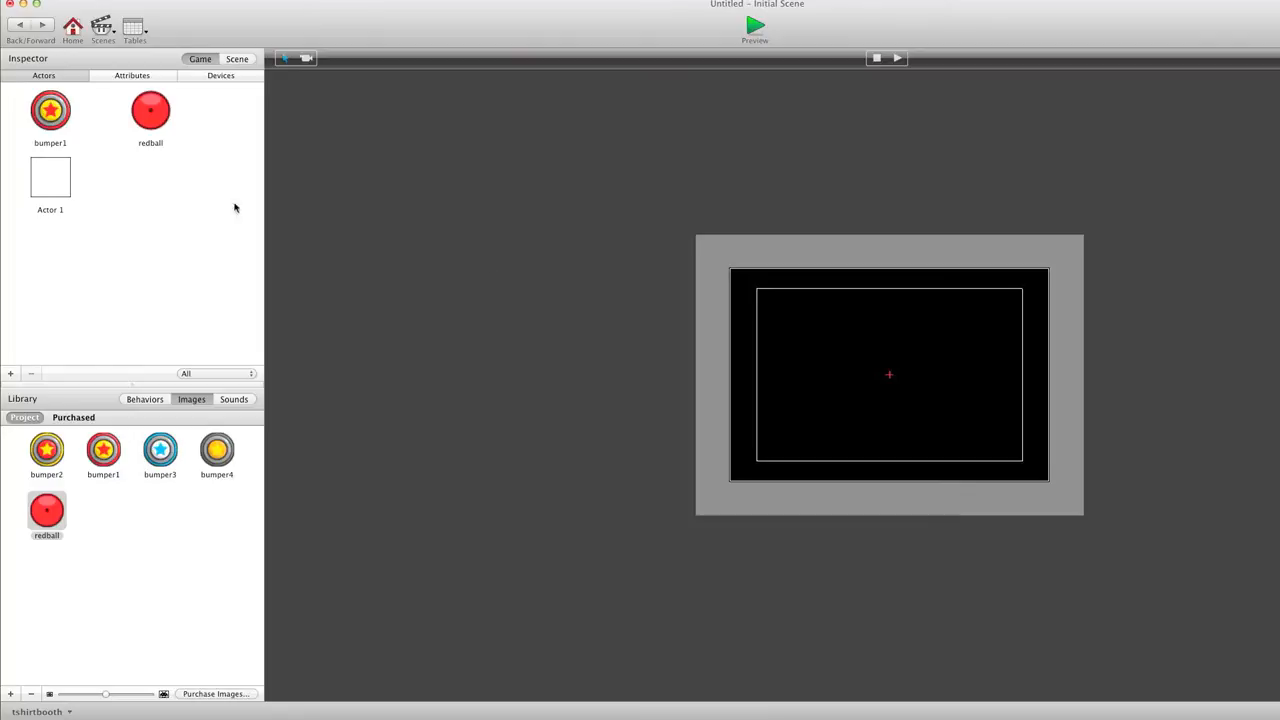
pyautogui.moveTo(50, 110)
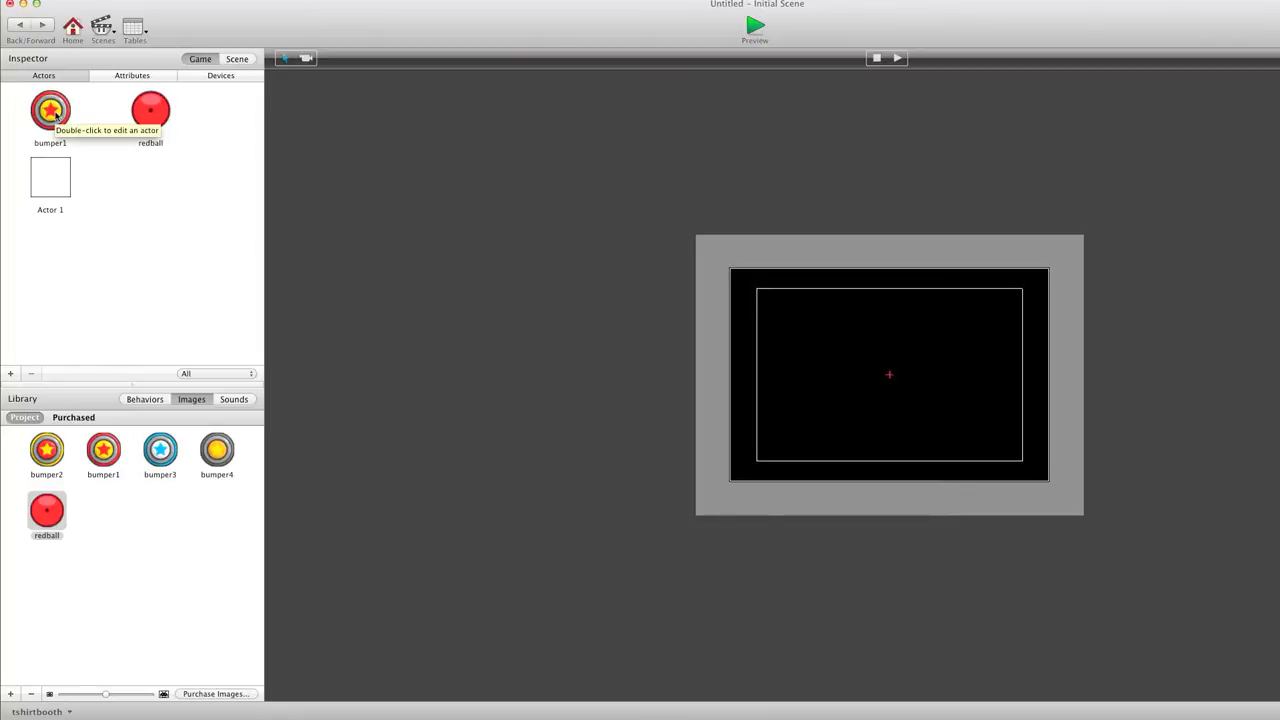
pyautogui.moveTo(104, 136)
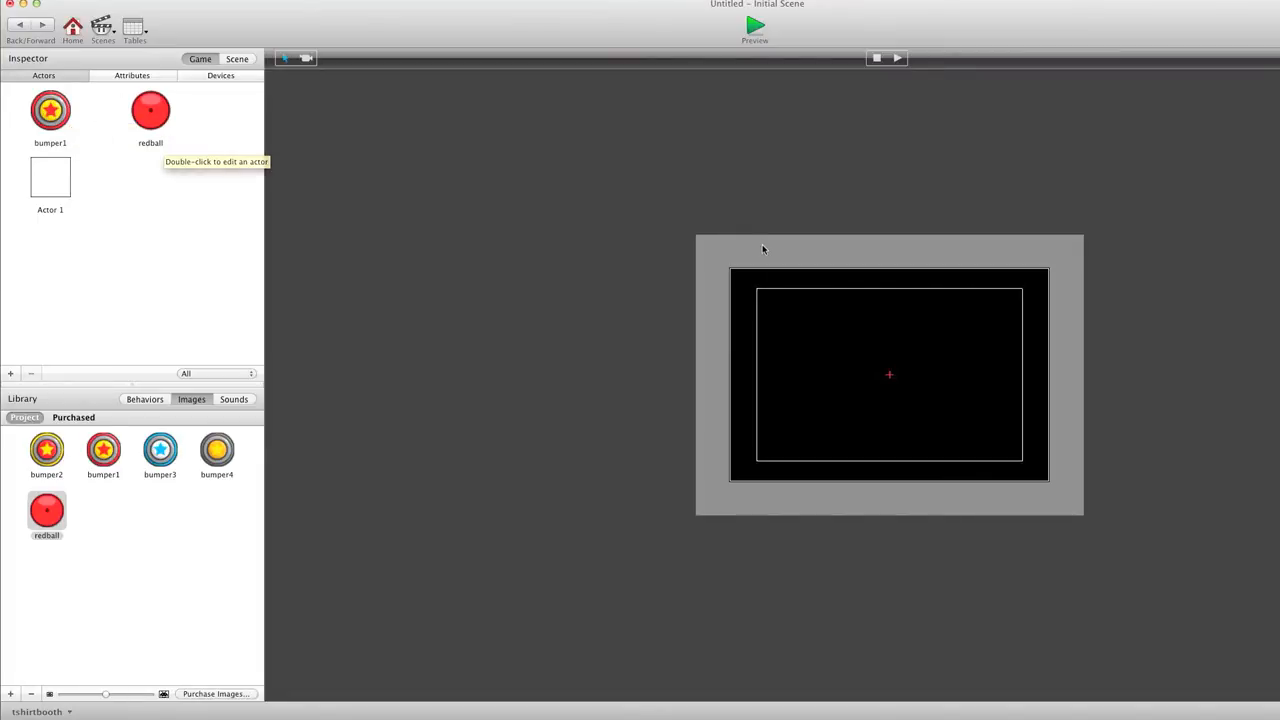
pyautogui.moveTo(116, 114)
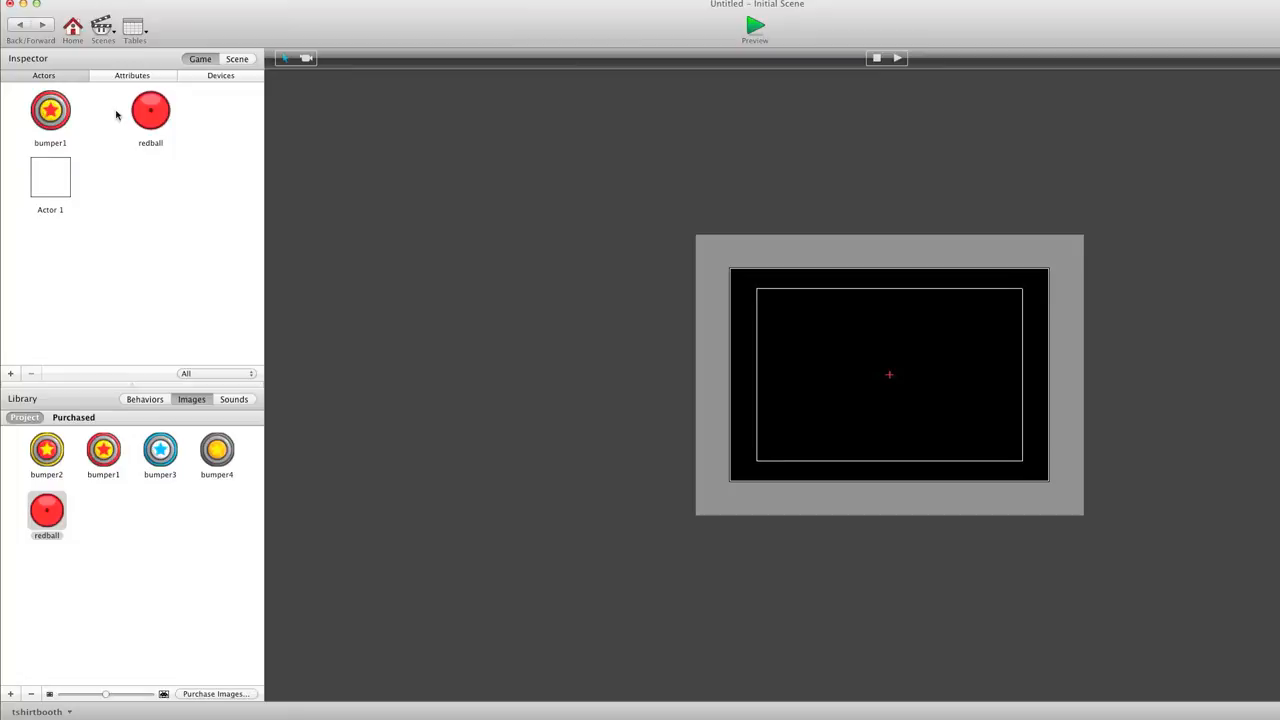
# Rename the blank Actor 1 to 'walls'
pyautogui.click(50, 110)
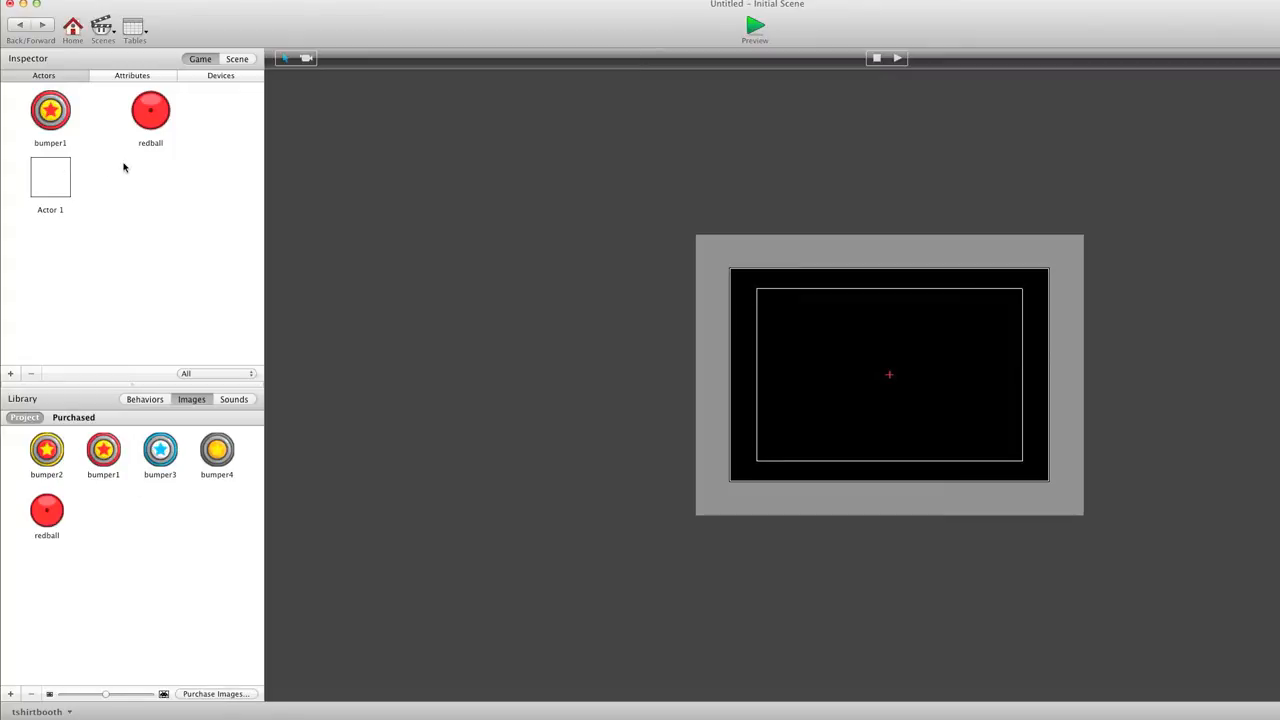
pyautogui.moveTo(56, 224)
pyautogui.write('walls')
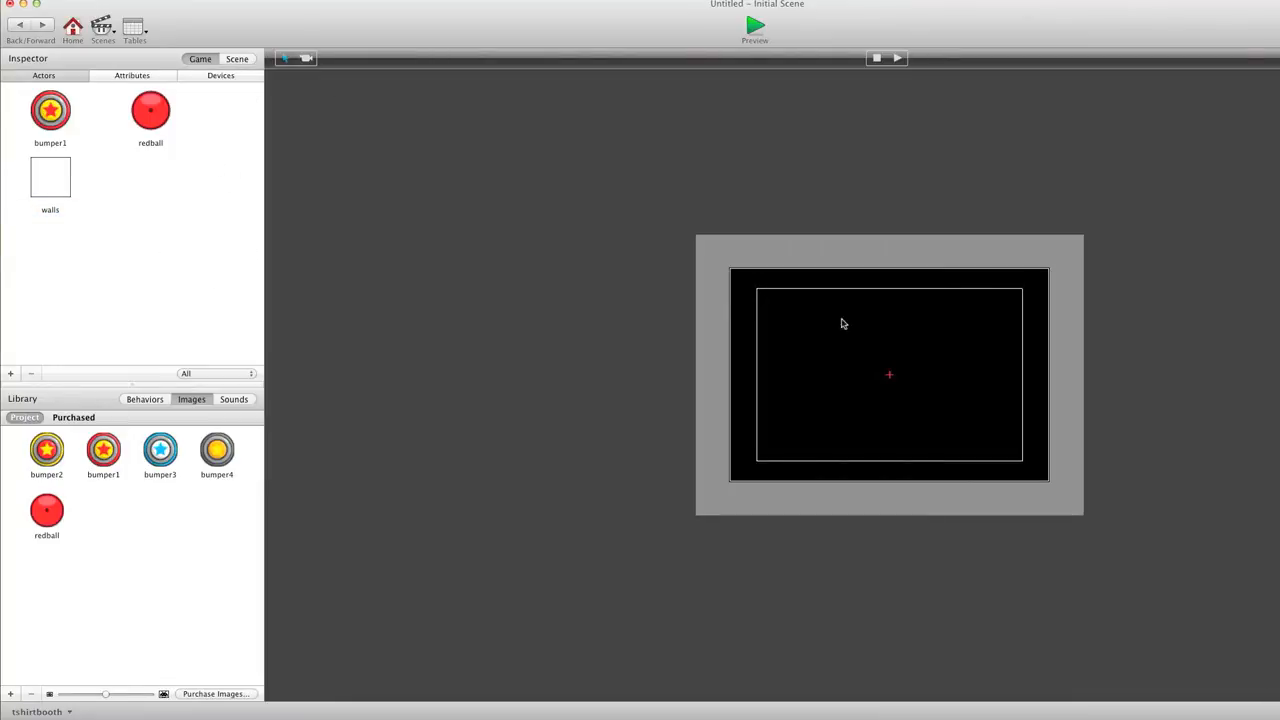
# Change the scene size to a tall portrait layout in Scene attributes
pyautogui.click(236, 60)
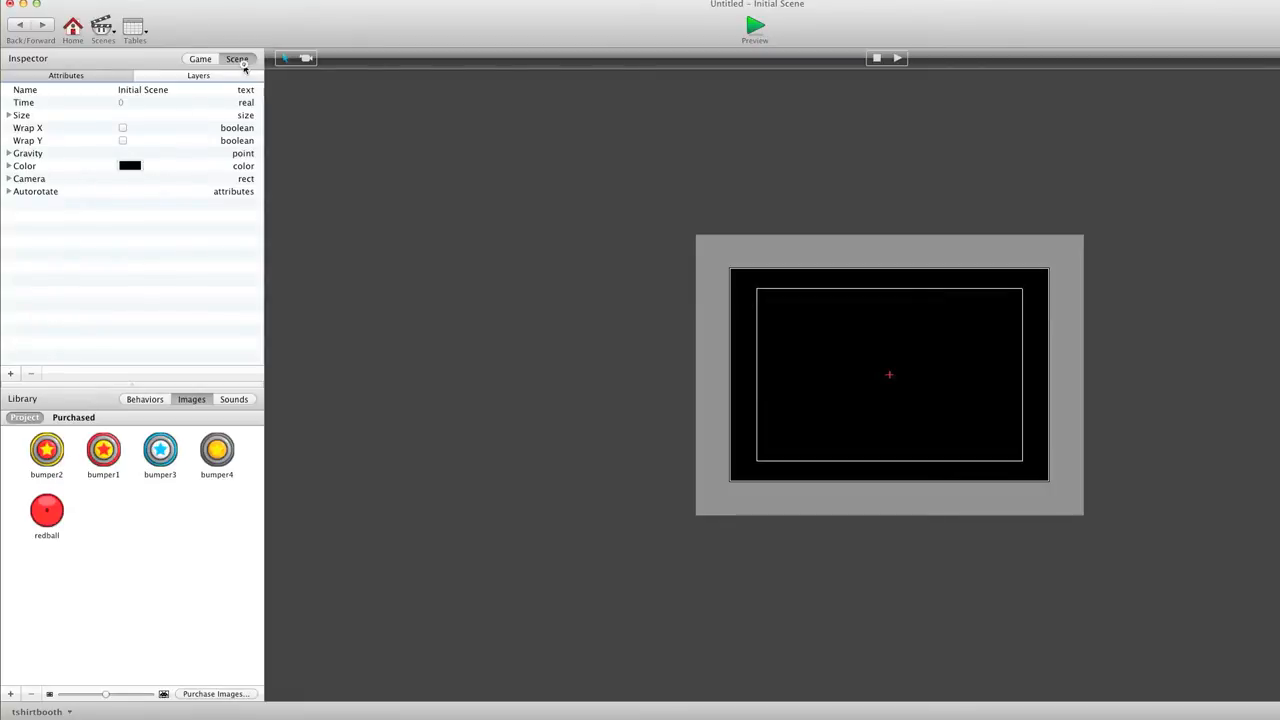
pyautogui.click(8, 114)
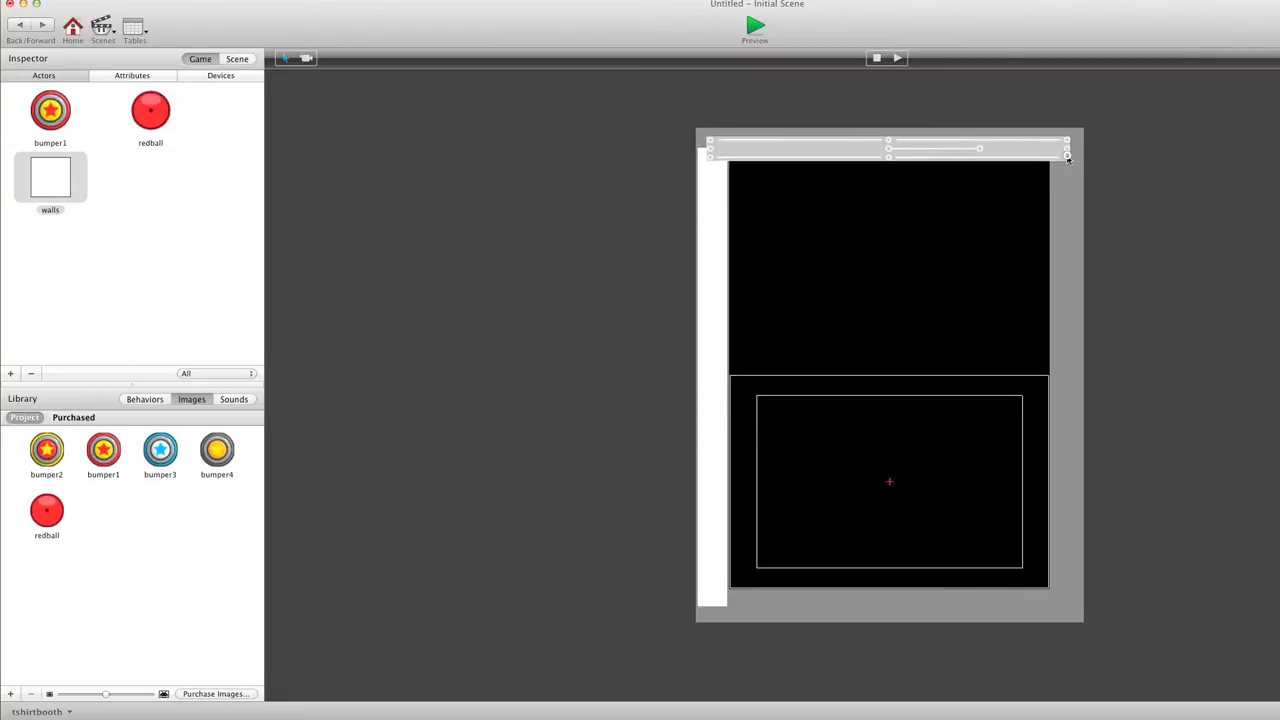
# Place and stretch walls actors along the top and left edges of the scene
pyautogui.click(50, 176)
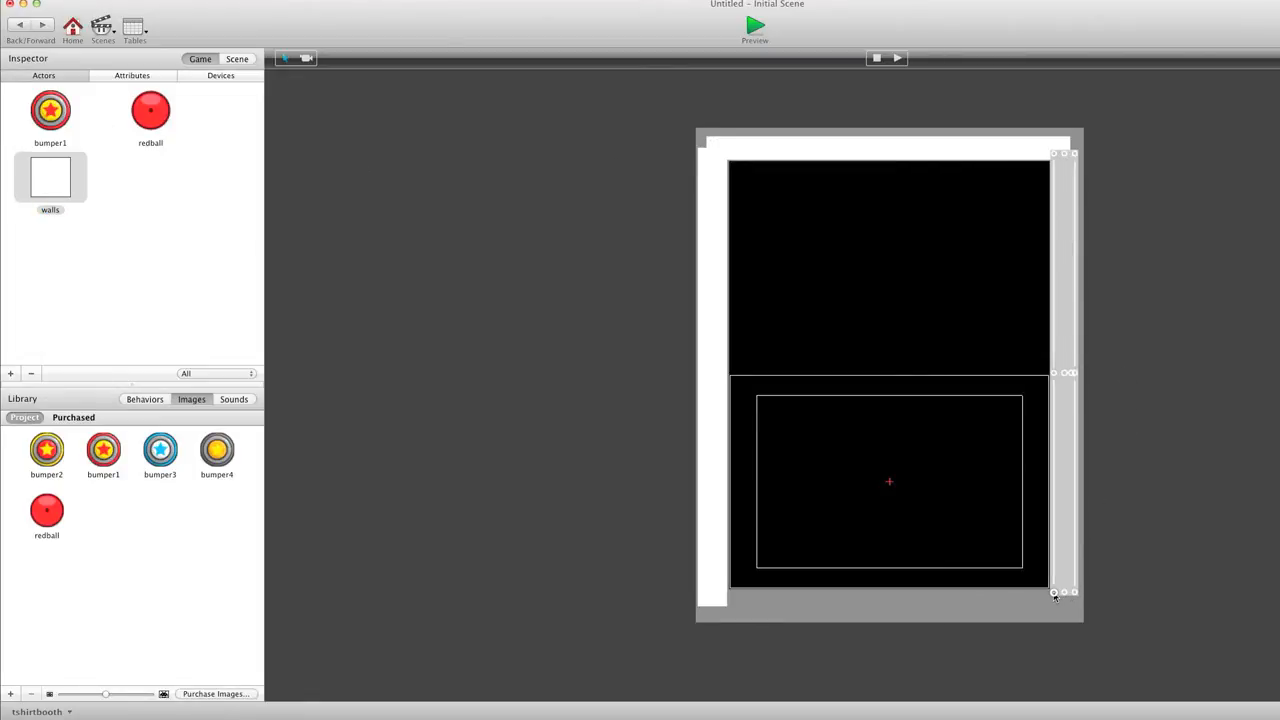
pyautogui.moveTo(992, 350)
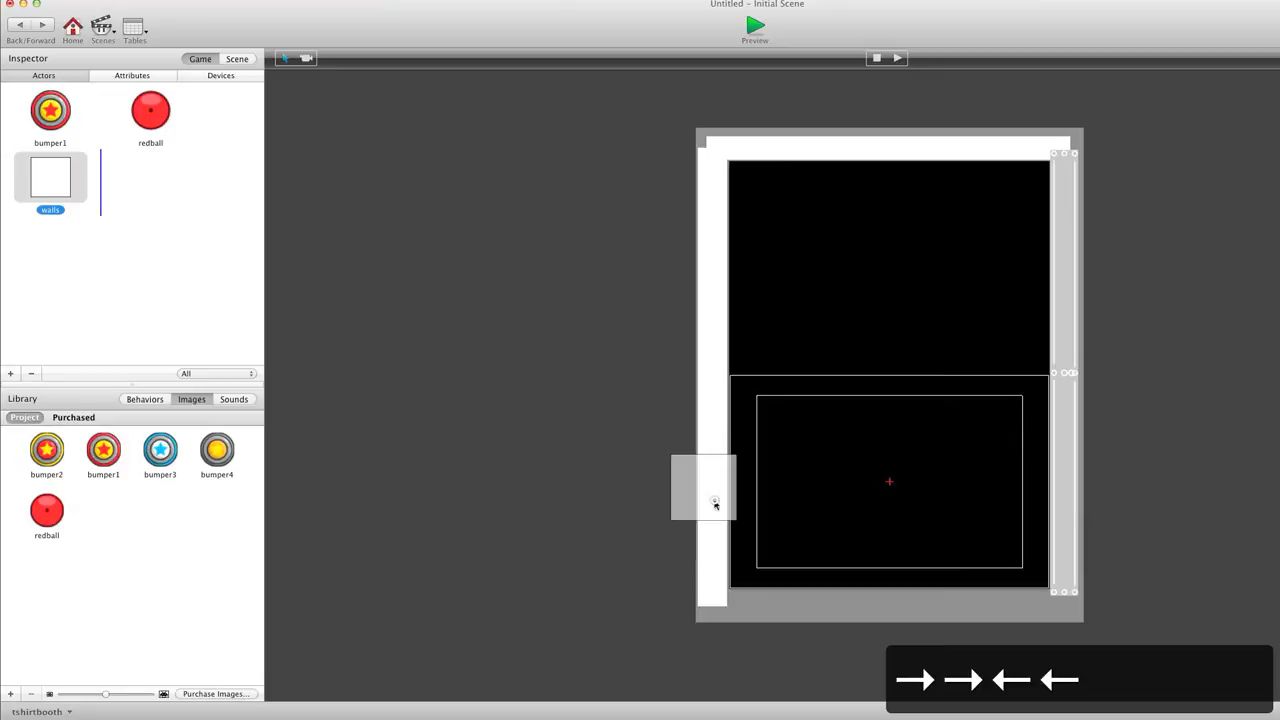
pyautogui.moveTo(704, 488); pyautogui.dragTo(730, 588)
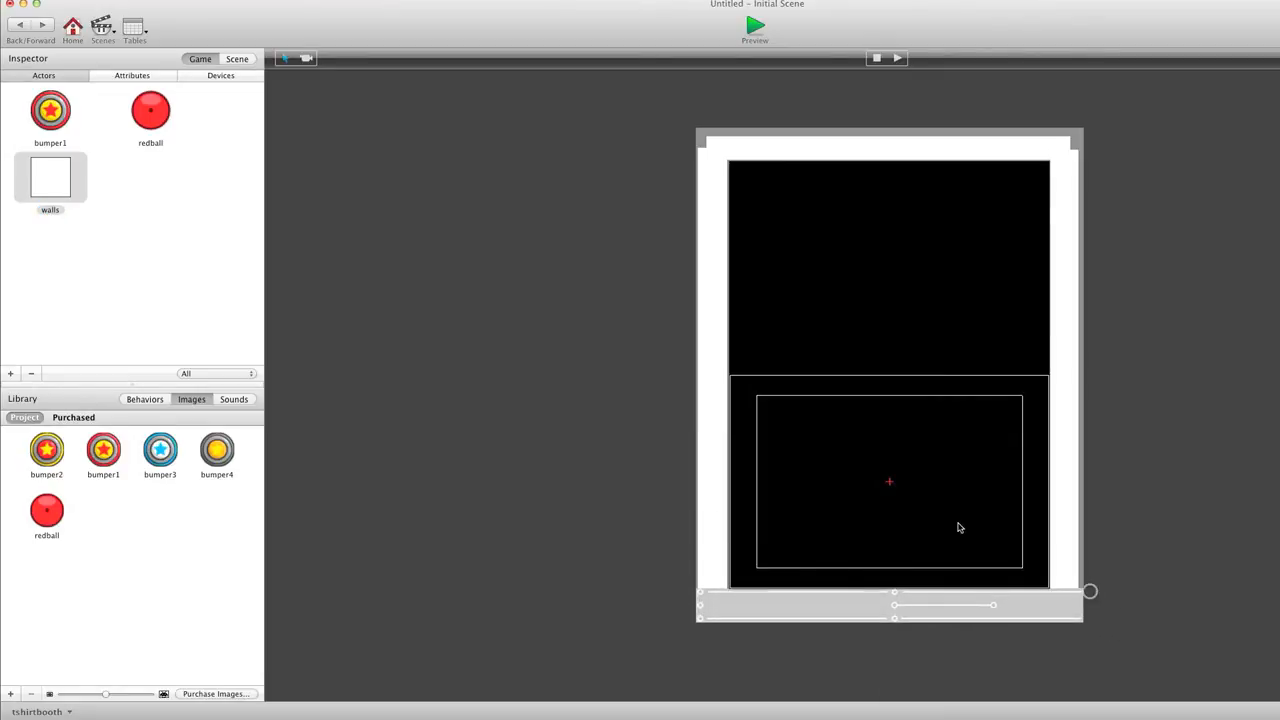
# Edit the walls actor's Physics Restitution so balls rebound, then return to the scene
pyautogui.doubleClick(50, 176)
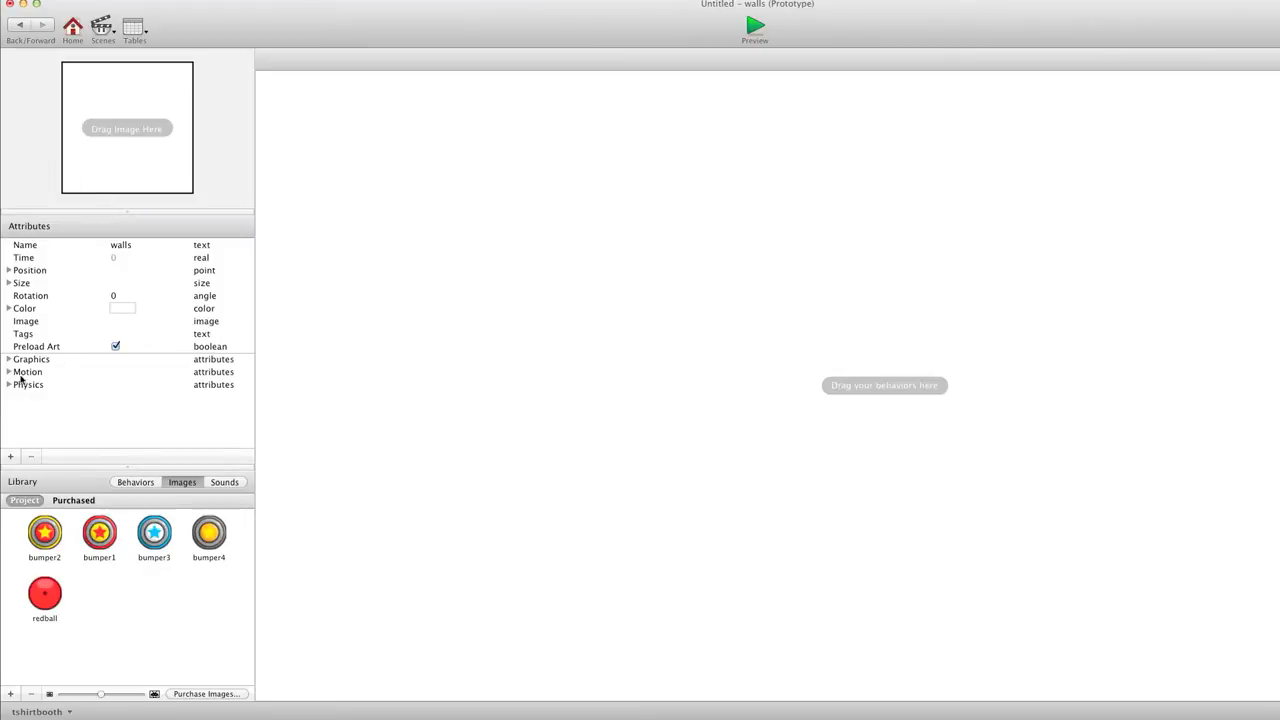
pyautogui.click(8, 384)
pyautogui.write('0')
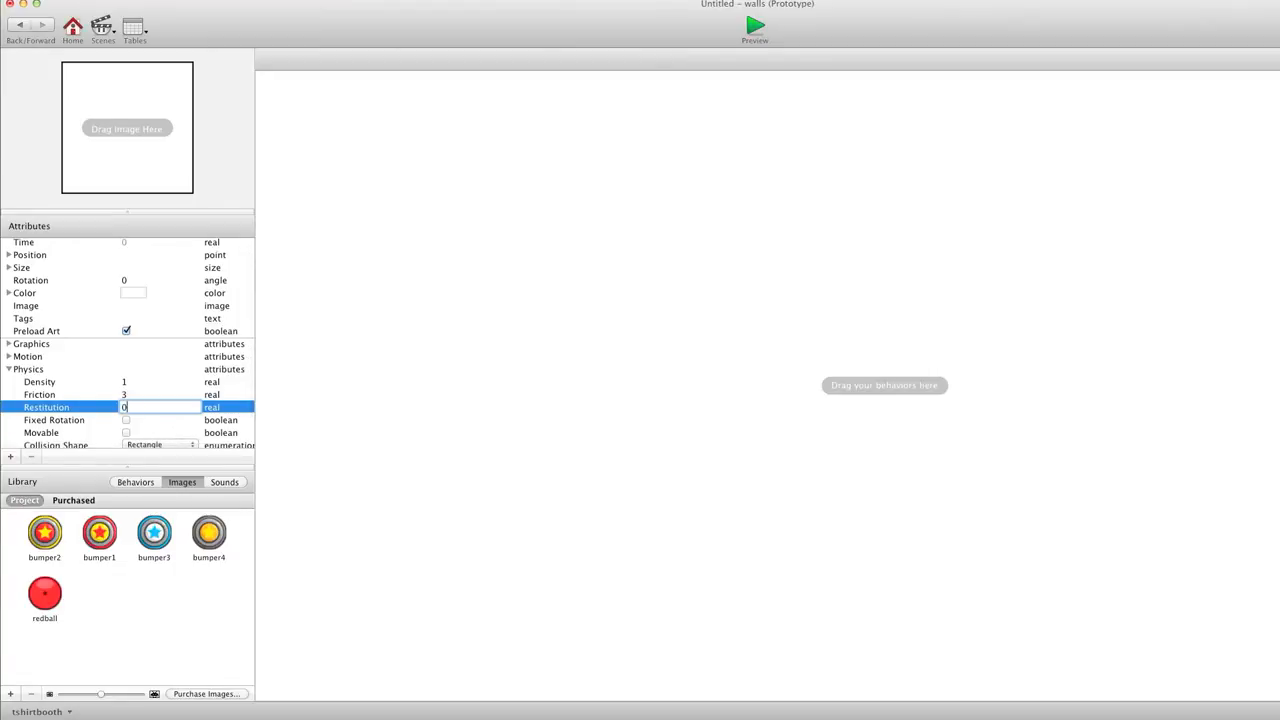
pyautogui.click(524, 224)
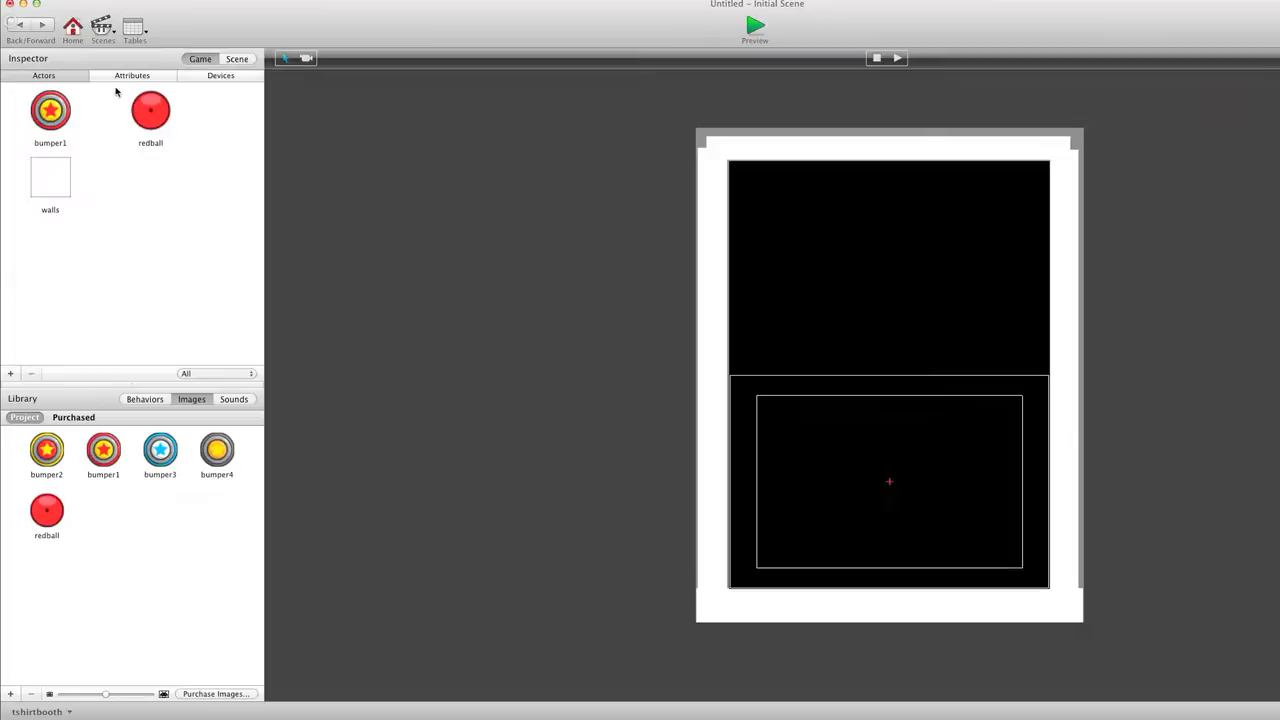
# Give redball three Collide behaviors targeting walls, redball and bumper1
pyautogui.doubleClick(150, 110)
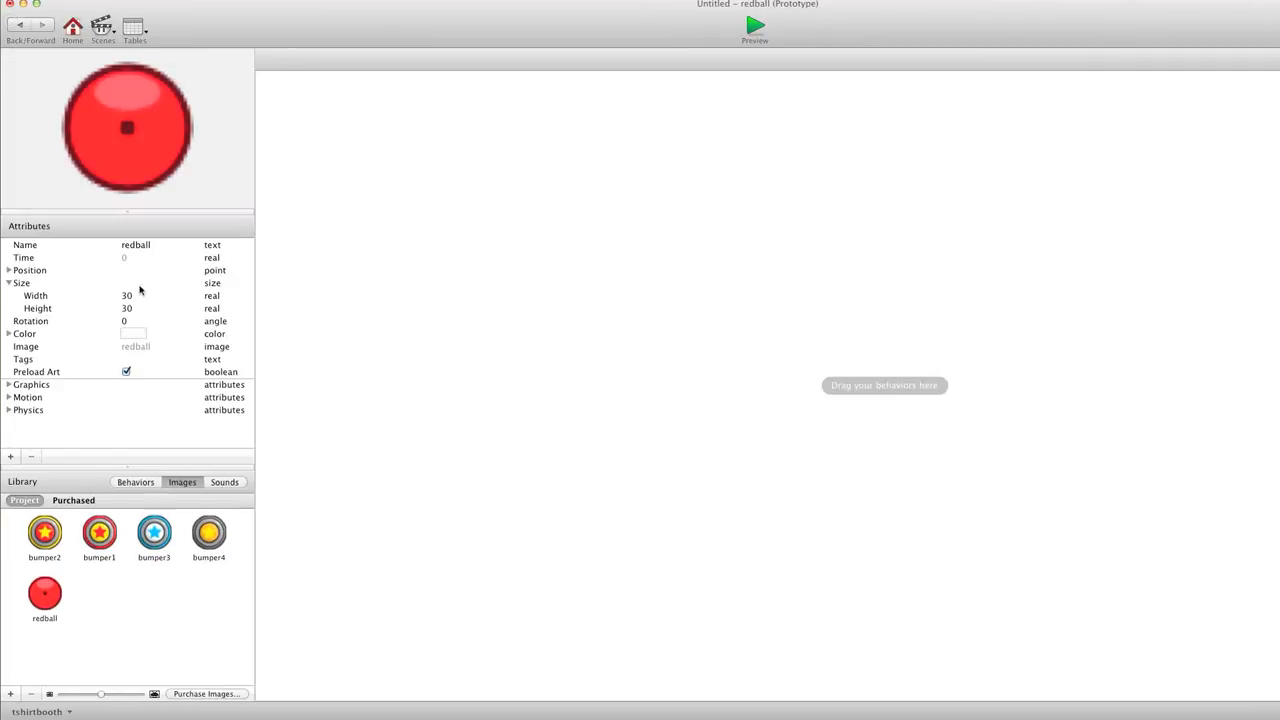
pyautogui.click(136, 482)
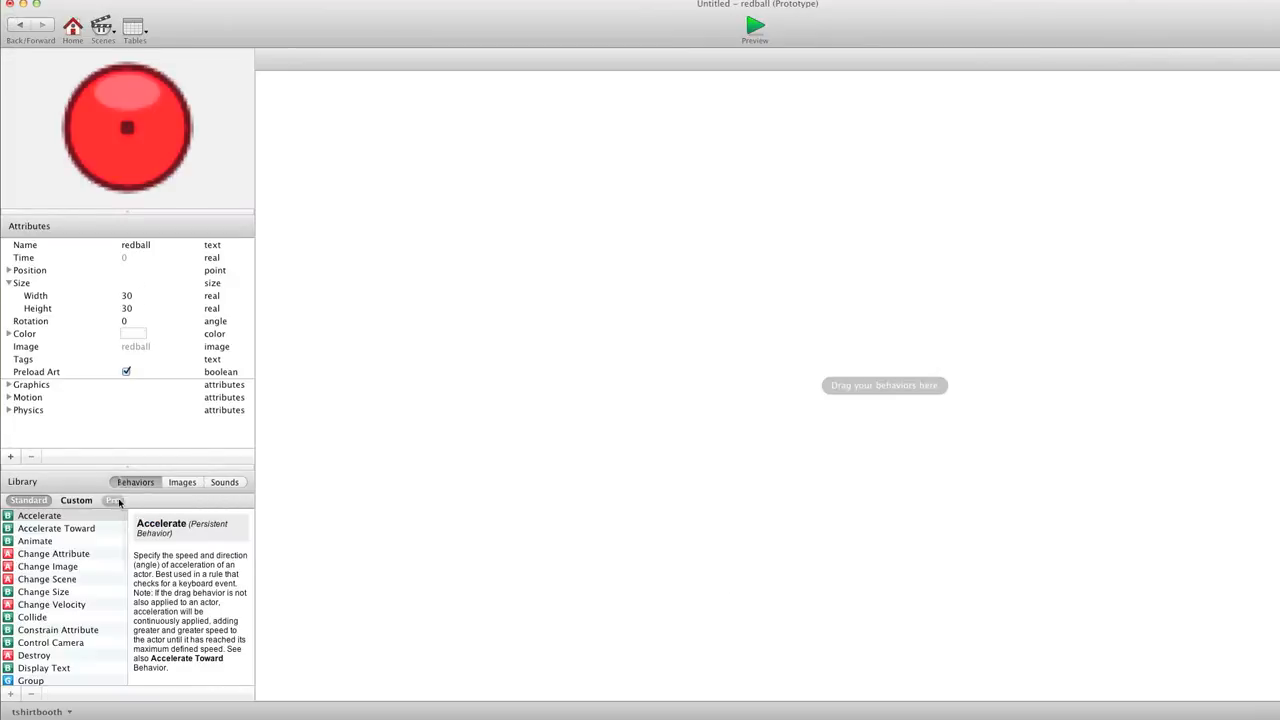
pyautogui.scroll(-3)
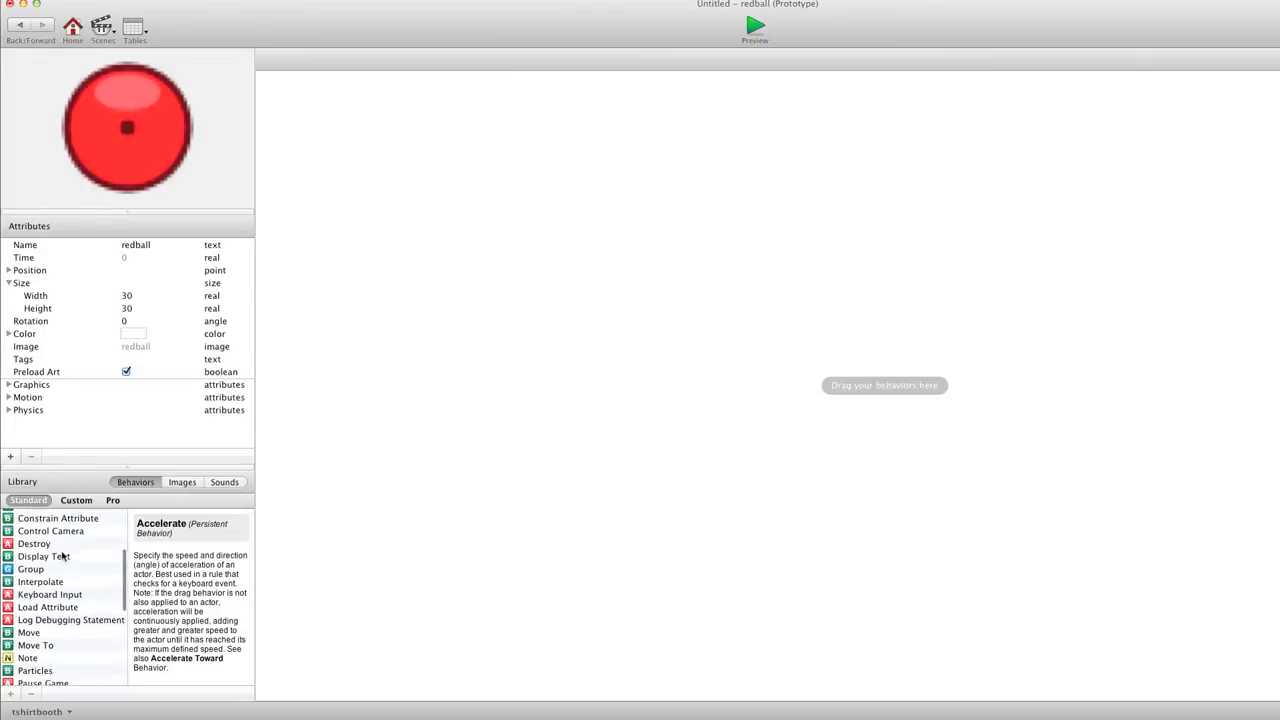
pyautogui.scroll(3)
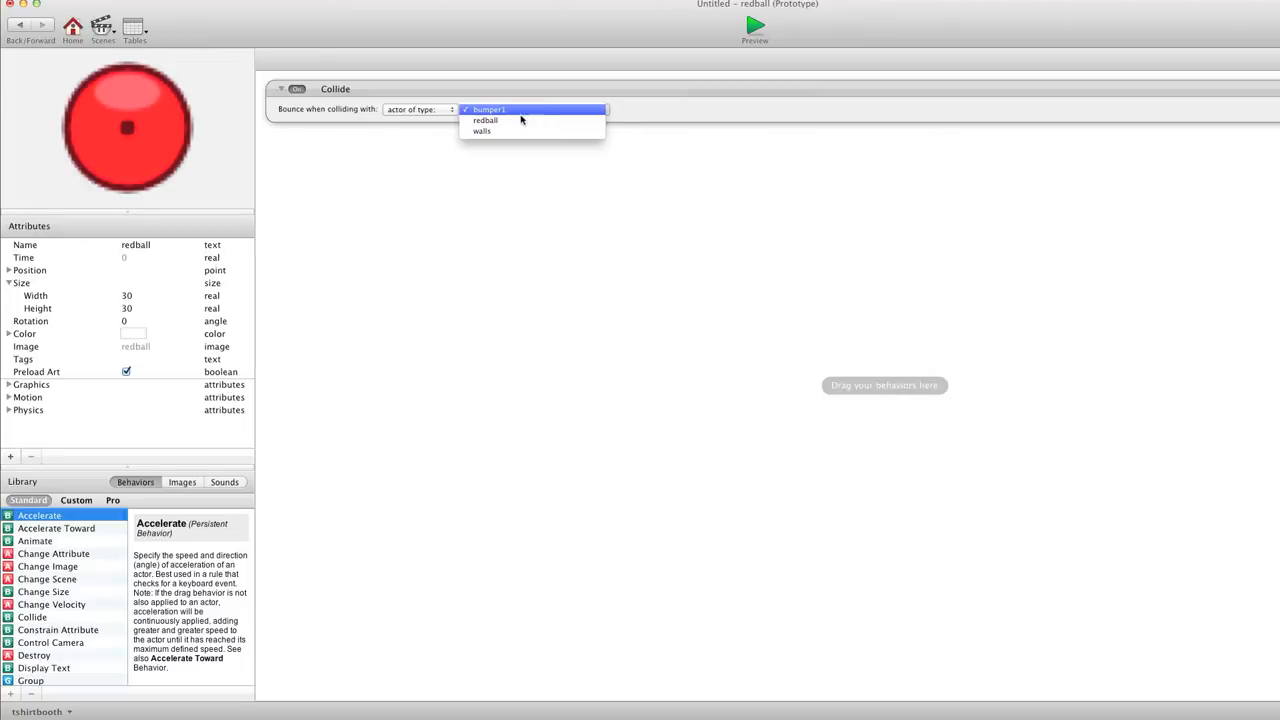
pyautogui.click(480, 132)
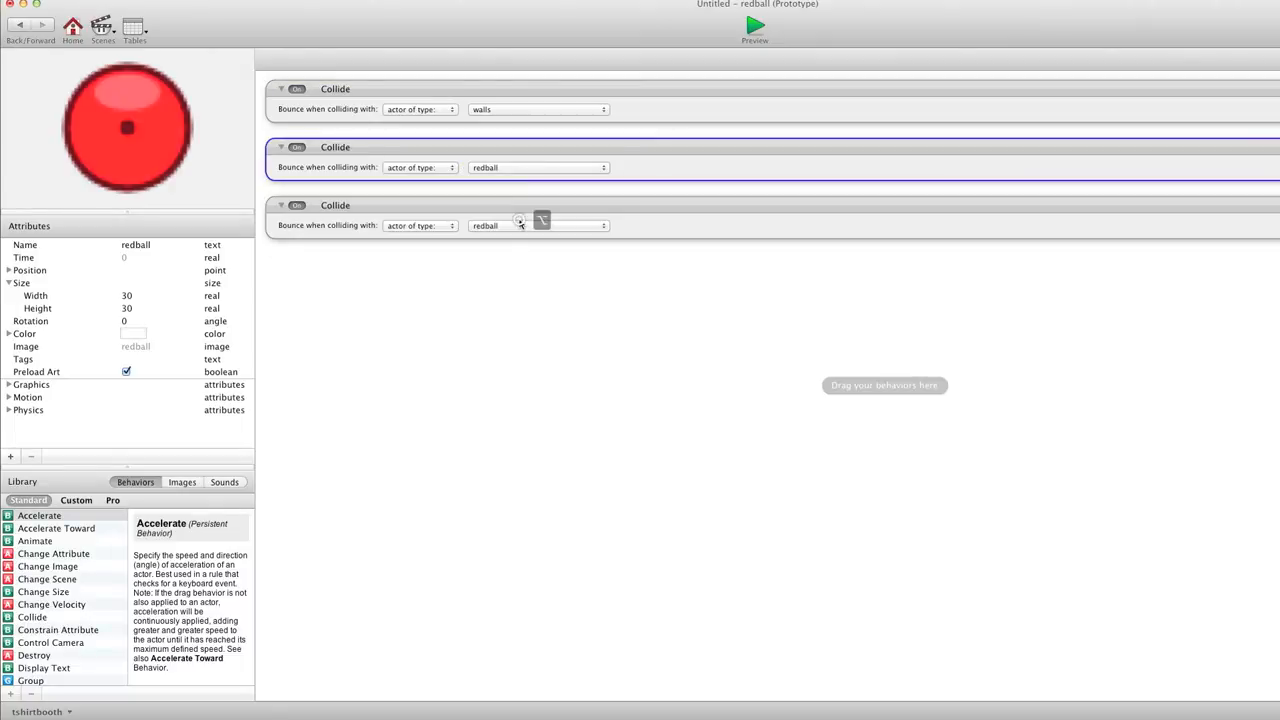
pyautogui.click(538, 224)
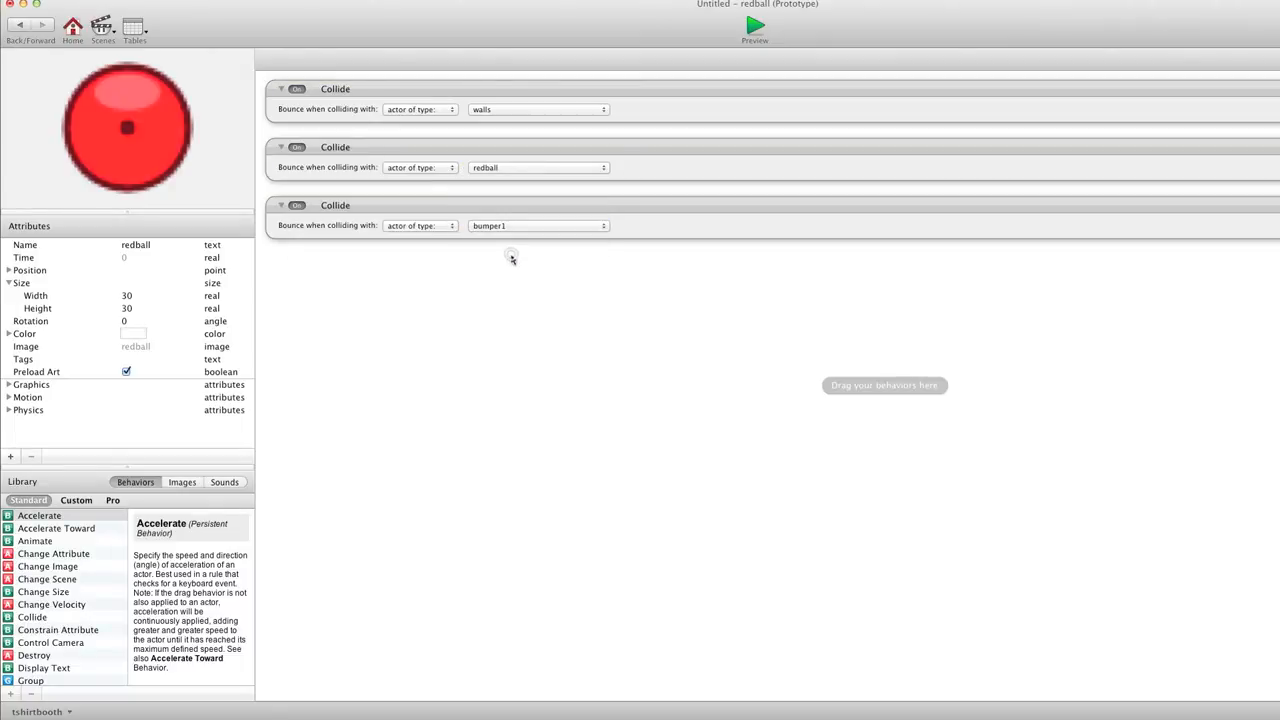
# Group the three collide behaviors together and return to the scene
pyautogui.click(280, 204)
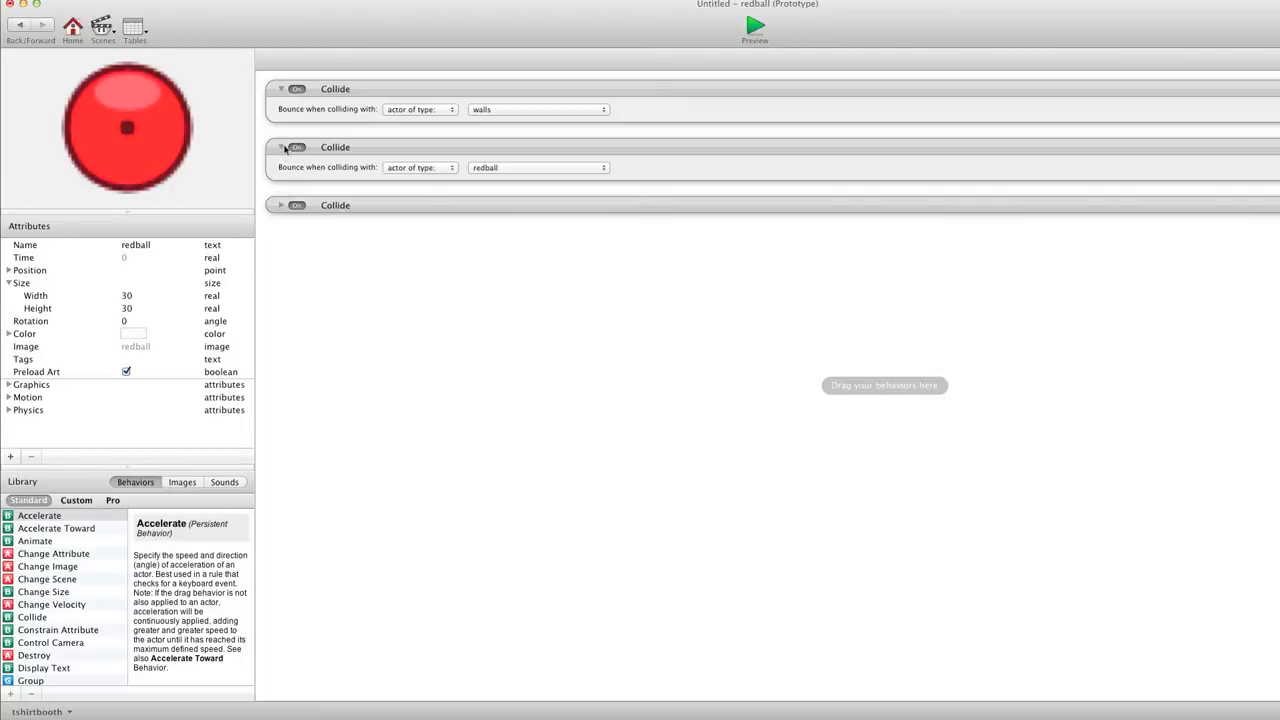
pyautogui.click(280, 148)
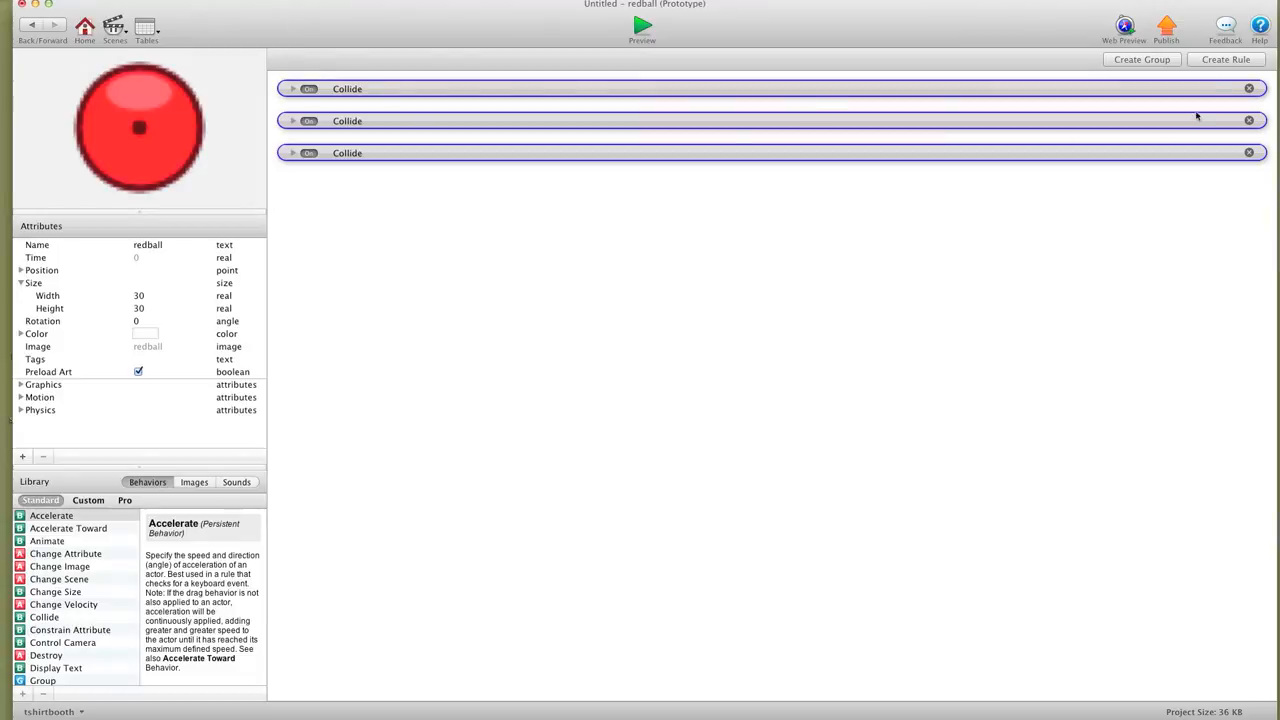
pyautogui.click(1140, 60)
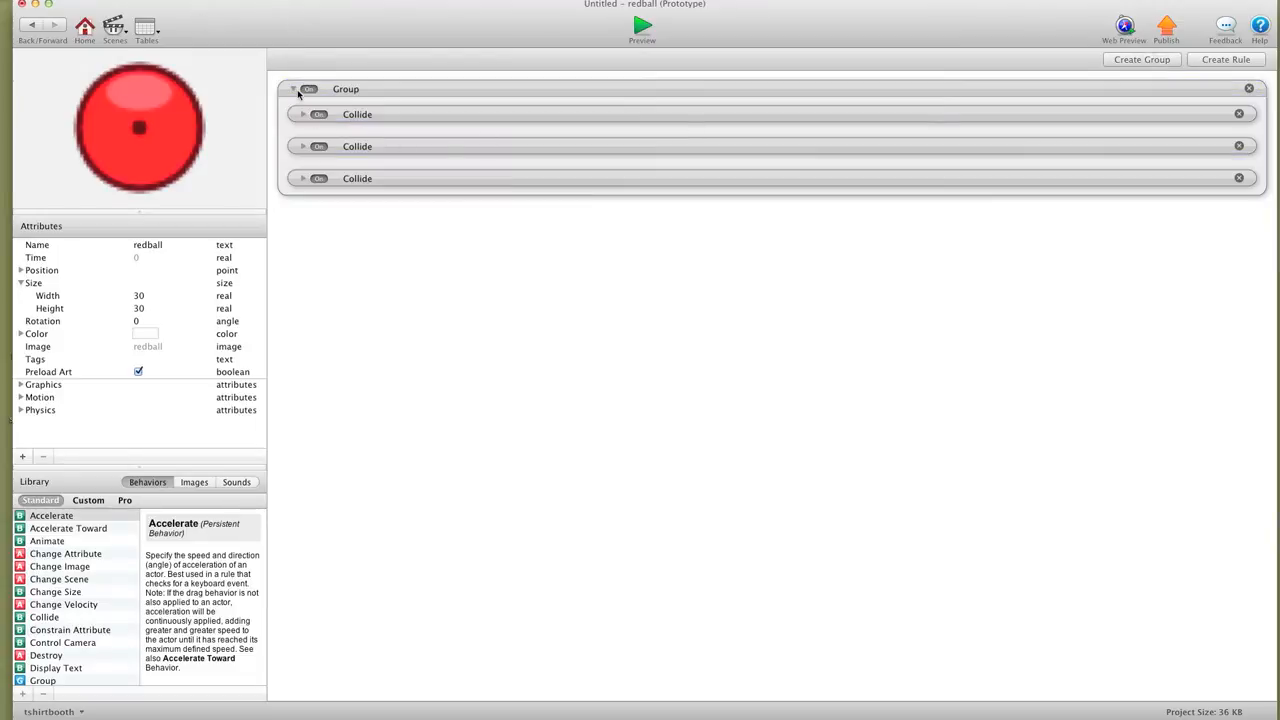
pyautogui.click(292, 88)
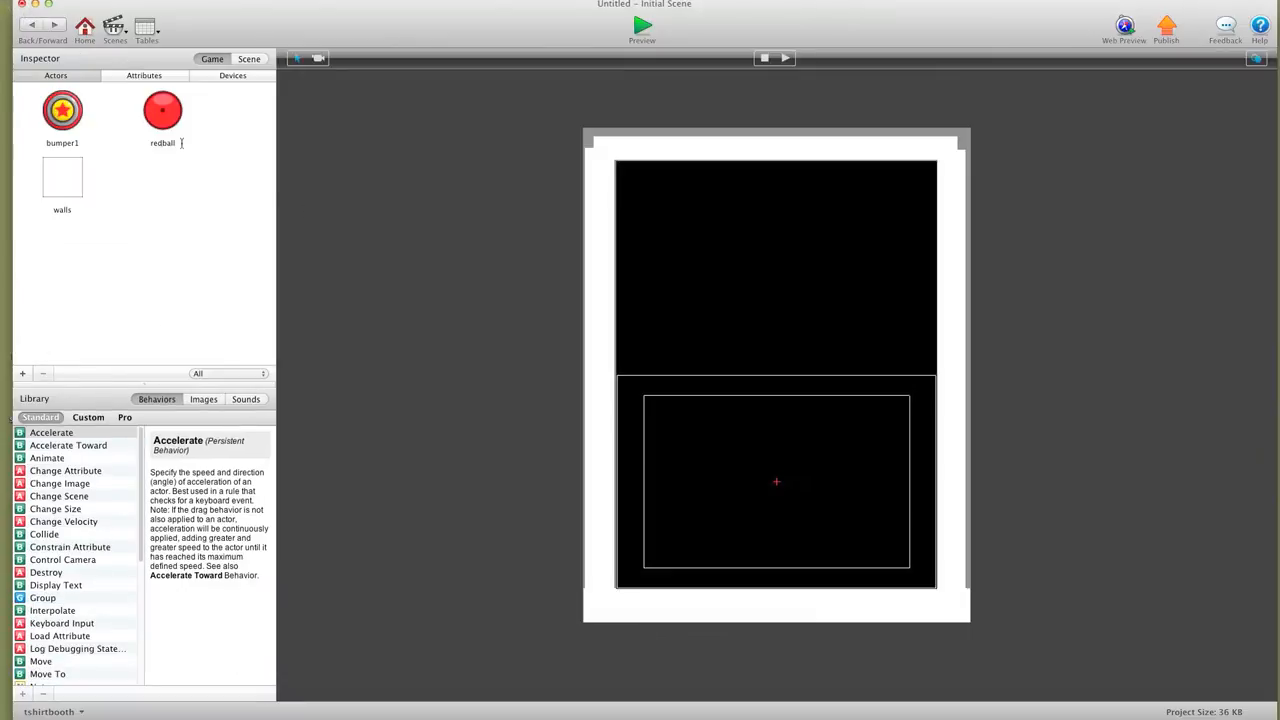
# Scatter bumper1 instances across the lower play area
pyautogui.moveTo(62, 110); pyautogui.dragTo(664, 456)
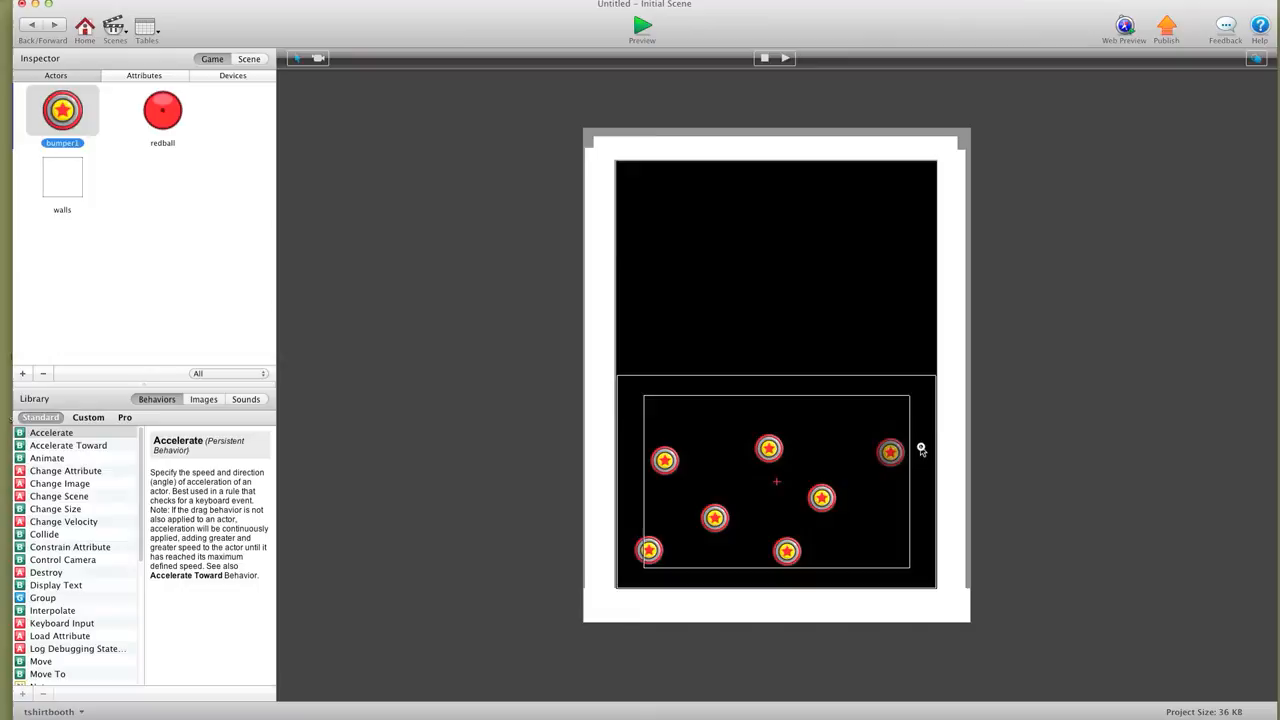
pyautogui.moveTo(890, 450); pyautogui.dragTo(888, 538)
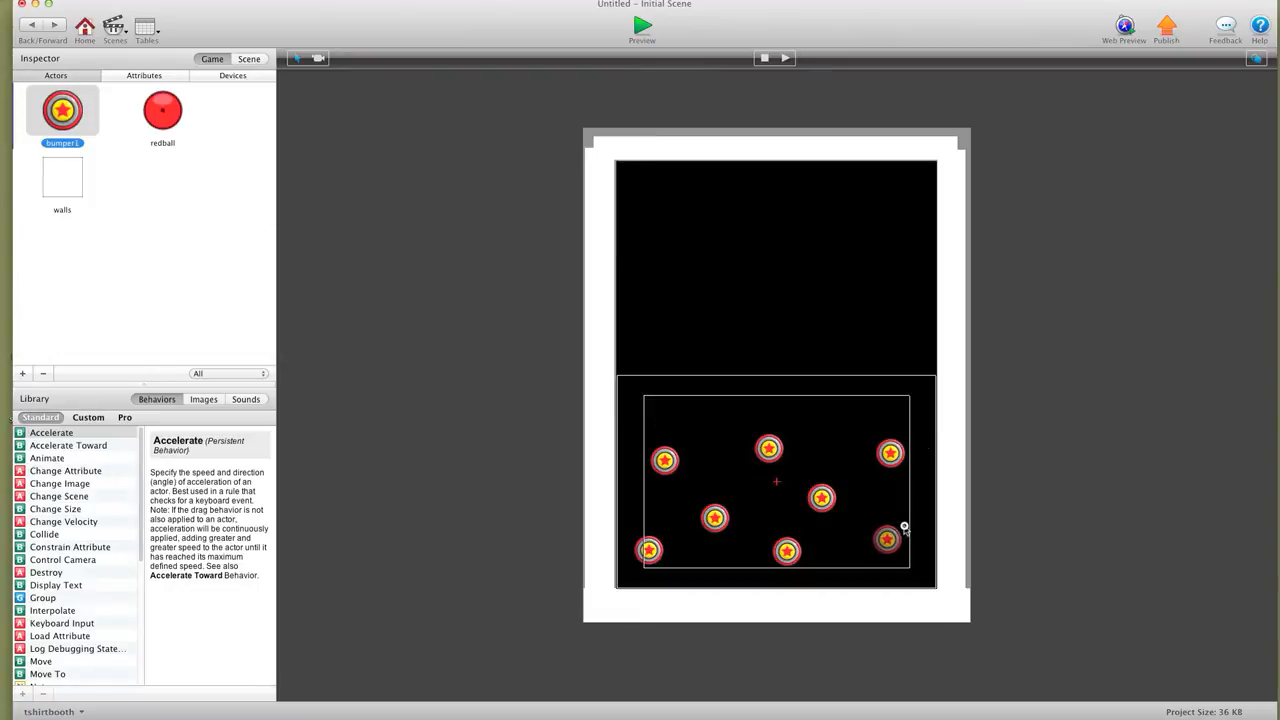
pyautogui.click(204, 400)
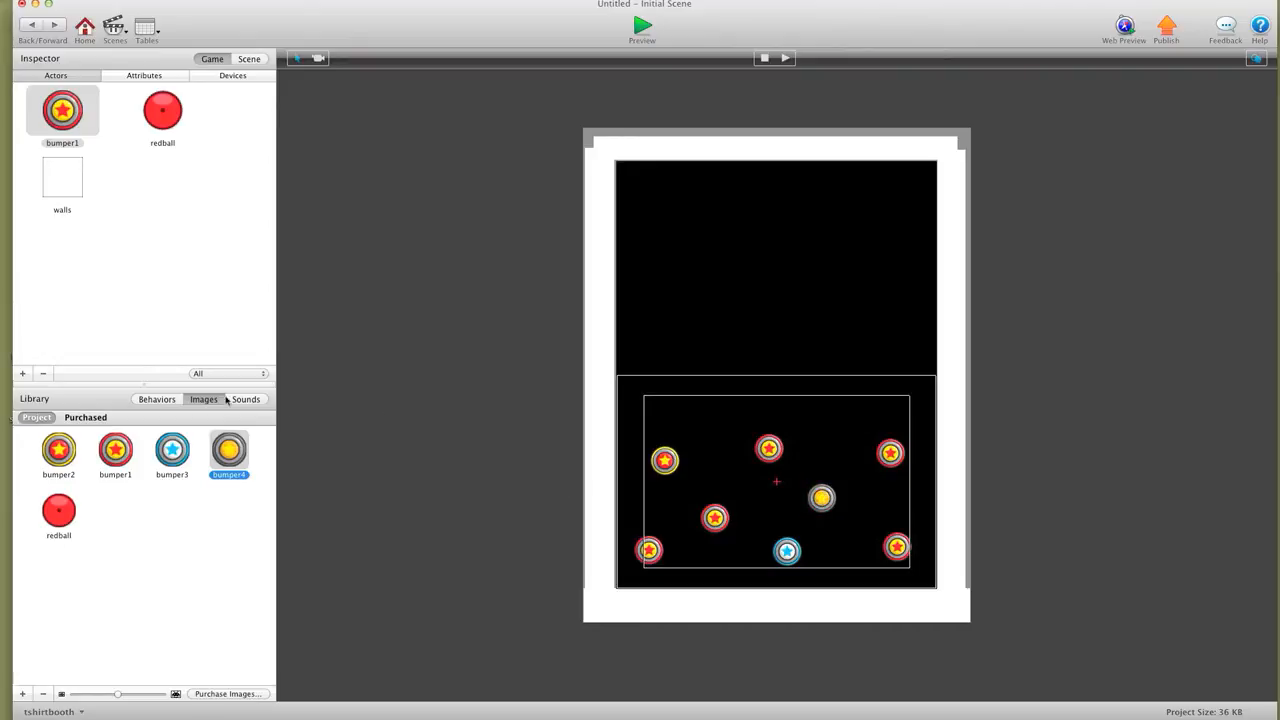
# Swap some bumpers to the yellow and blue bumper artwork from the Images library
pyautogui.click(172, 450)
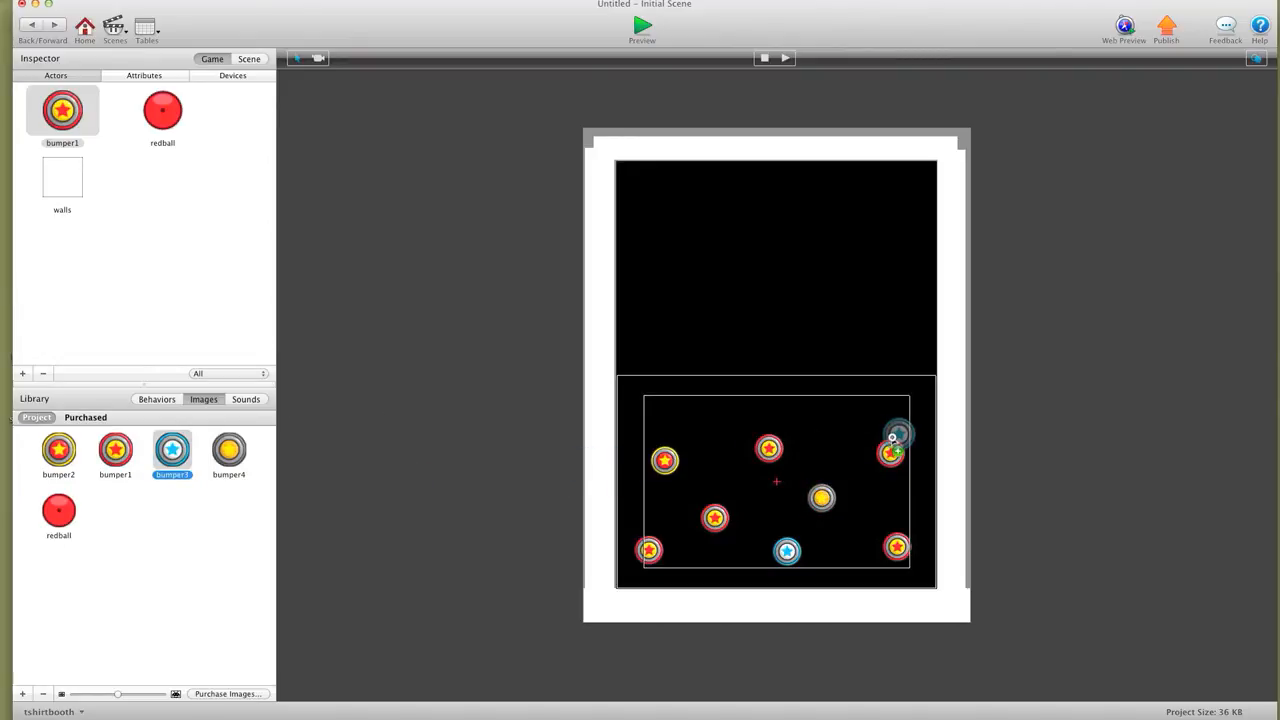
pyautogui.moveTo(890, 436); pyautogui.dragTo(780, 400)
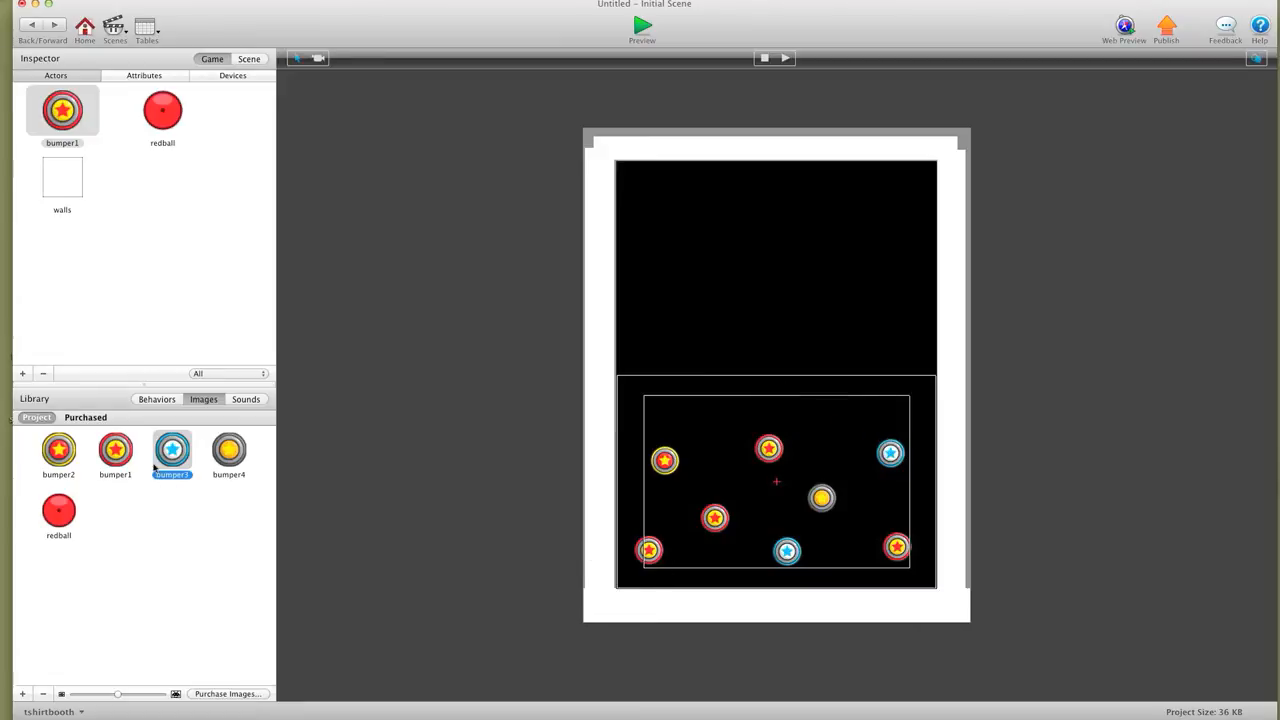
pyautogui.click(228, 450)
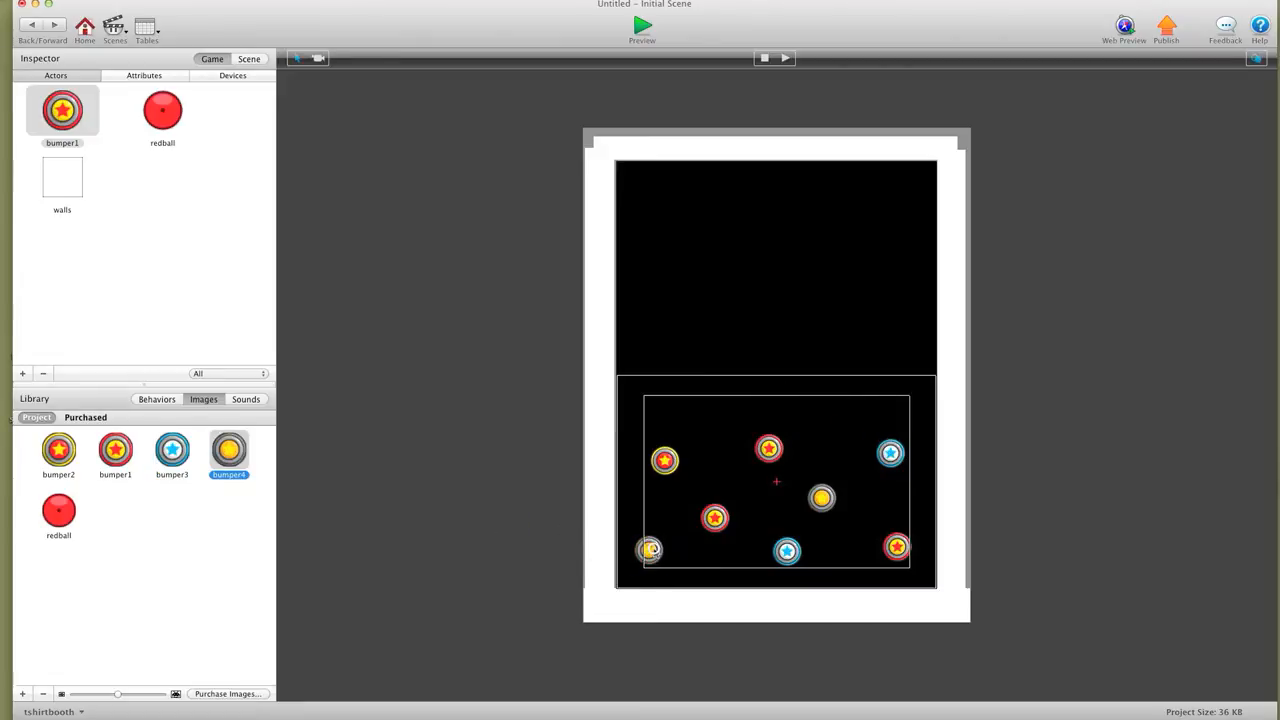
pyautogui.moveTo(670, 330)
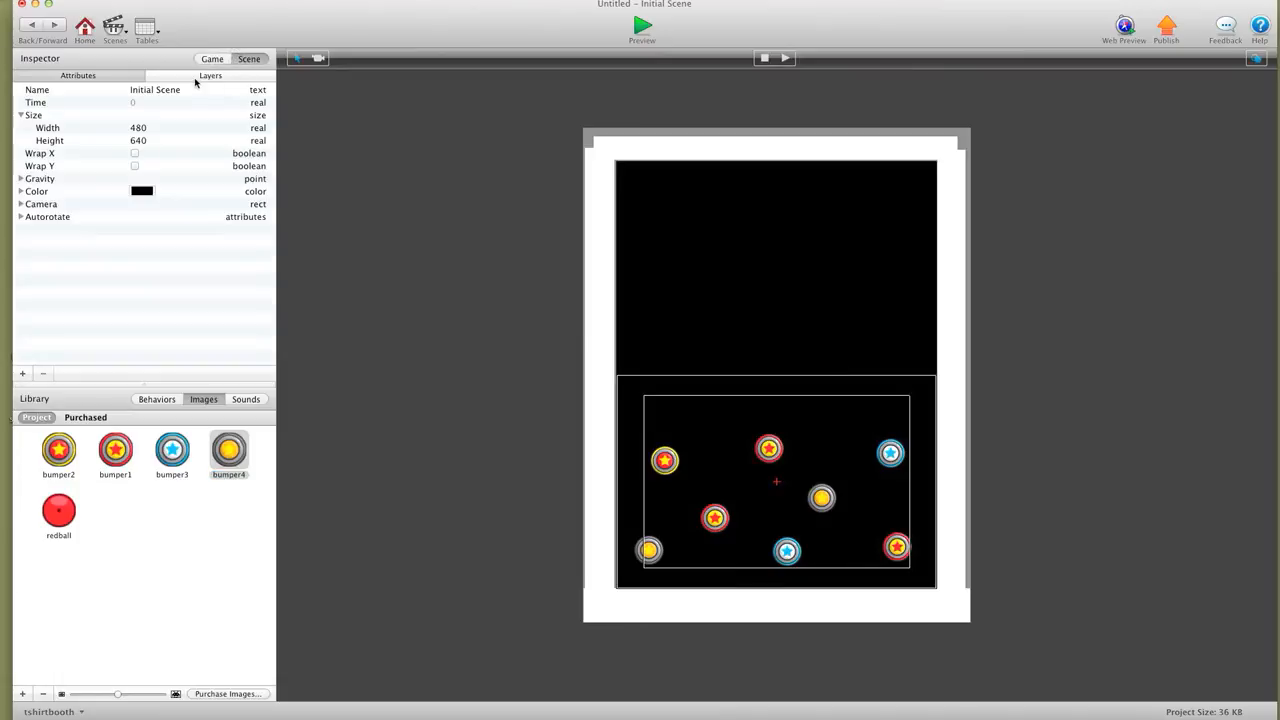
# Set the scene background to light gray and return to the Game > Actors list
pyautogui.click(142, 192)
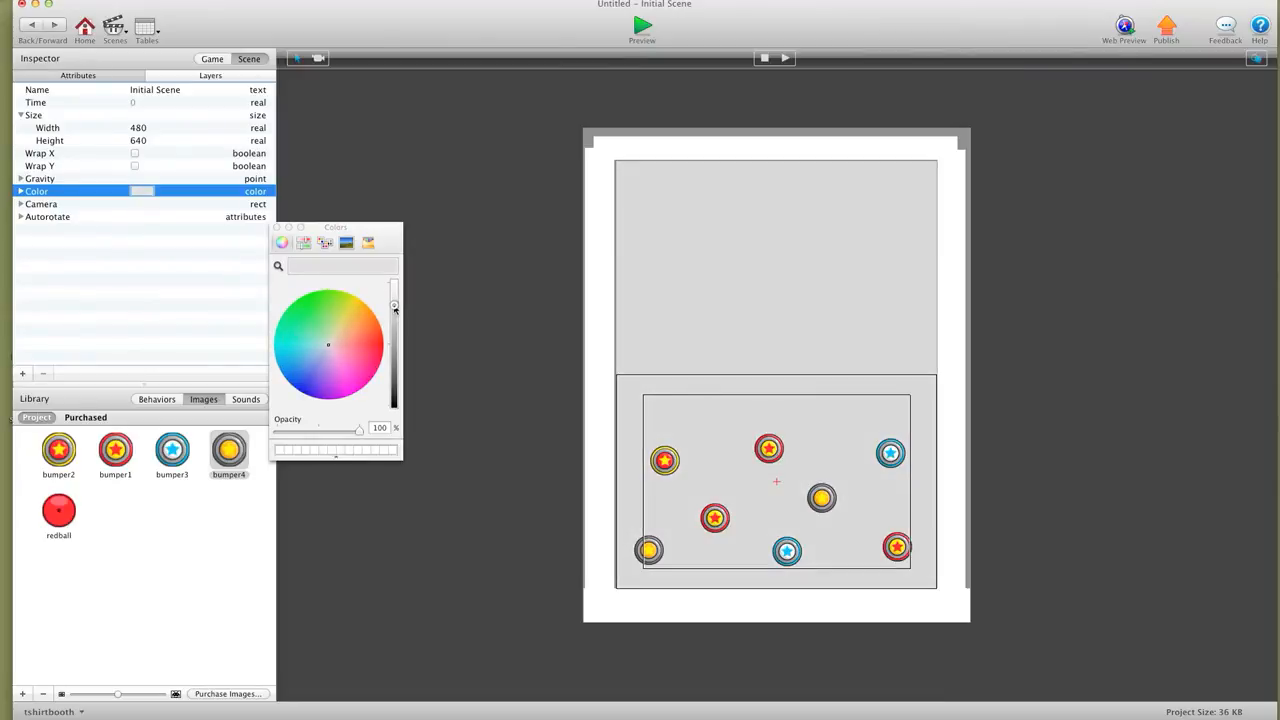
pyautogui.moveTo(380, 446)
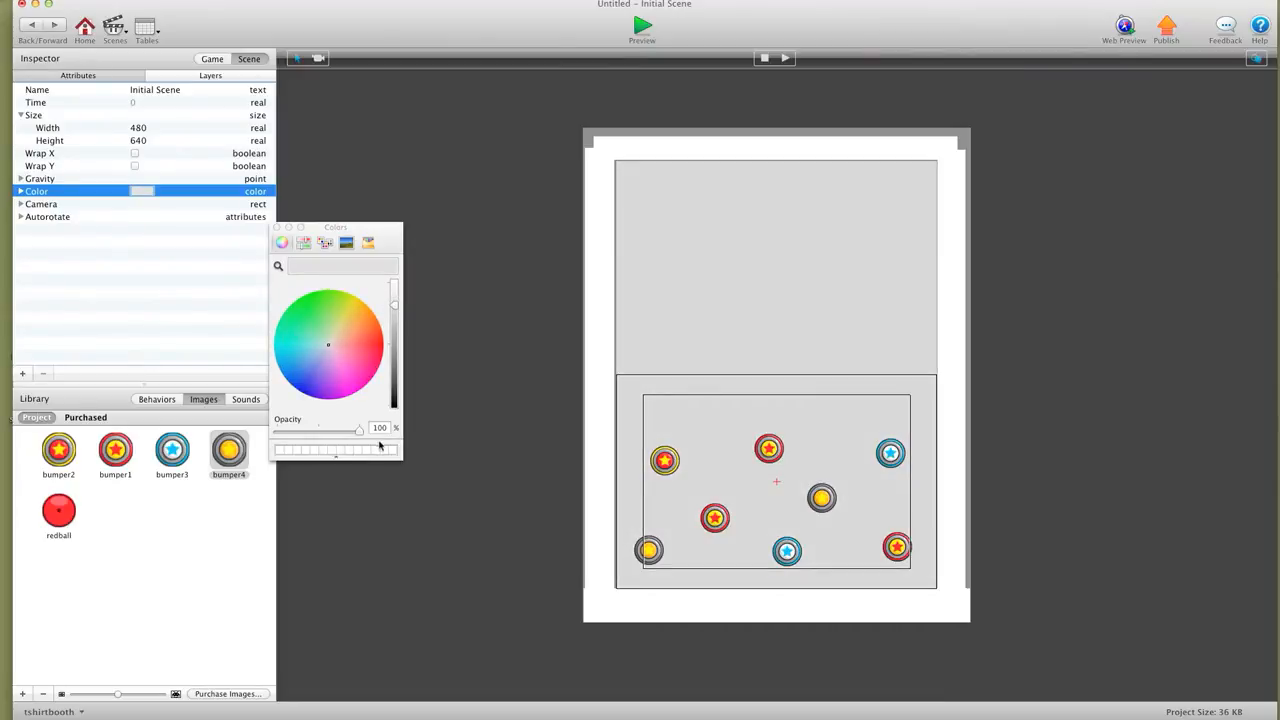
pyautogui.click(276, 228)
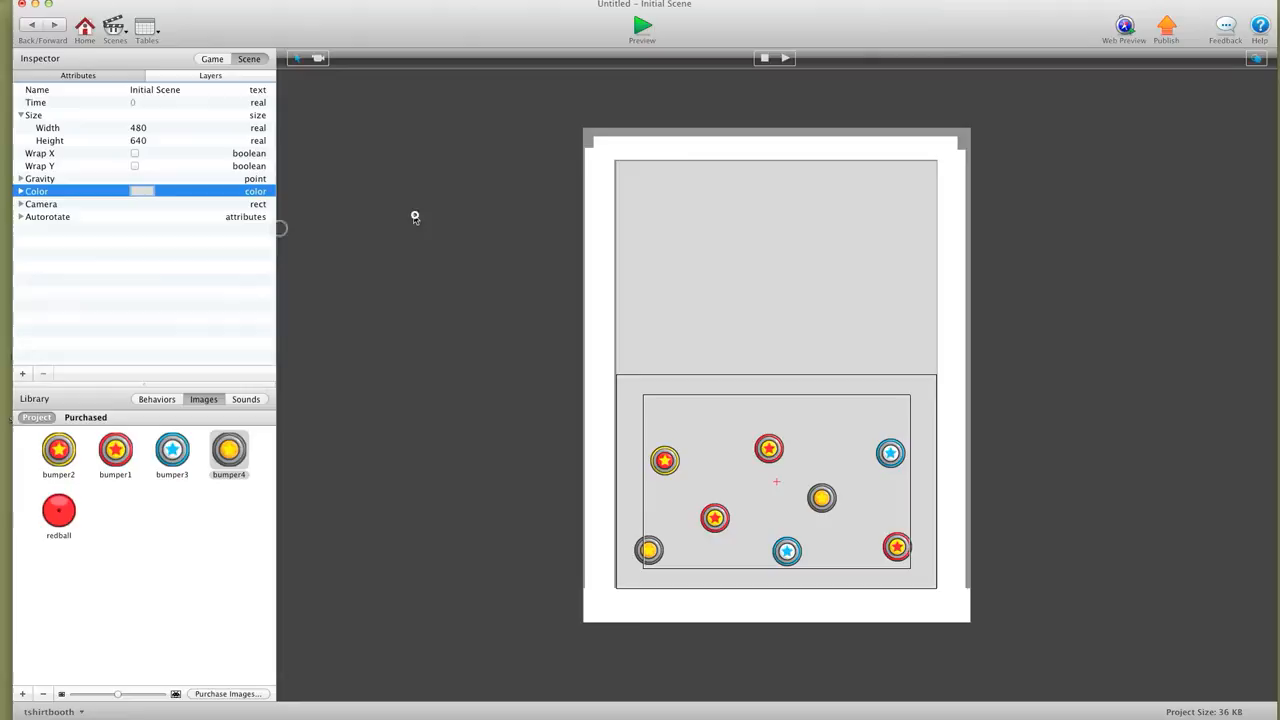
pyautogui.click(212, 58)
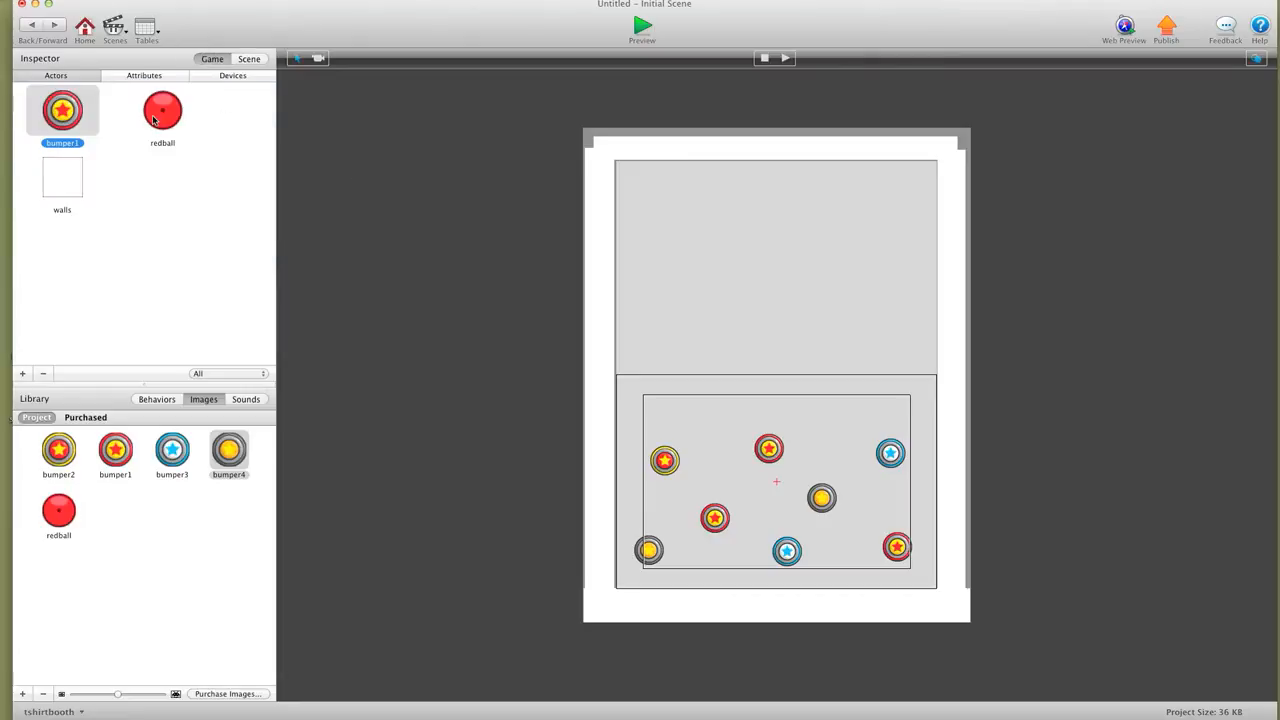
# Give redball an Accelerate behavior at 270° relative to scene and Restitution 0.2
pyautogui.doubleClick(162, 110)
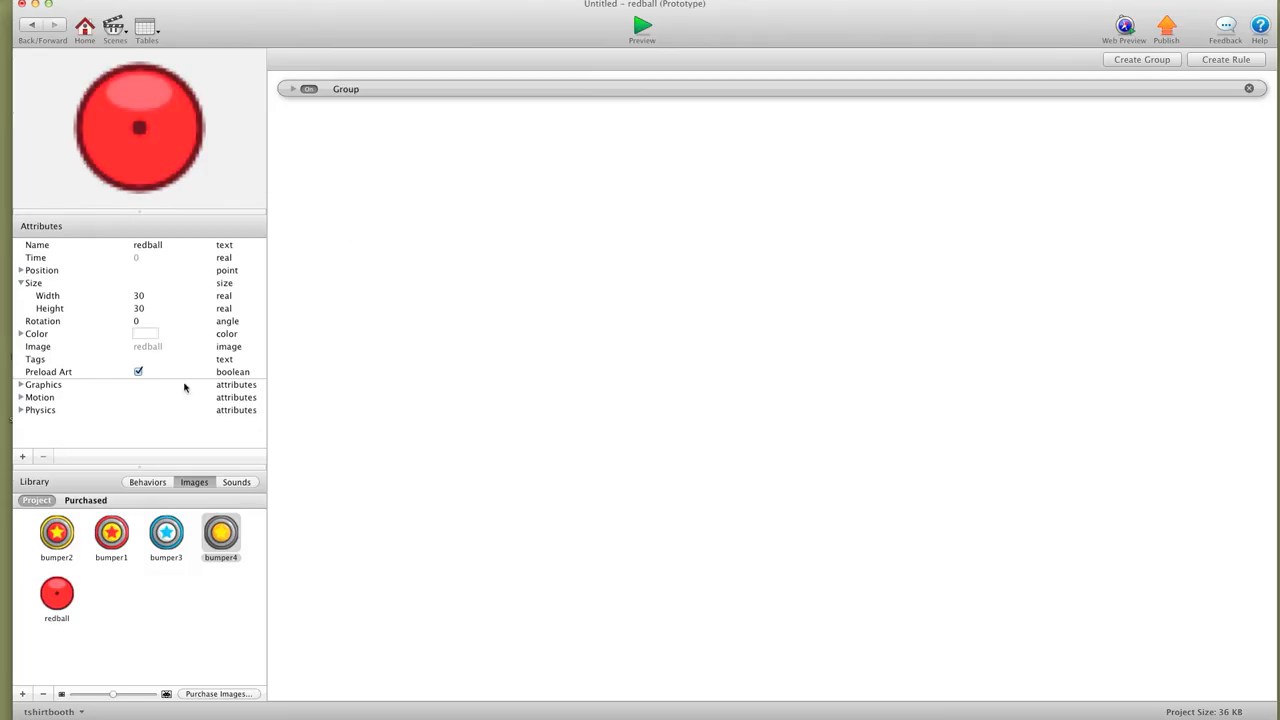
pyautogui.click(148, 482)
pyautogui.write('400')
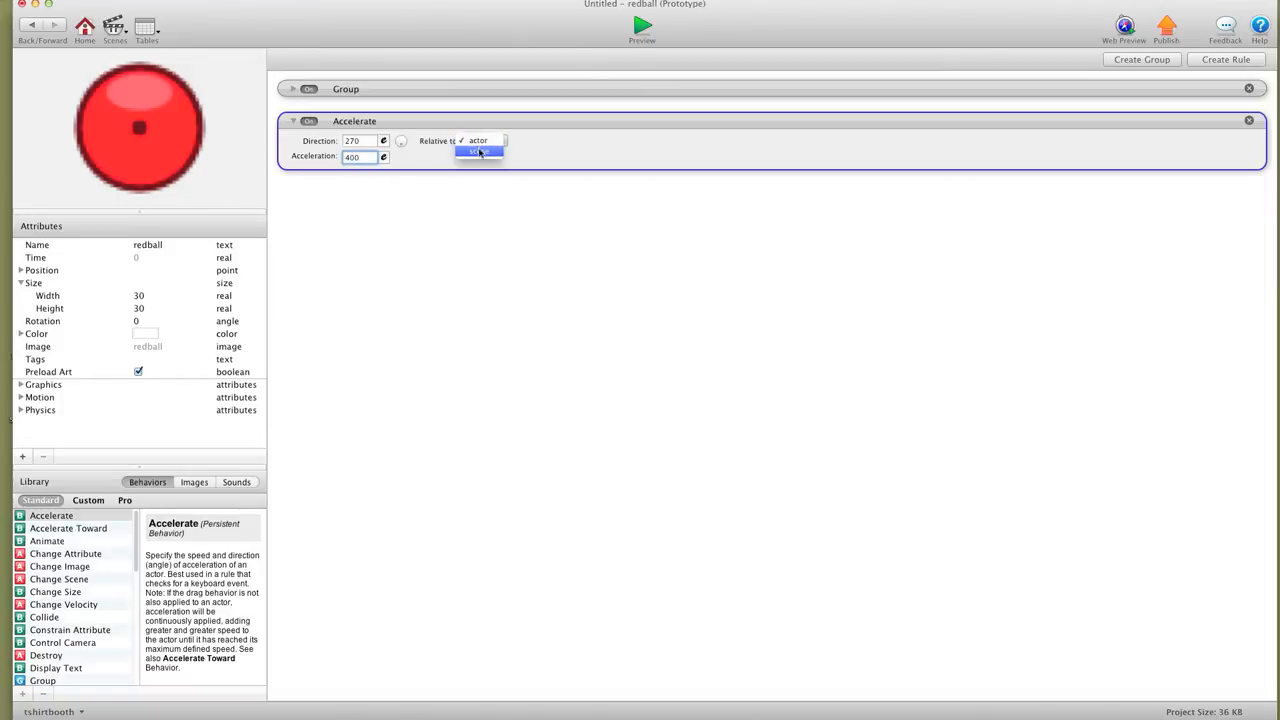
pyautogui.click(478, 152)
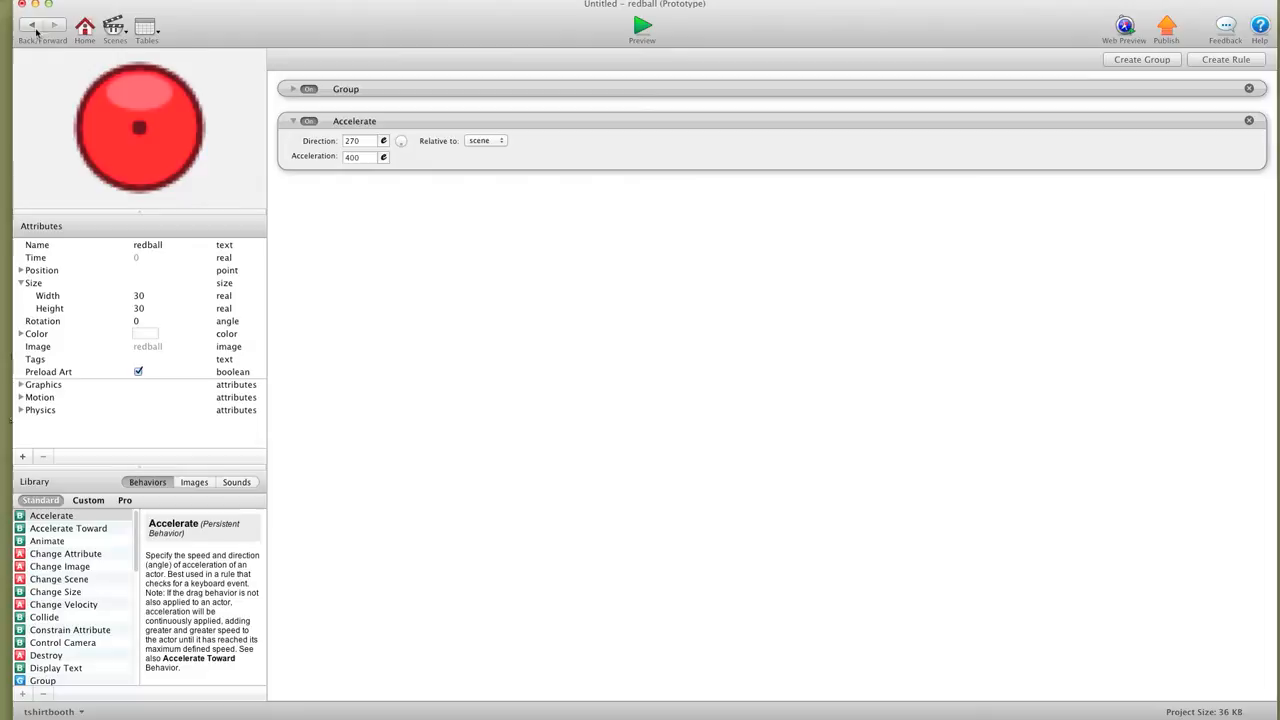
pyautogui.click(20, 410)
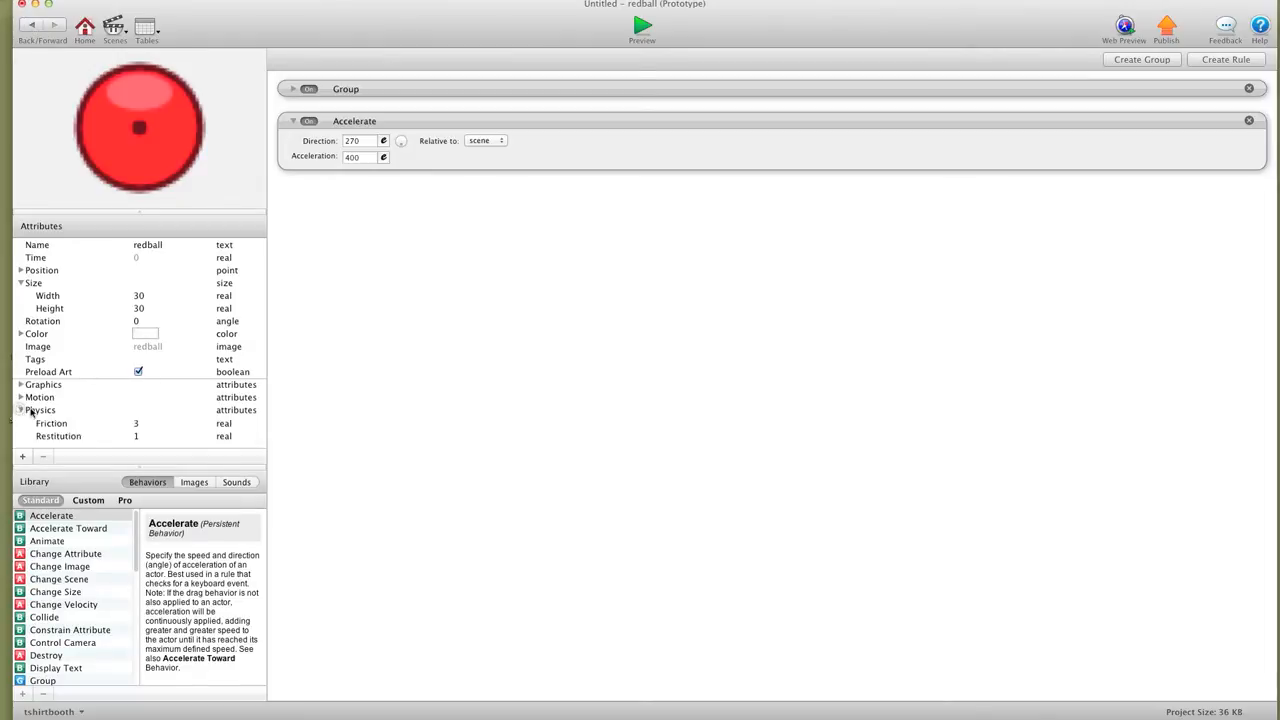
pyautogui.click(20, 410)
pyautogui.write('0.2')
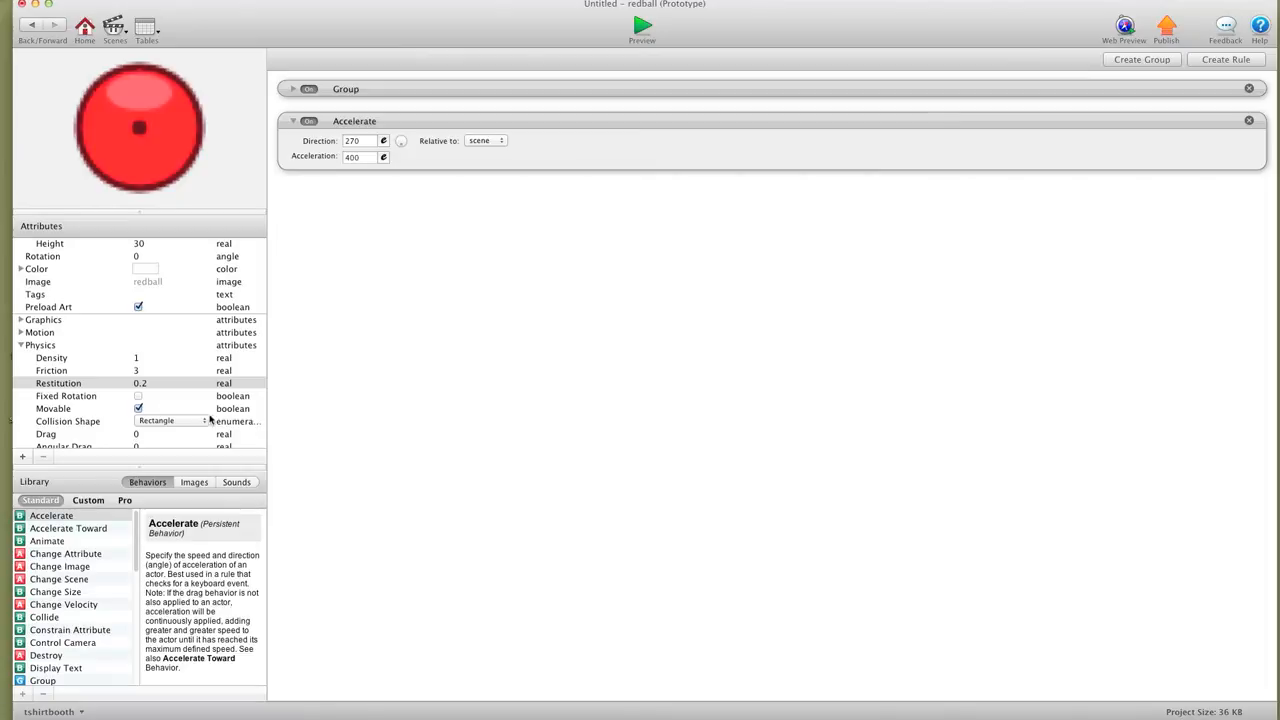
pyautogui.moveTo(292, 378)
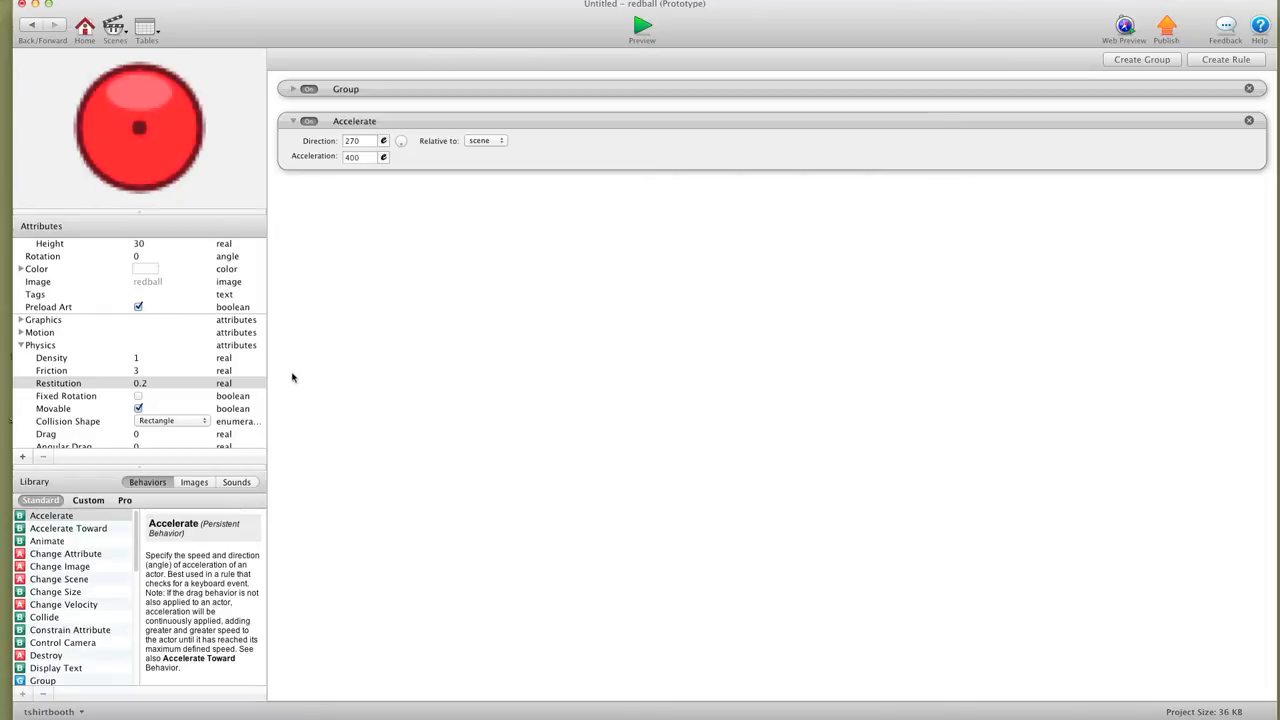
pyautogui.moveTo(168, 136)
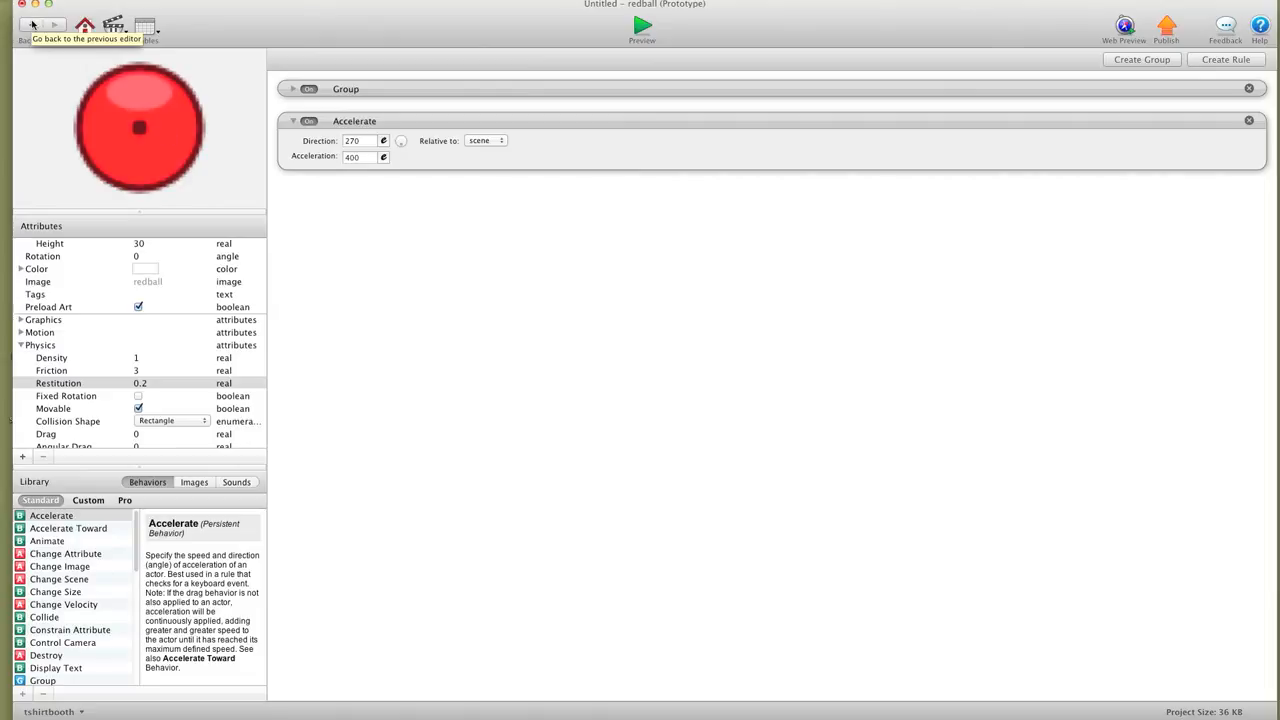
# Place a redball near the top, make bumper1 non-movable with a circular collision shape, and preview
pyautogui.click(28, 24)
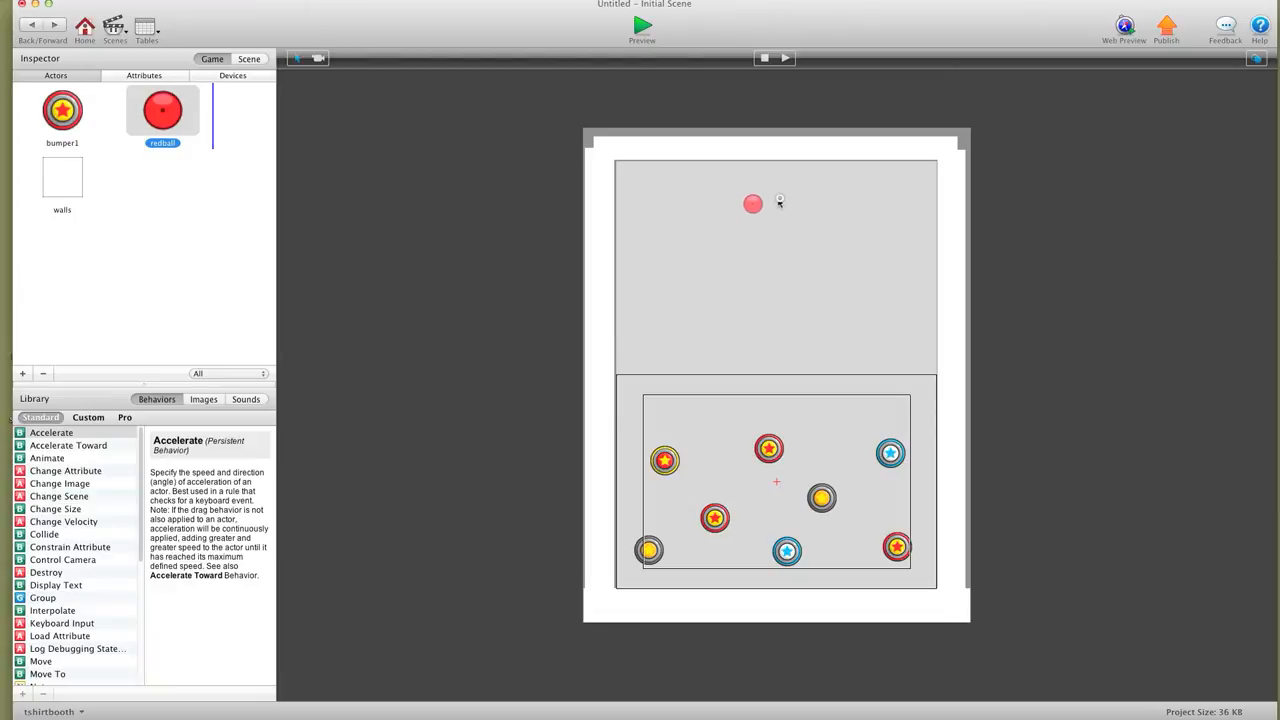
pyautogui.click(640, 24)
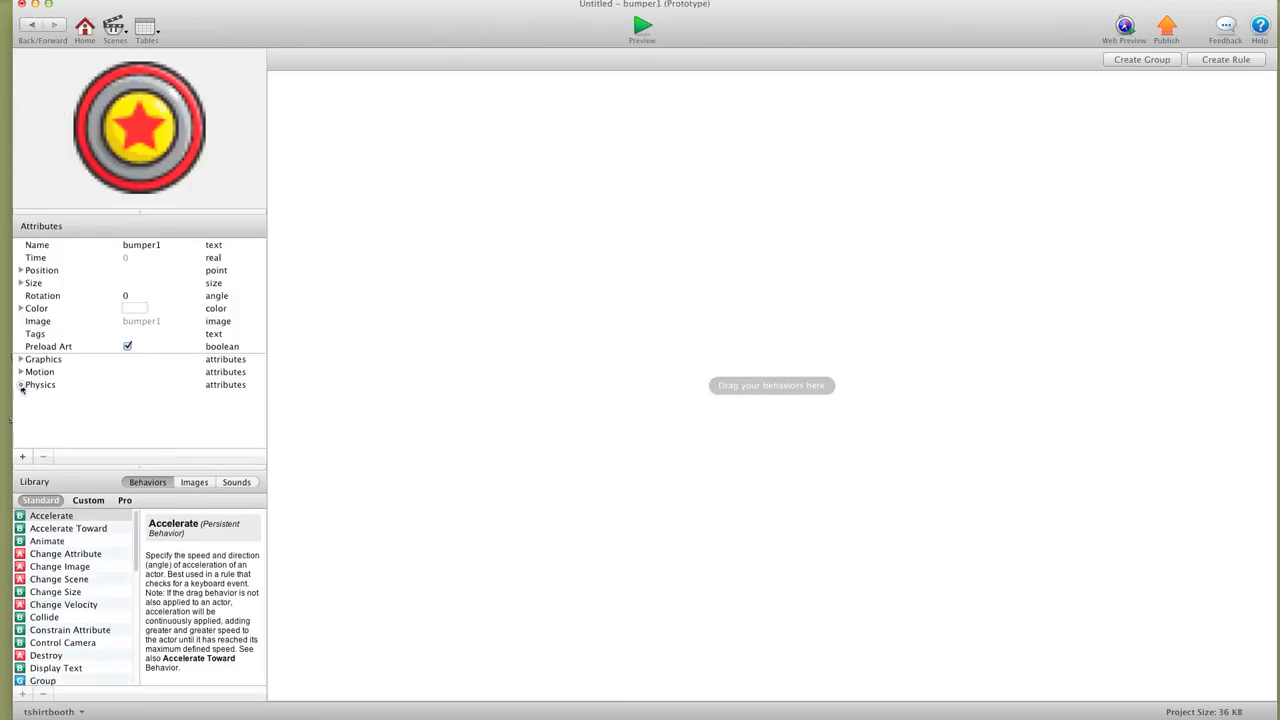
pyautogui.click(20, 384)
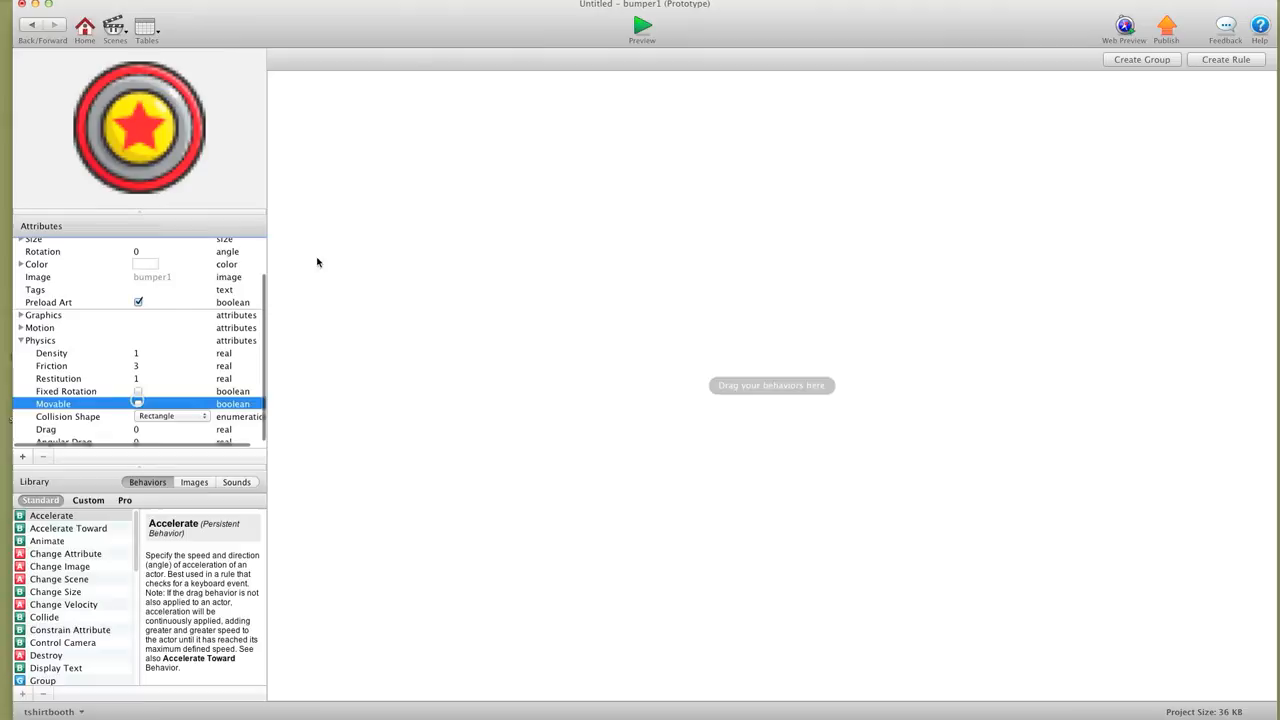
pyautogui.click(640, 24)
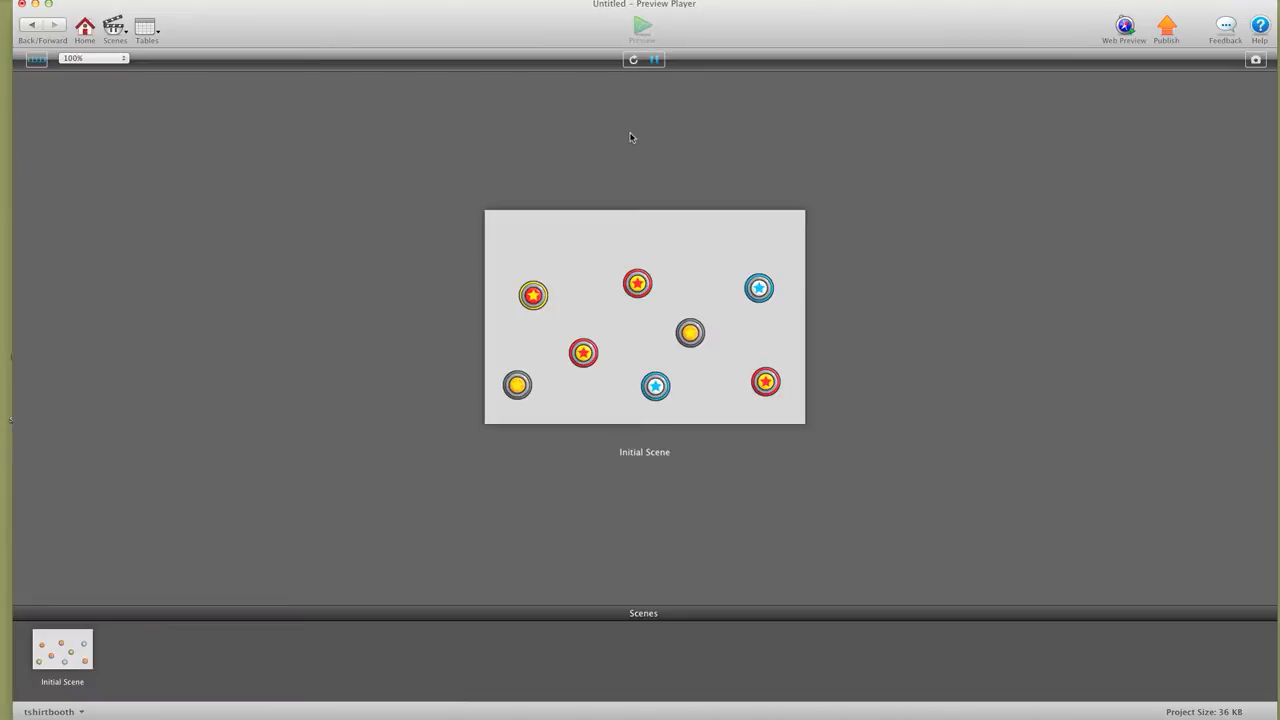
pyautogui.moveTo(564, 240)
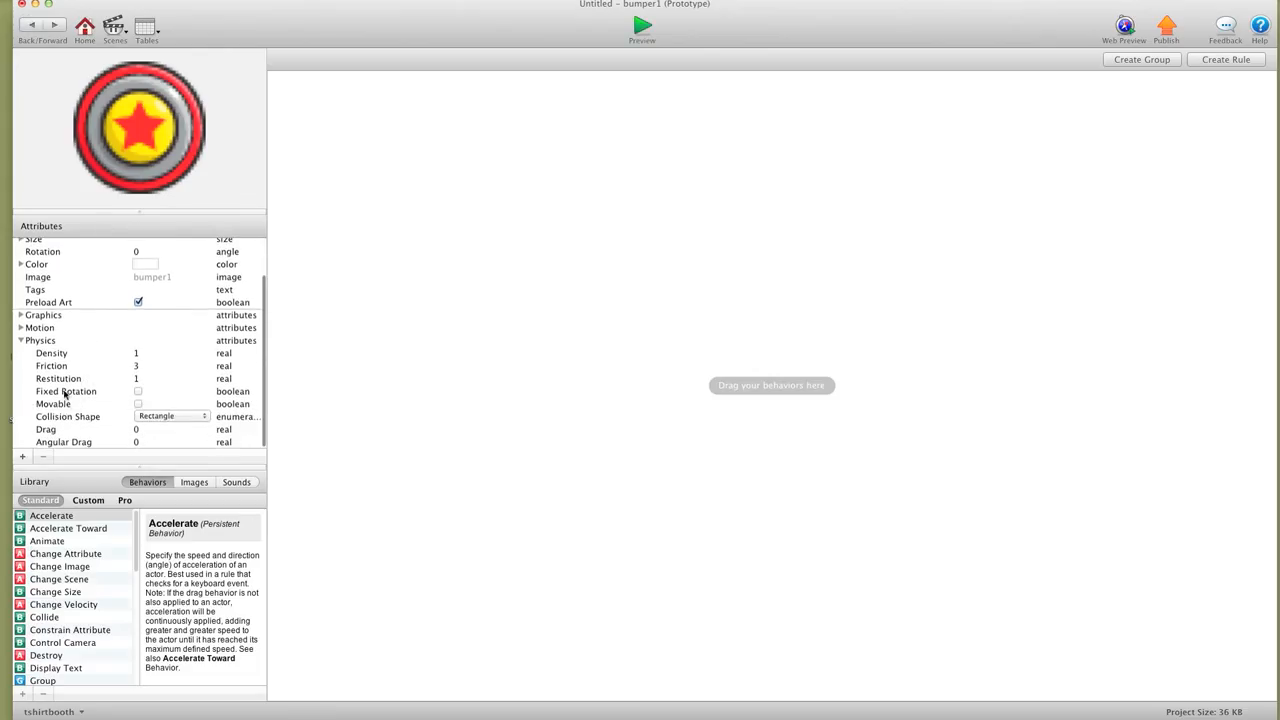
pyautogui.click(172, 416)
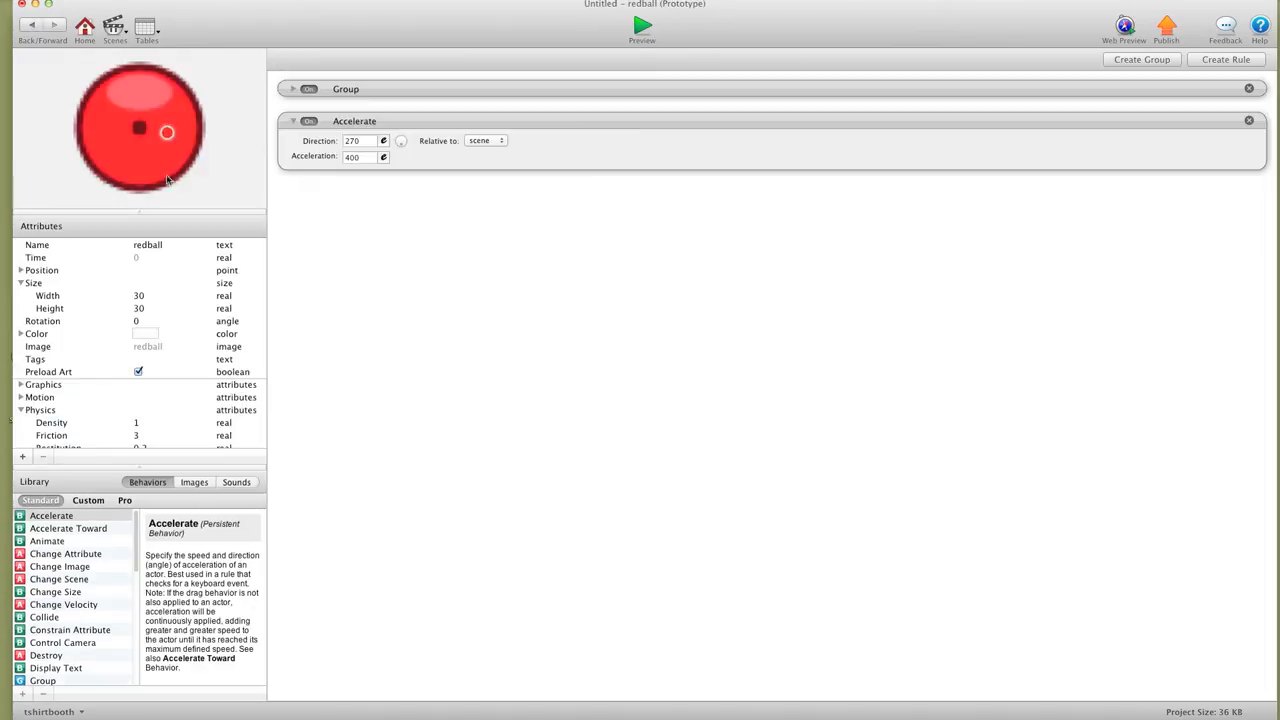
# Set redball's collision shape to Circle and raise bumper1's Restitution to 1.5, previewing the result
pyautogui.click(160, 416)
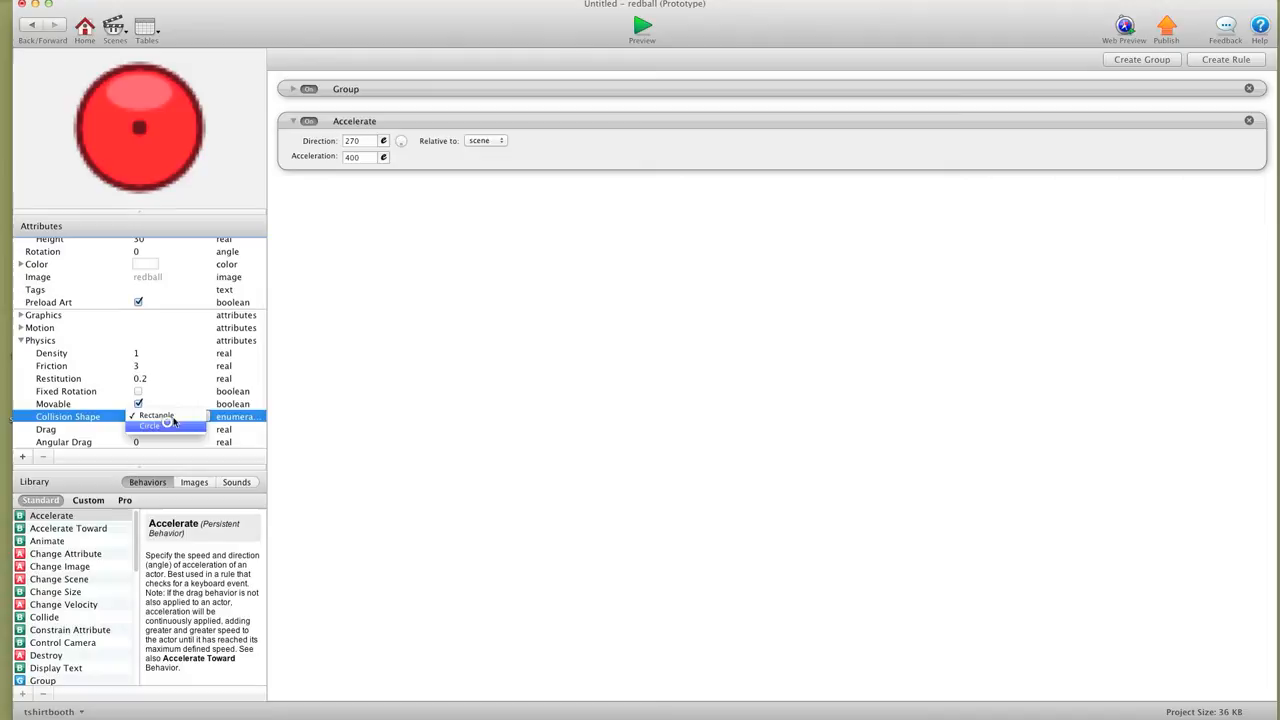
pyautogui.click(640, 24)
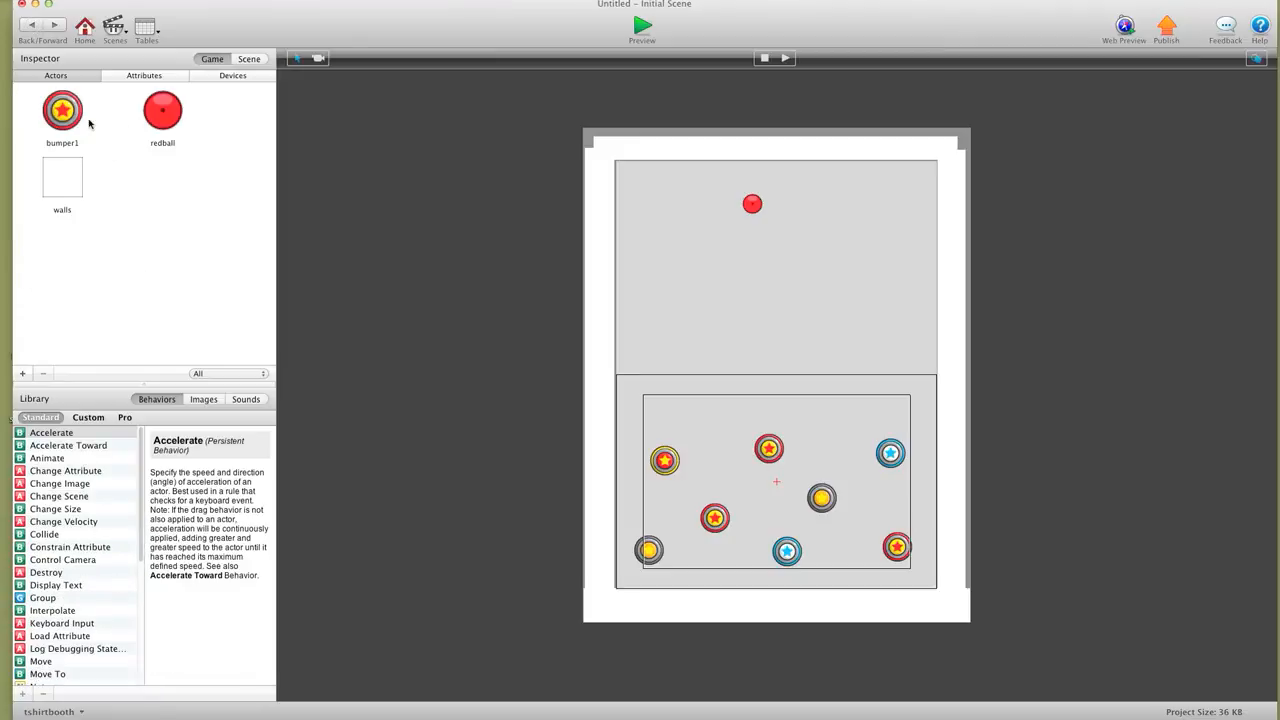
pyautogui.doubleClick(62, 110)
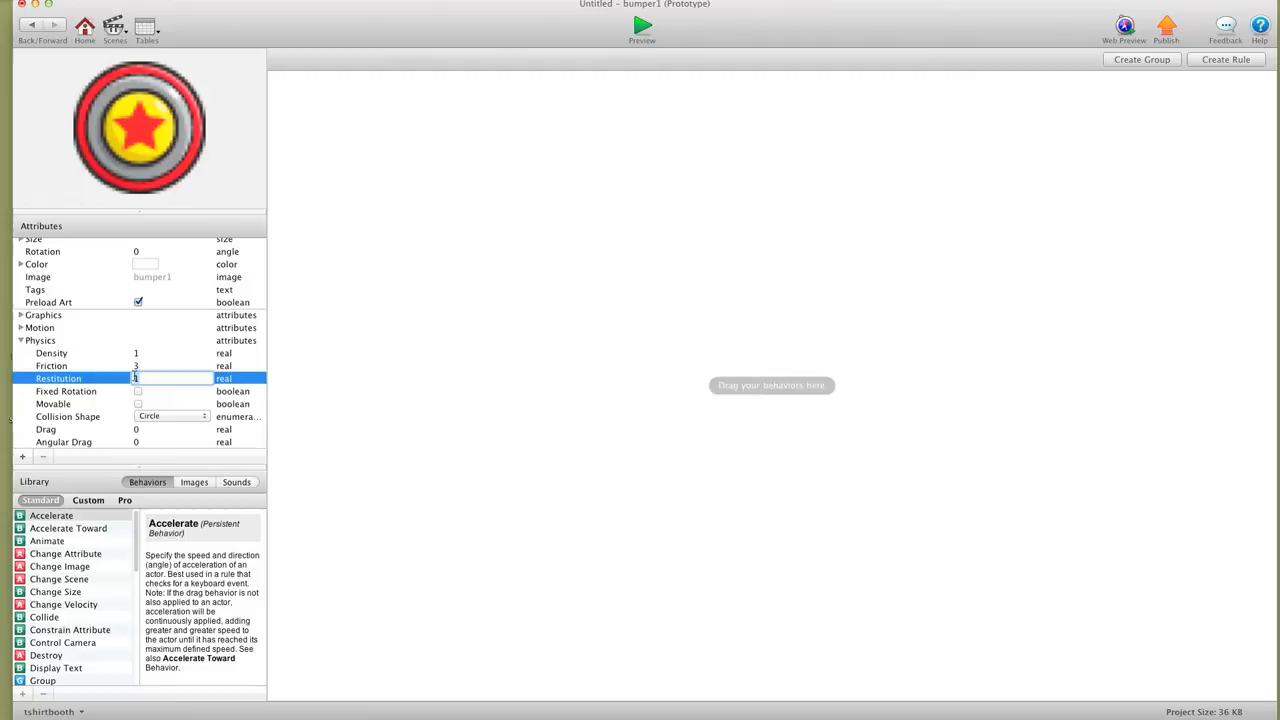
pyautogui.click(640, 24)
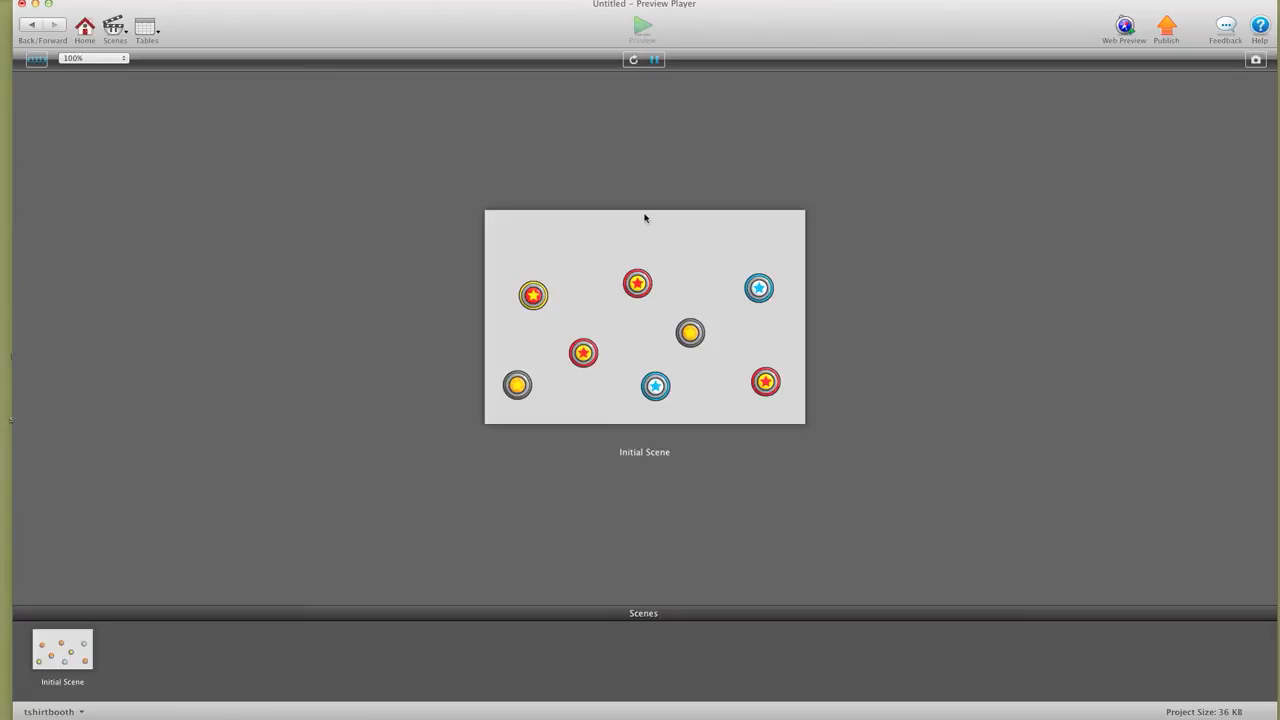
pyautogui.moveTo(672, 242)
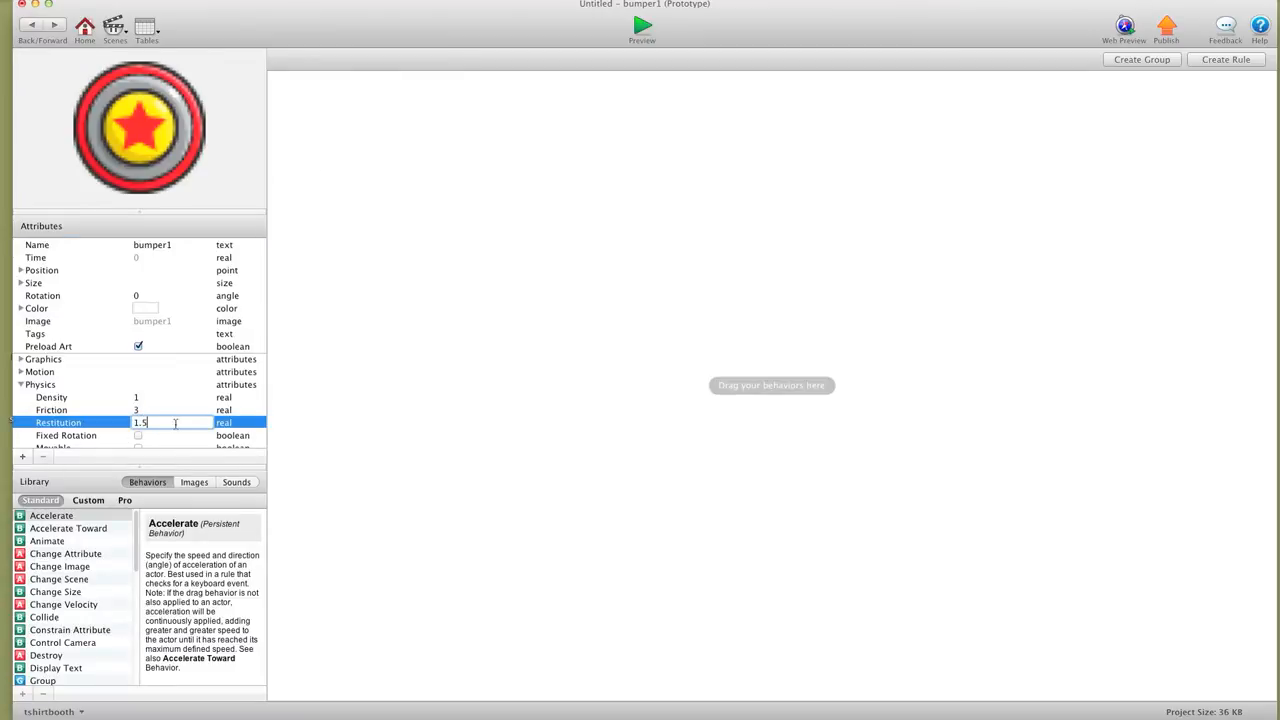
pyautogui.click(306, 230)
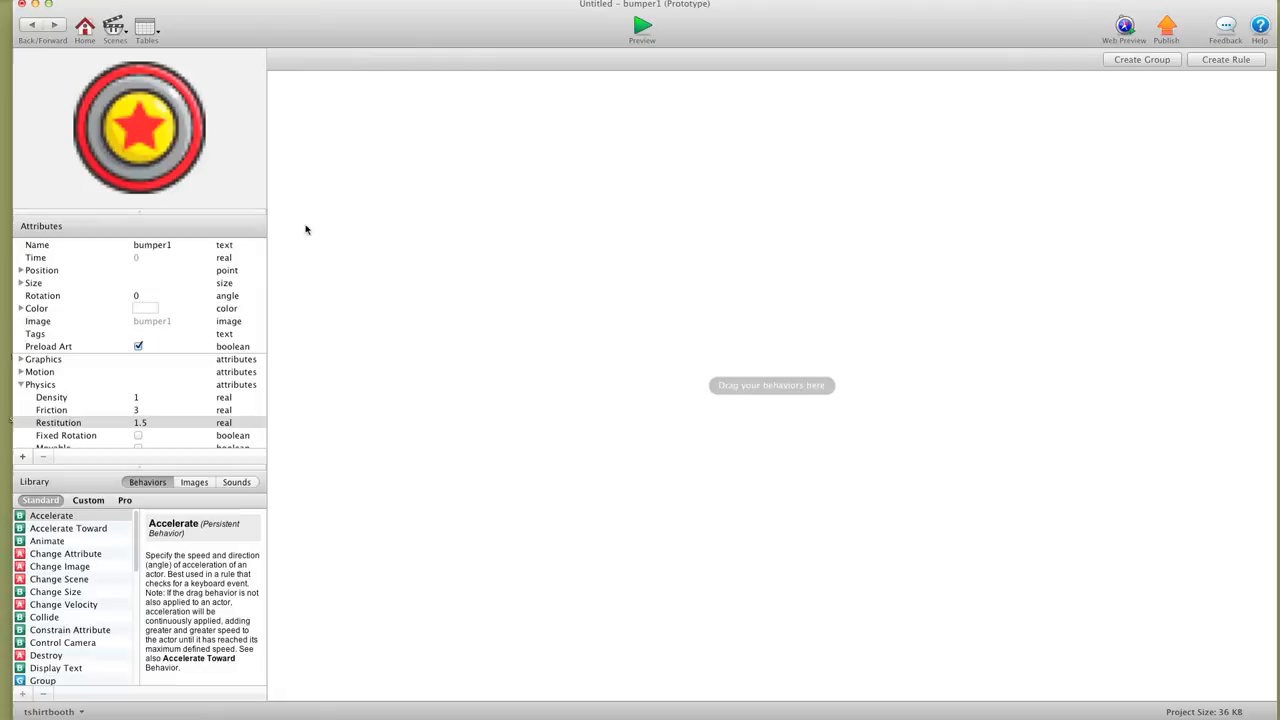
pyautogui.moveTo(120, 264)
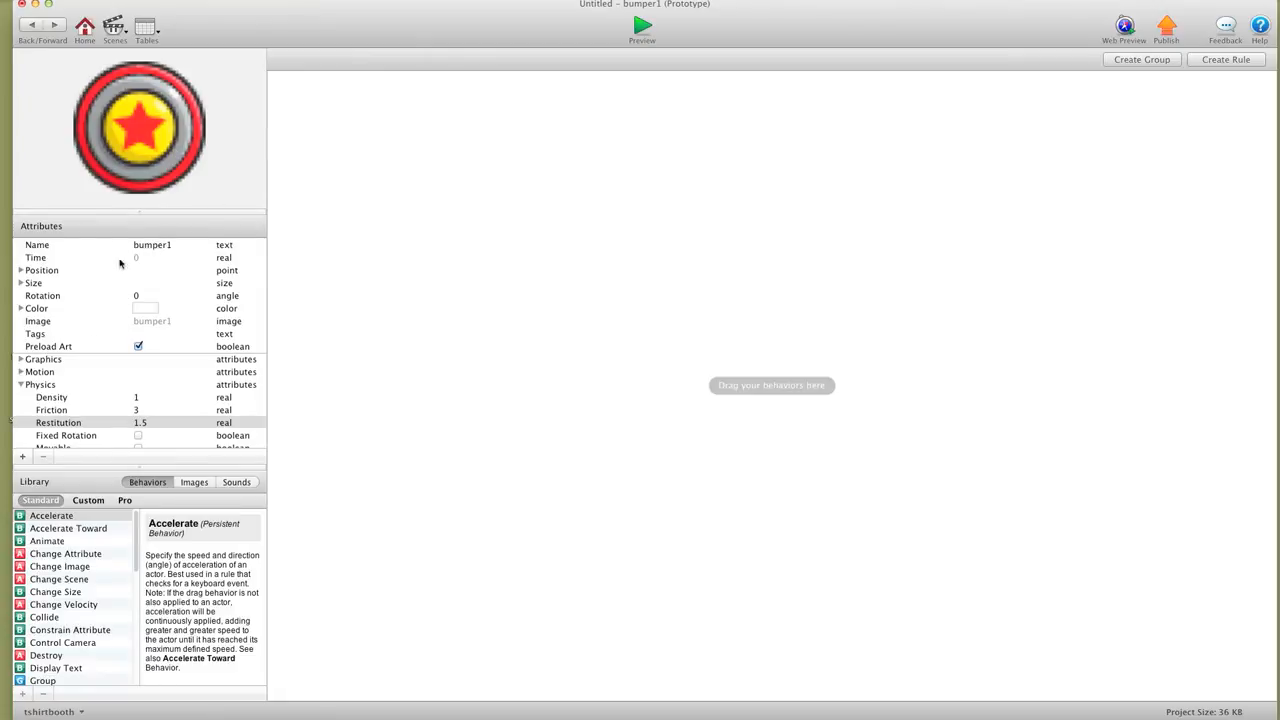
# Add a rule on bumper1 playing the bumper sound when it overlaps or collides with a redball
pyautogui.click(236, 482)
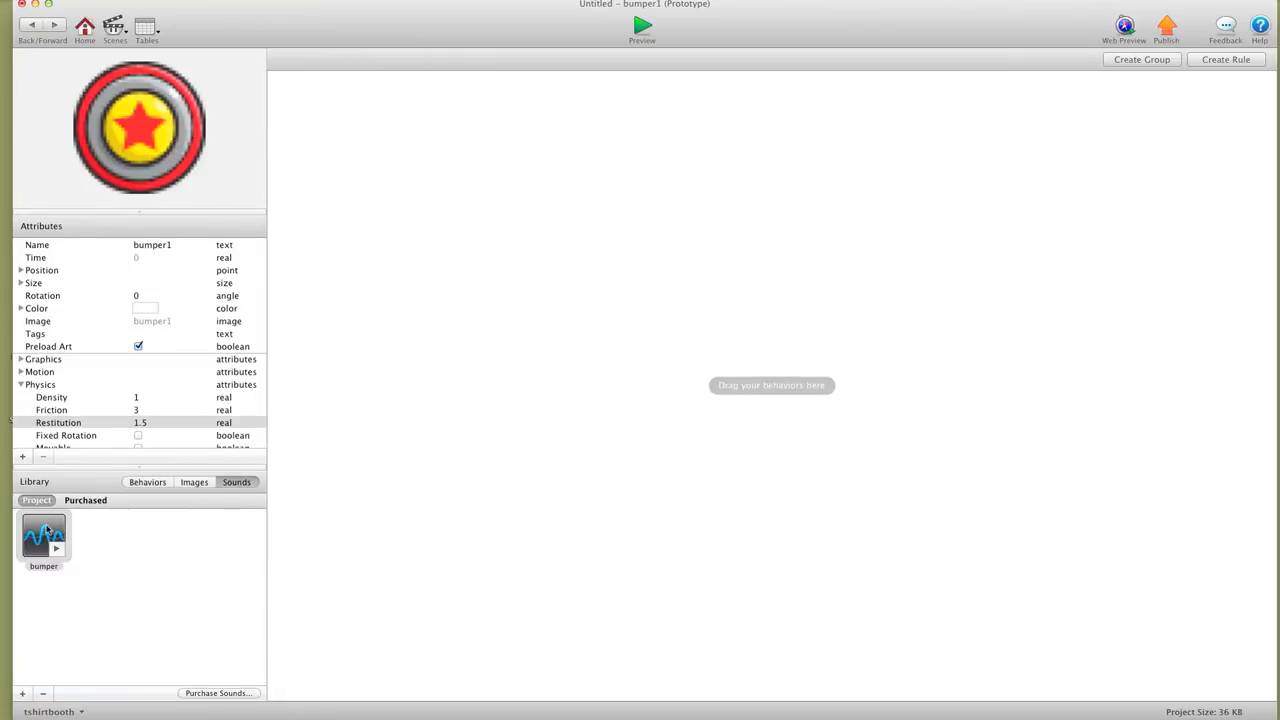
pyautogui.moveTo(44, 536); pyautogui.dragTo(576, 170)
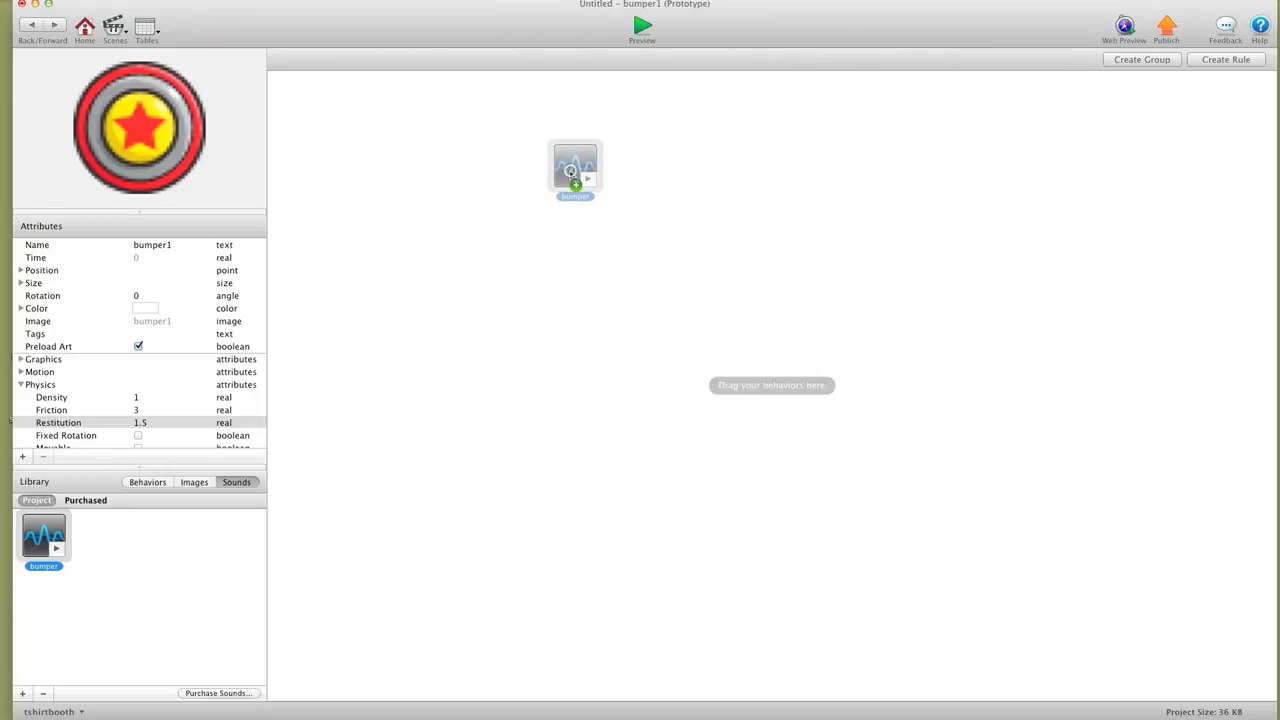
pyautogui.moveTo(44, 536); pyautogui.dragTo(576, 170)
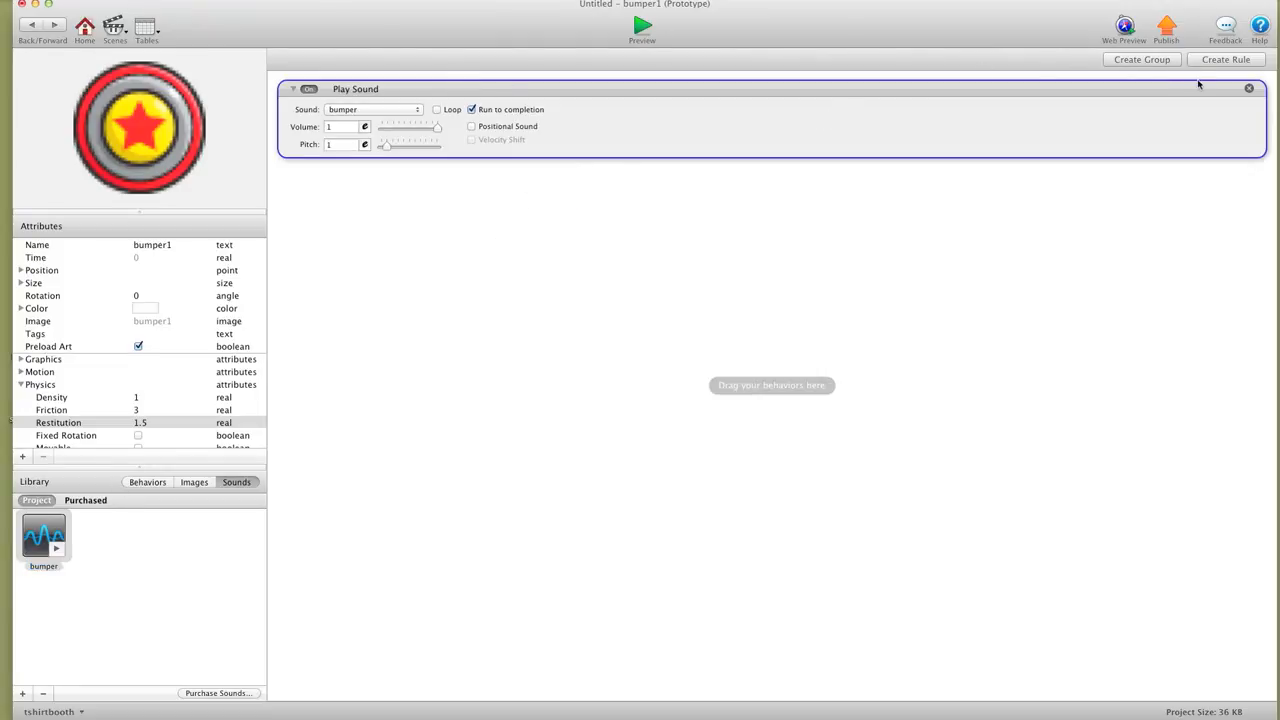
pyautogui.click(1224, 60)
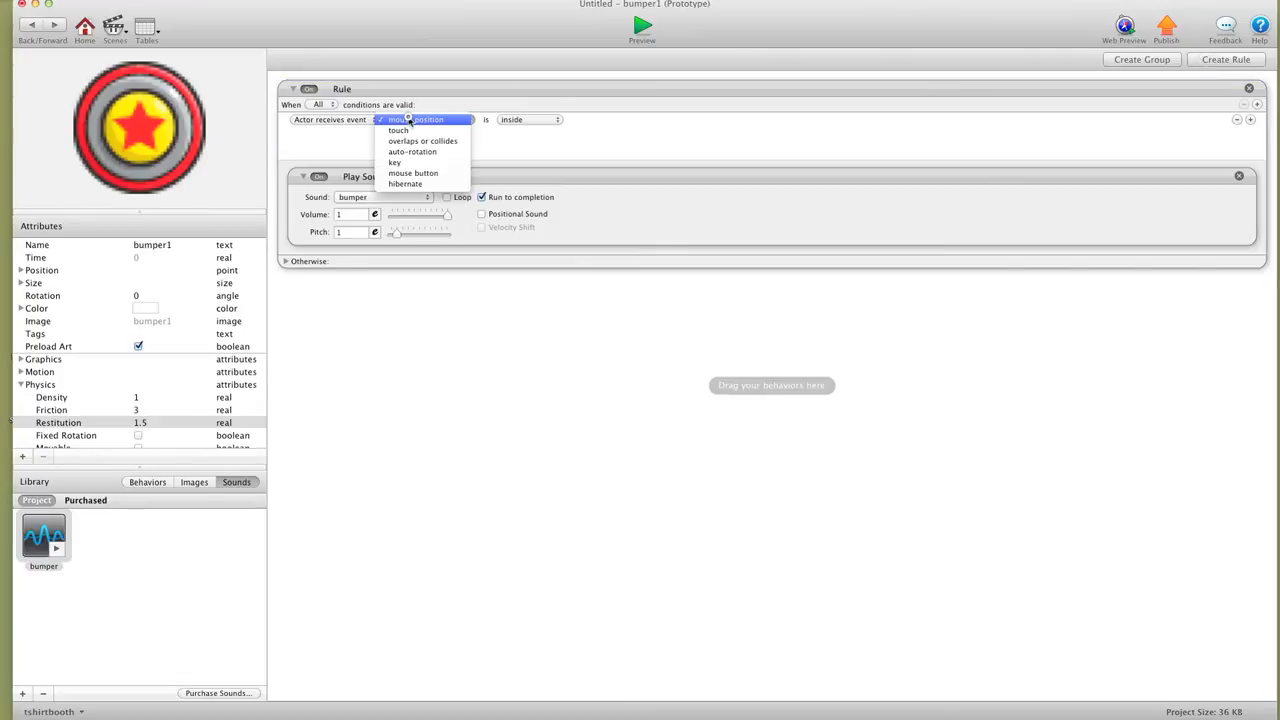
pyautogui.moveTo(412, 152)
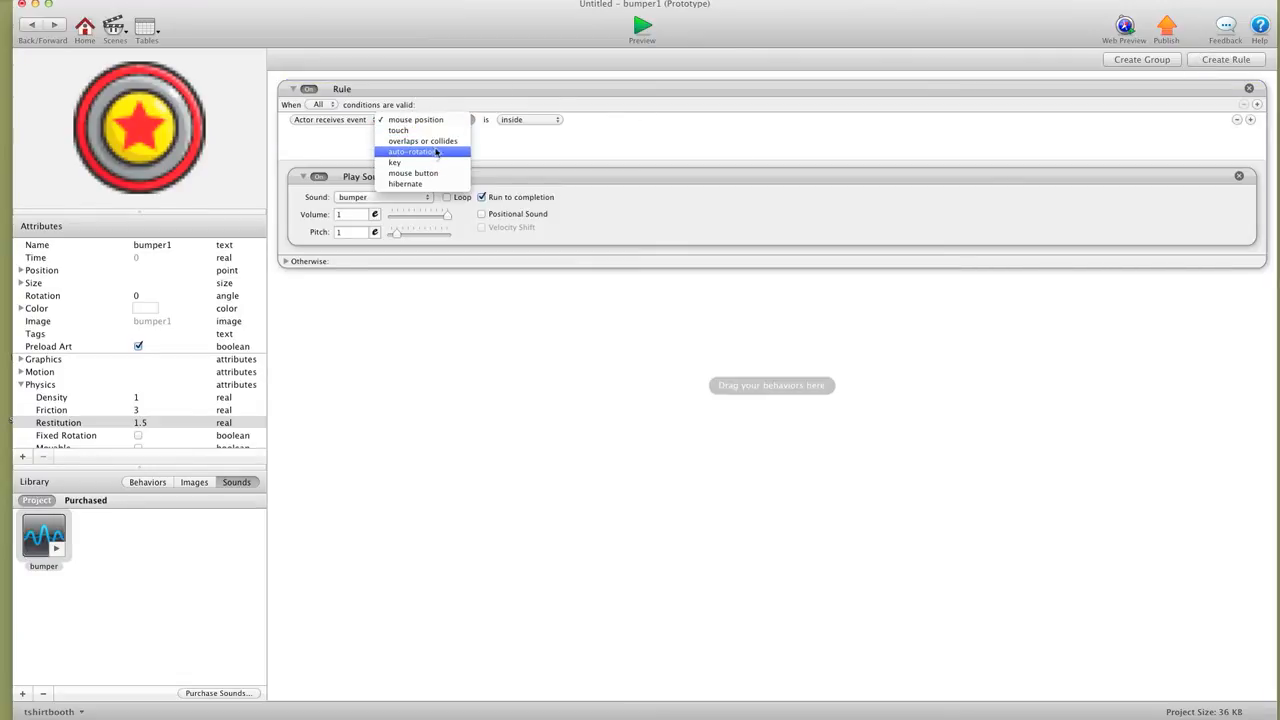
pyautogui.click(422, 140)
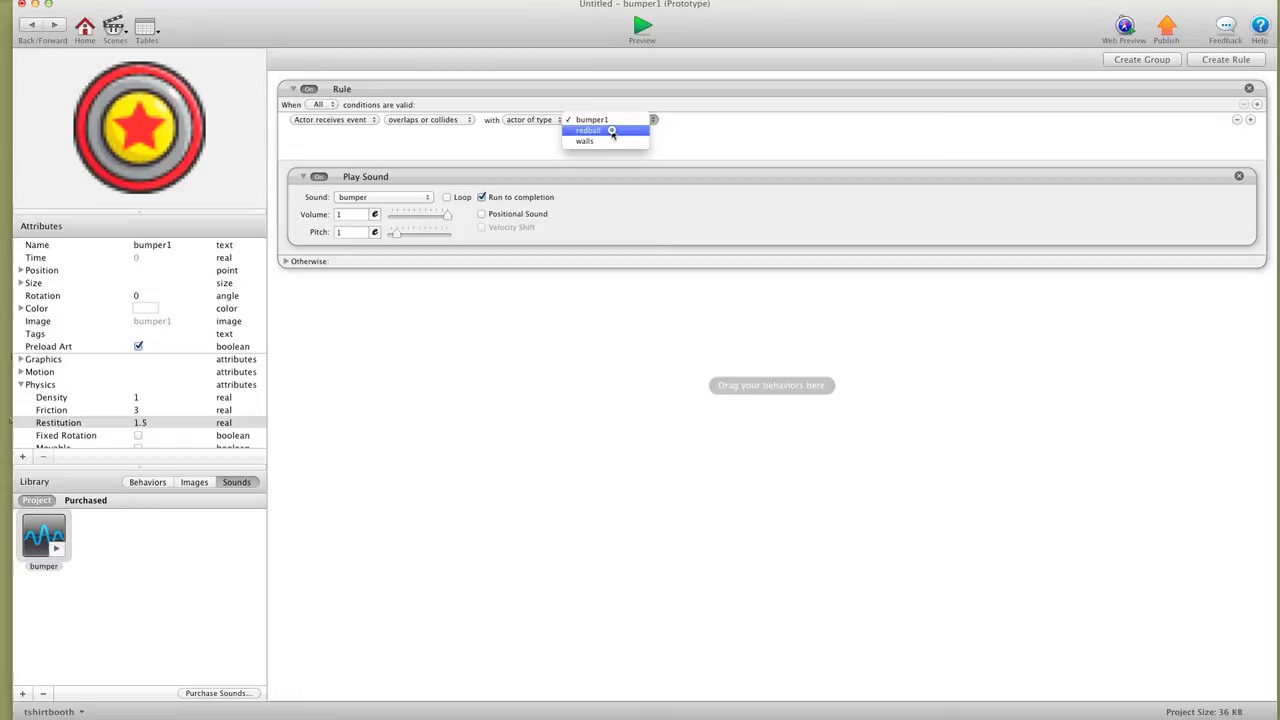
pyautogui.click(588, 130)
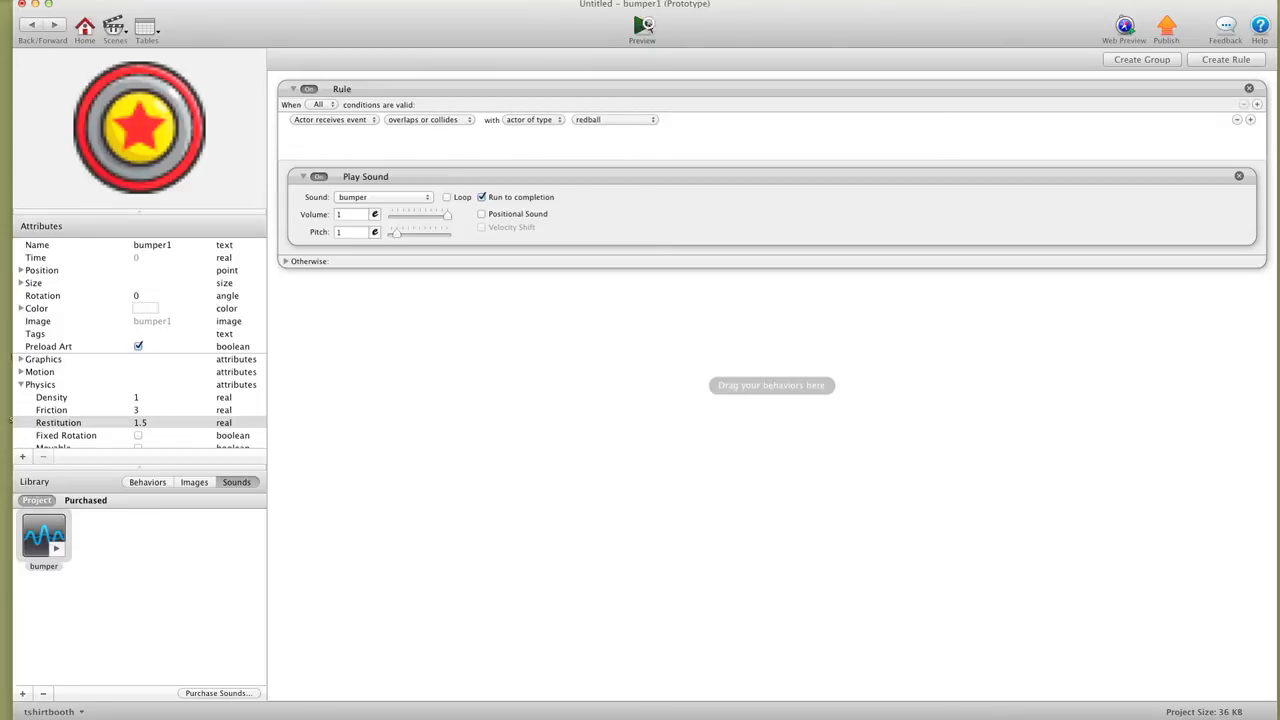
pyautogui.click(642, 24)
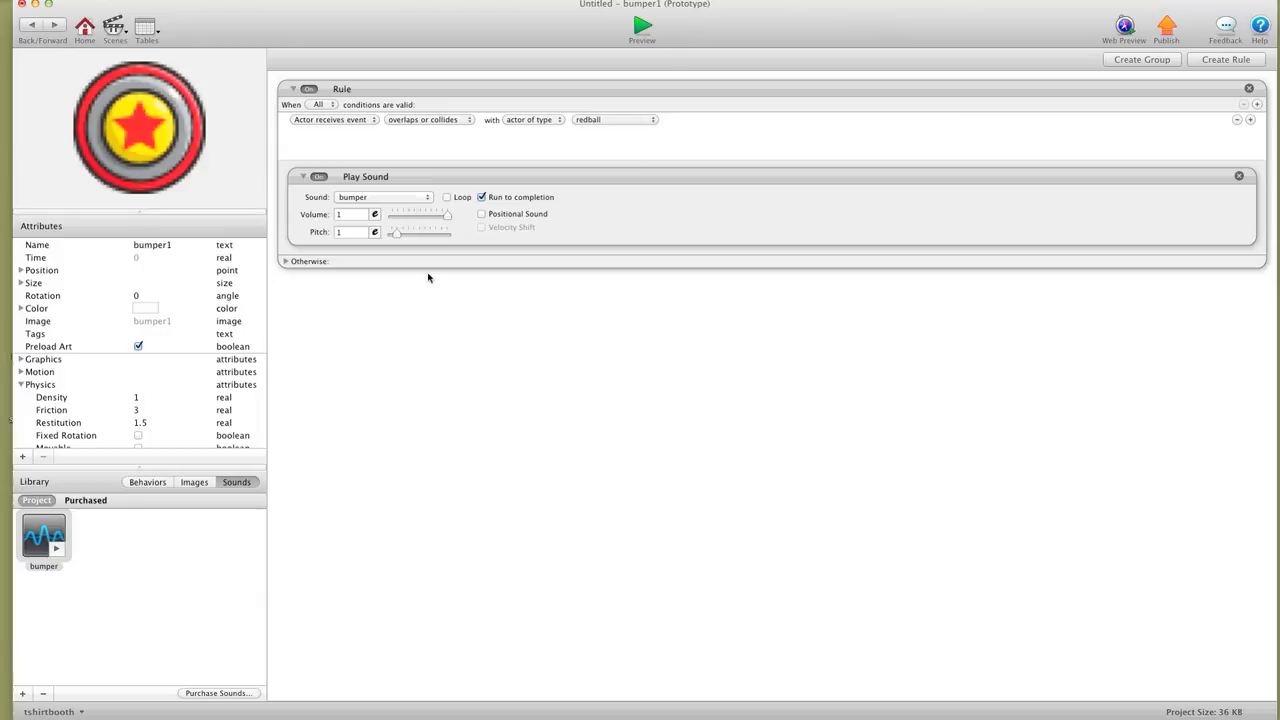
# Add two Interpolate behaviors animating self.Size.Width and Height to 33 over 0.1 seconds
pyautogui.click(148, 482)
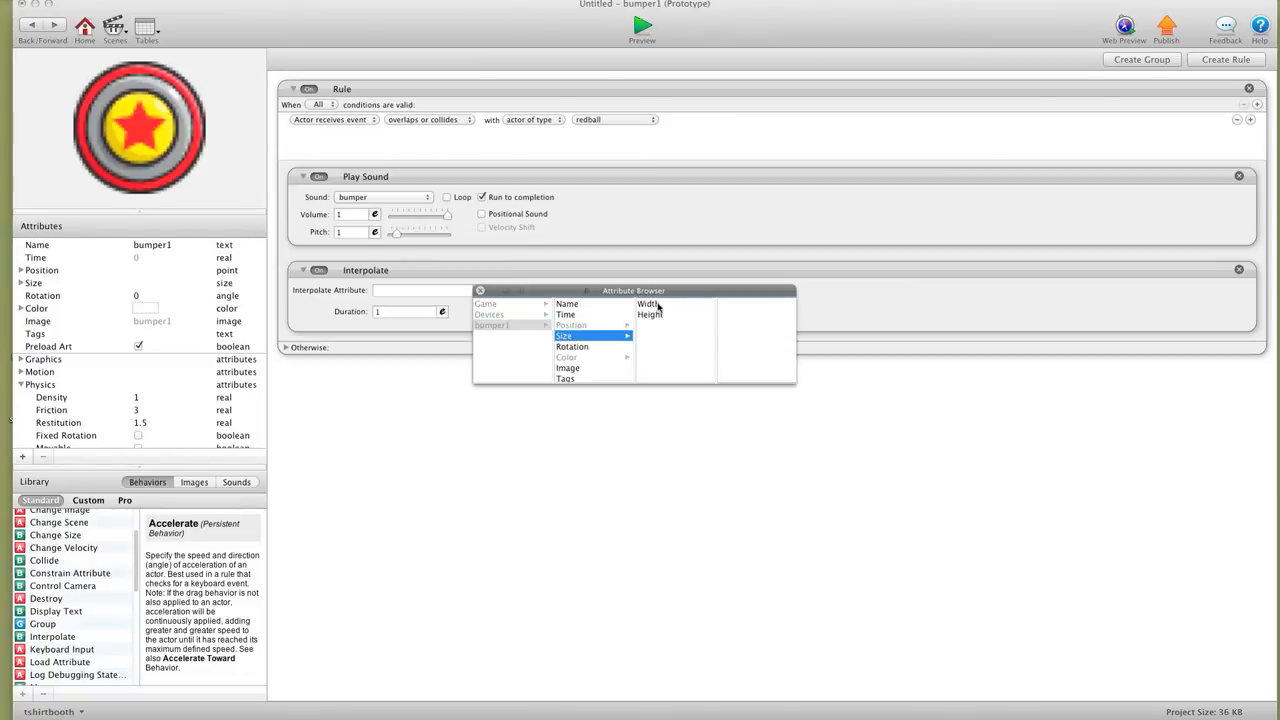
pyautogui.click(648, 304)
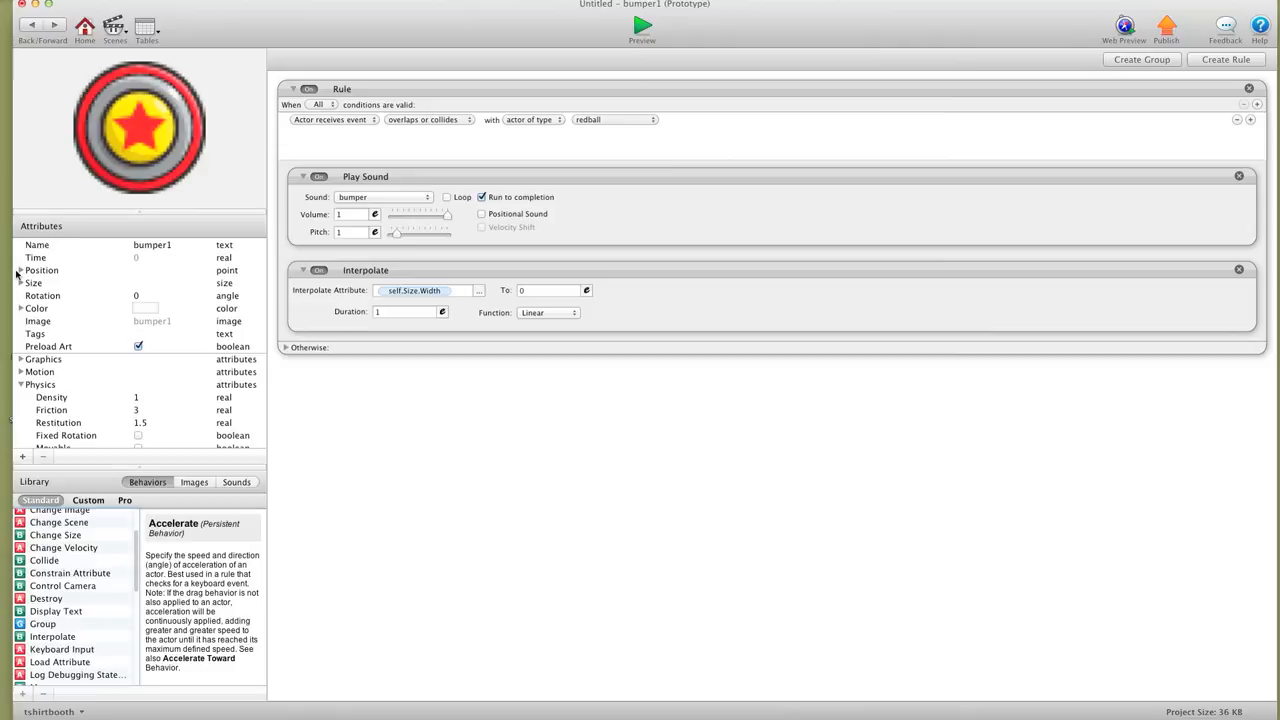
pyautogui.click(32, 284)
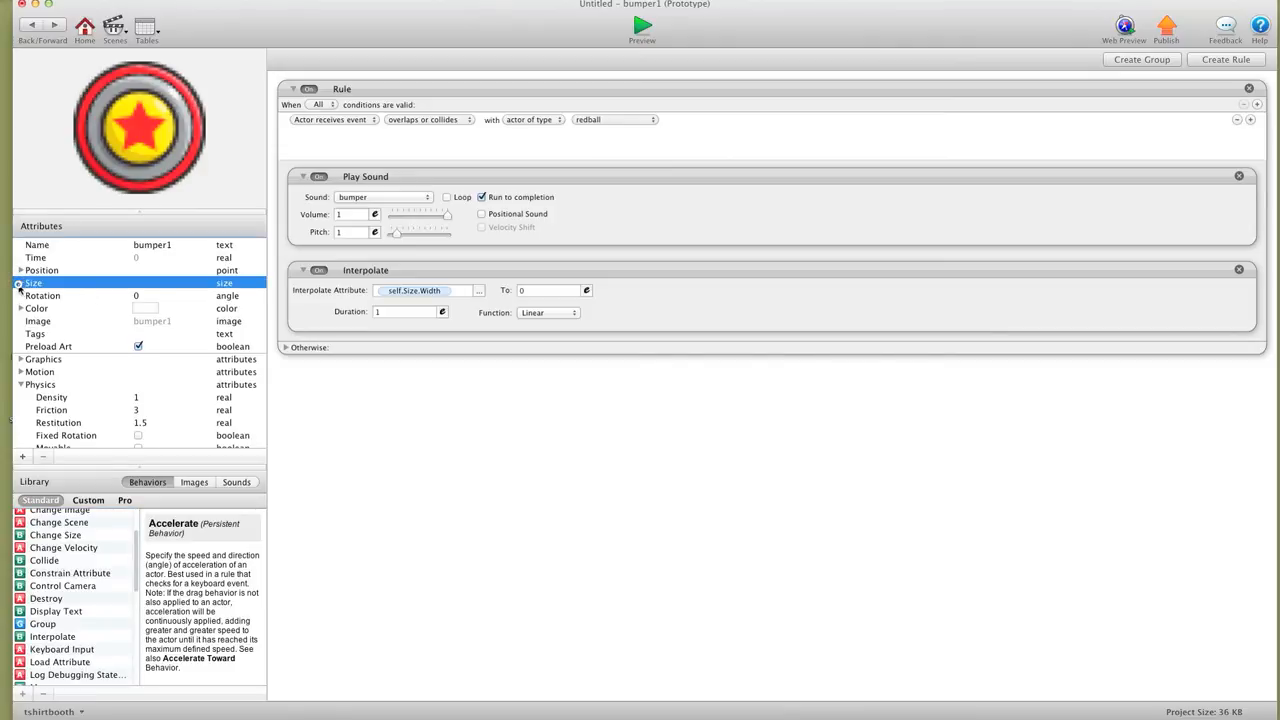
pyautogui.click(8, 284)
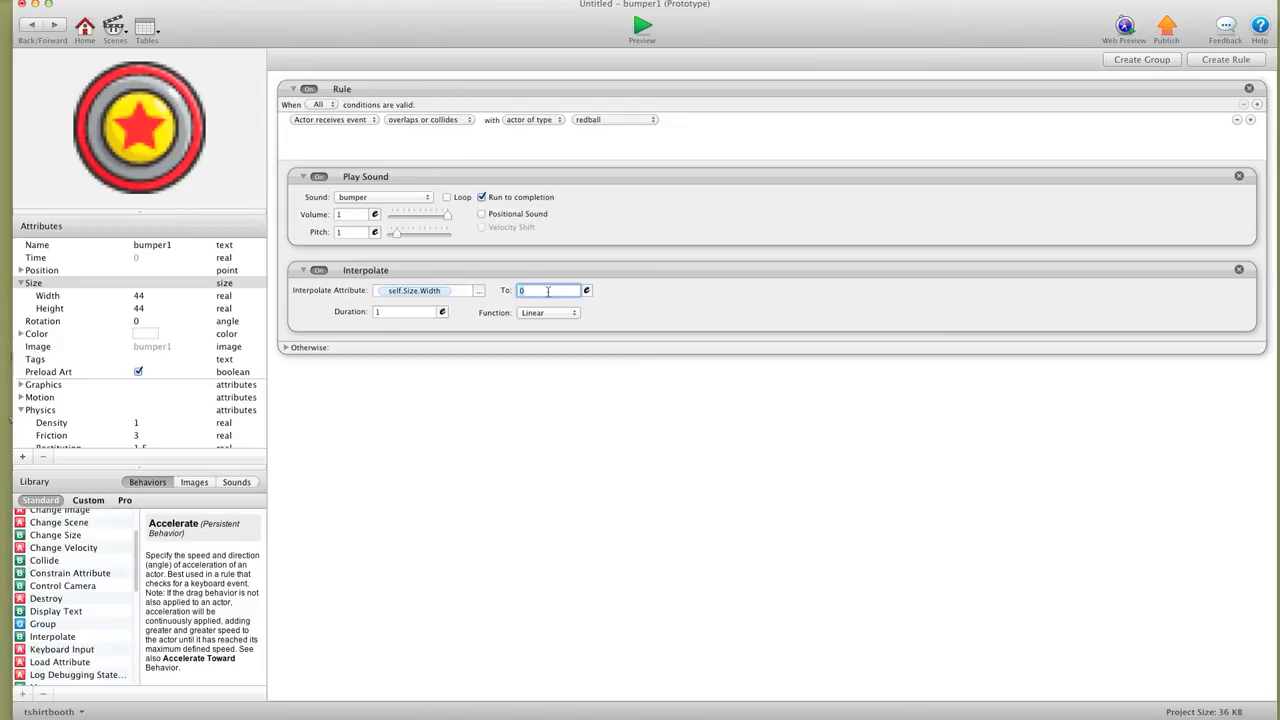
pyautogui.write('33')
pyautogui.click(406, 312)
pyautogui.write('0.1')
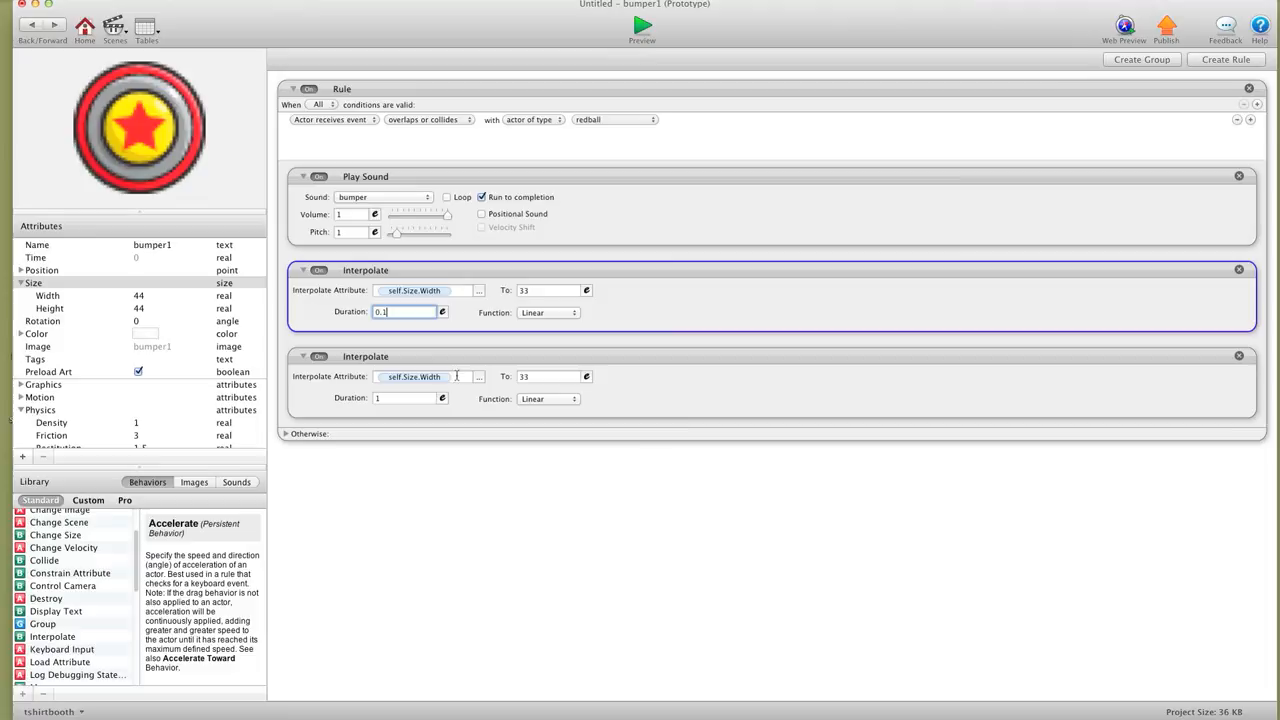
pyautogui.click(478, 376)
pyautogui.write('0.1')
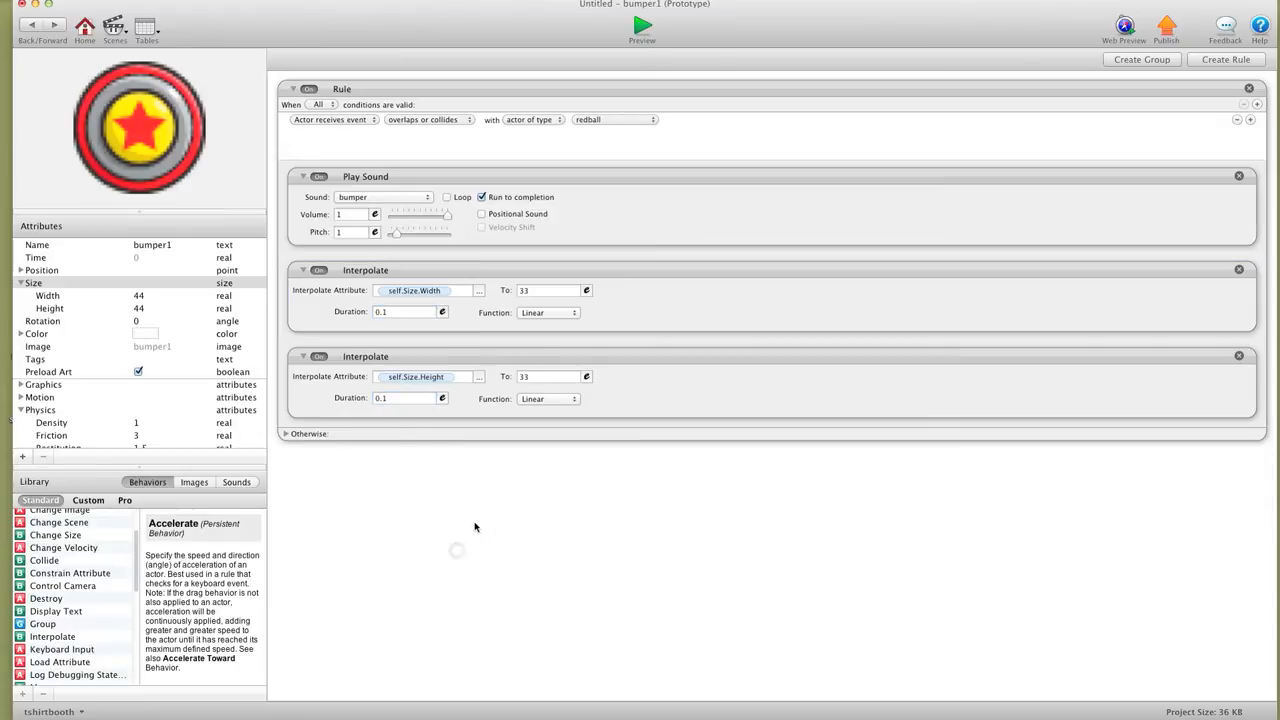
pyautogui.moveTo(500, 282)
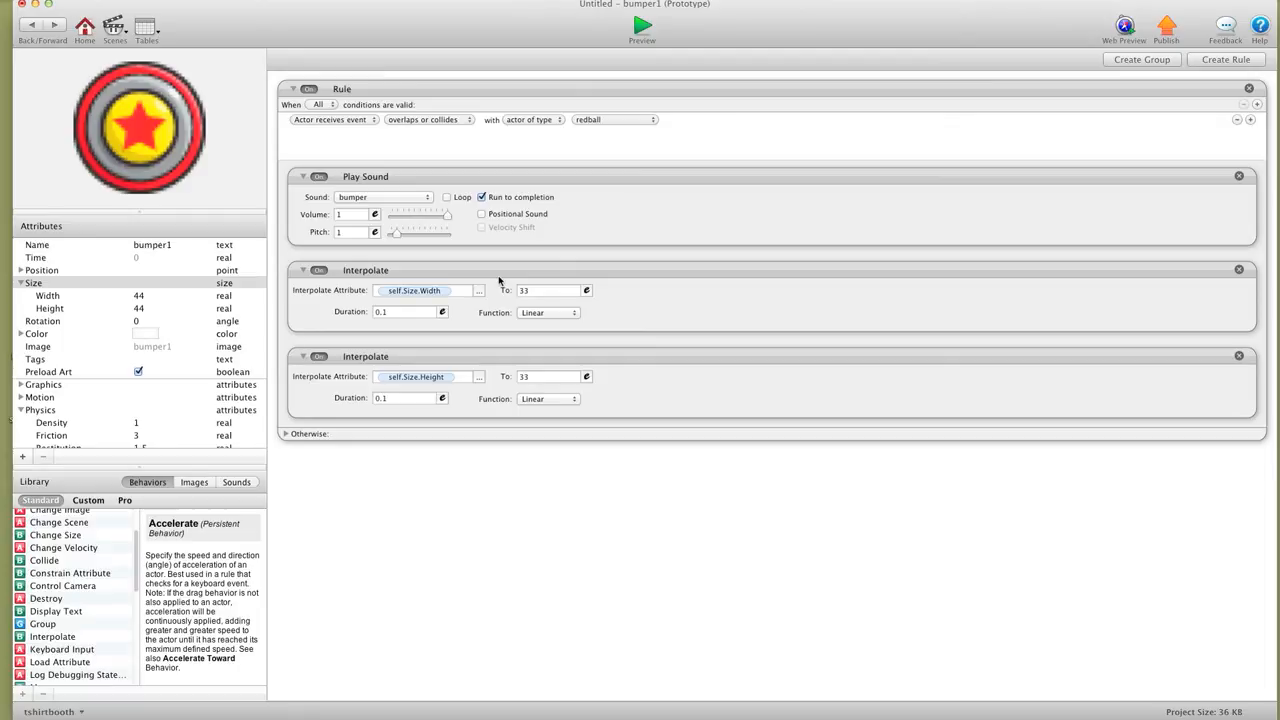
pyautogui.moveTo(436, 528)
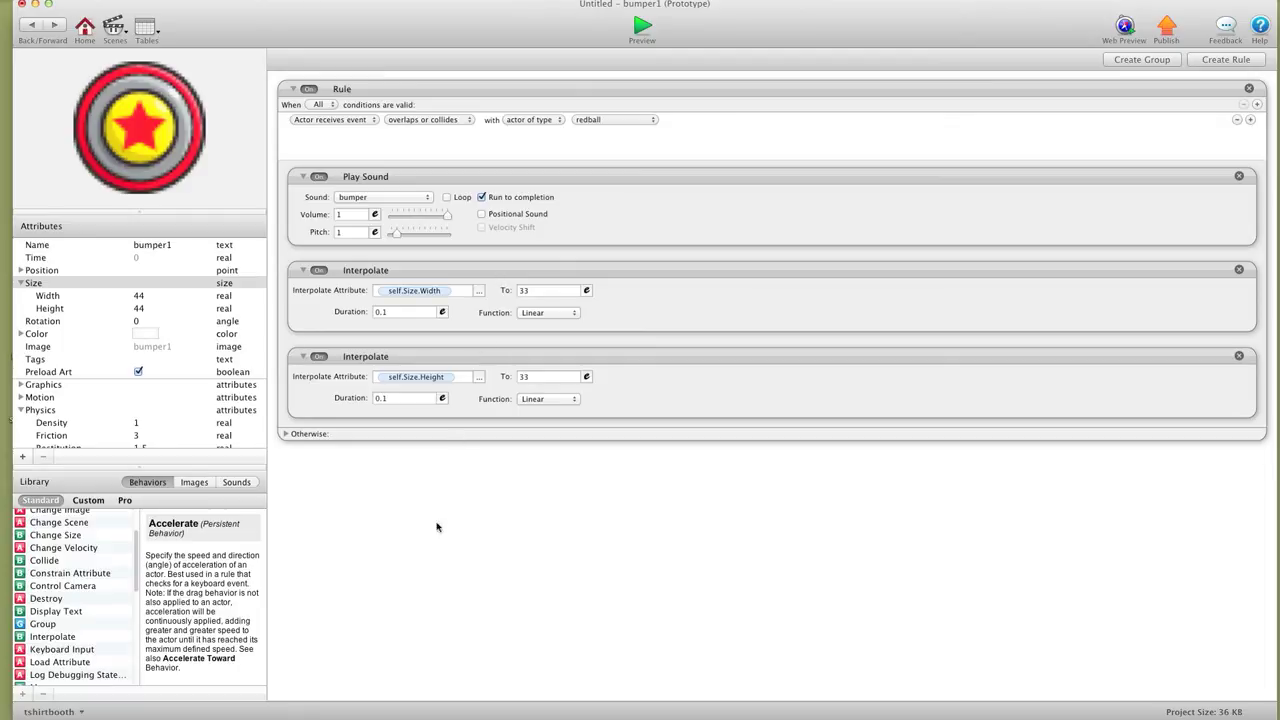
# Add a rule on self.Size.Width = 33 that interpolates width and height back to 44 over 0.1
pyautogui.click(1224, 60)
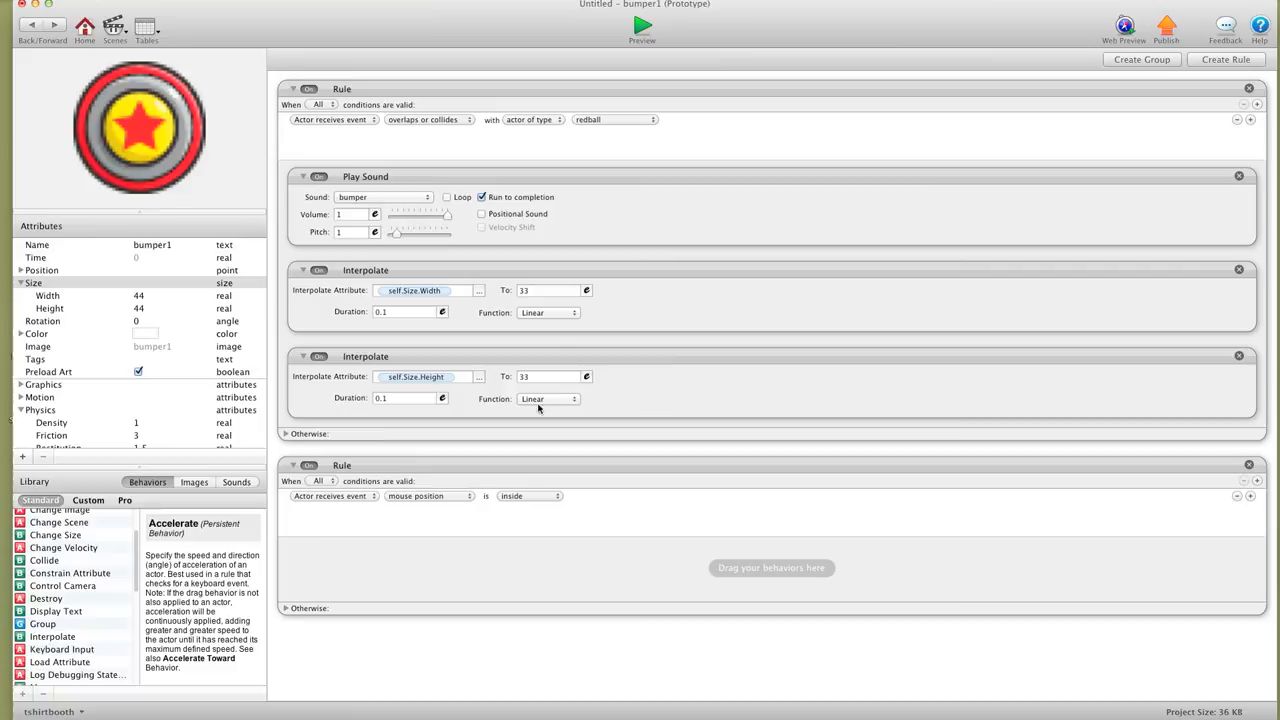
pyautogui.click(332, 496)
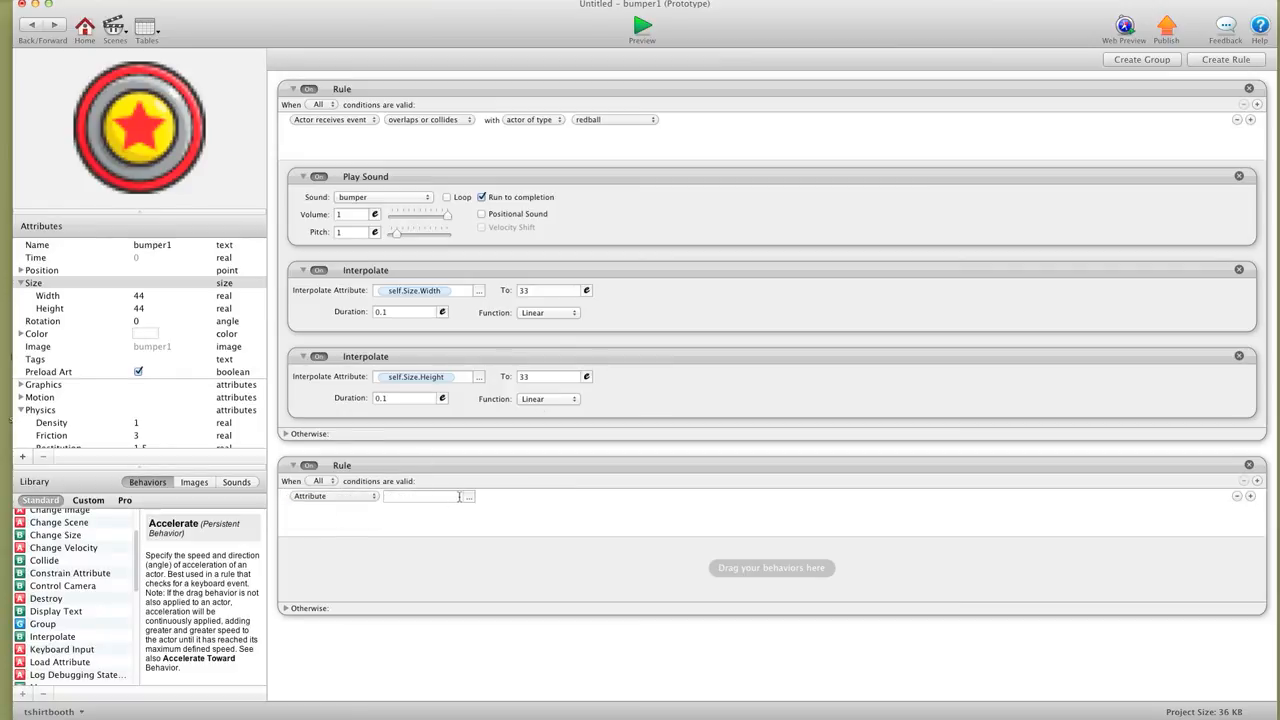
pyautogui.click(464, 496)
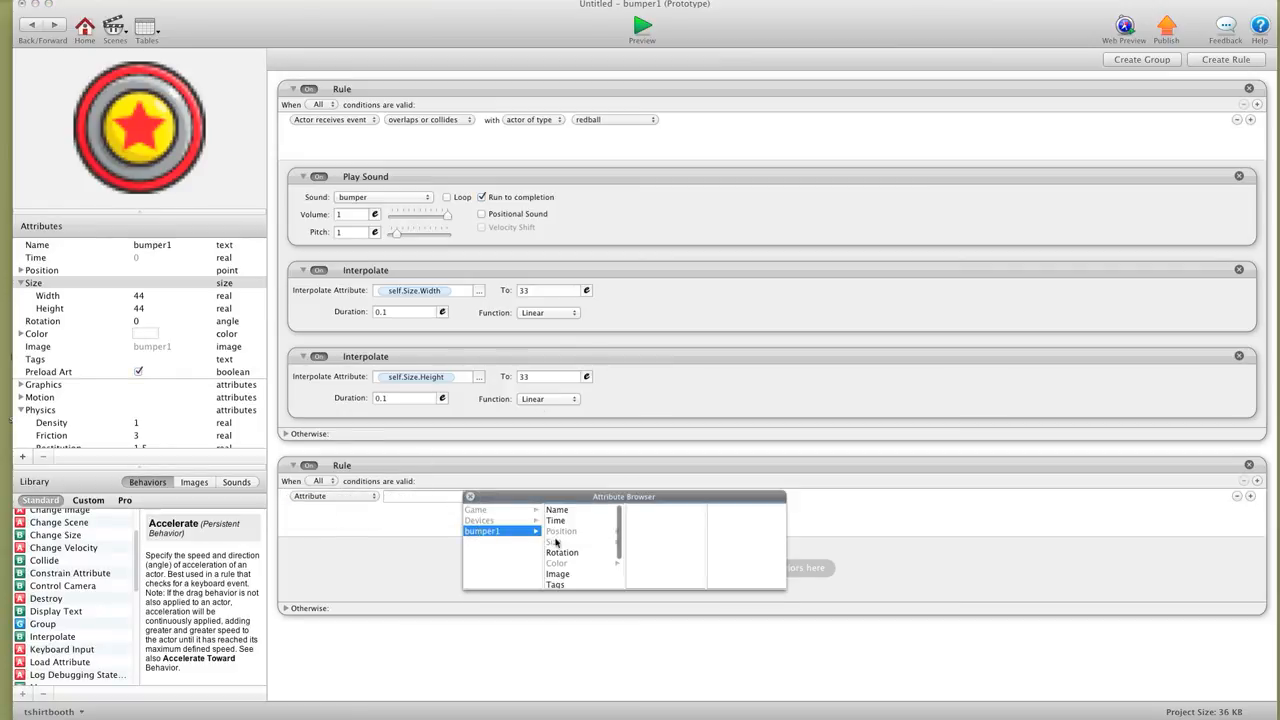
pyautogui.click(552, 540)
pyautogui.write('33')
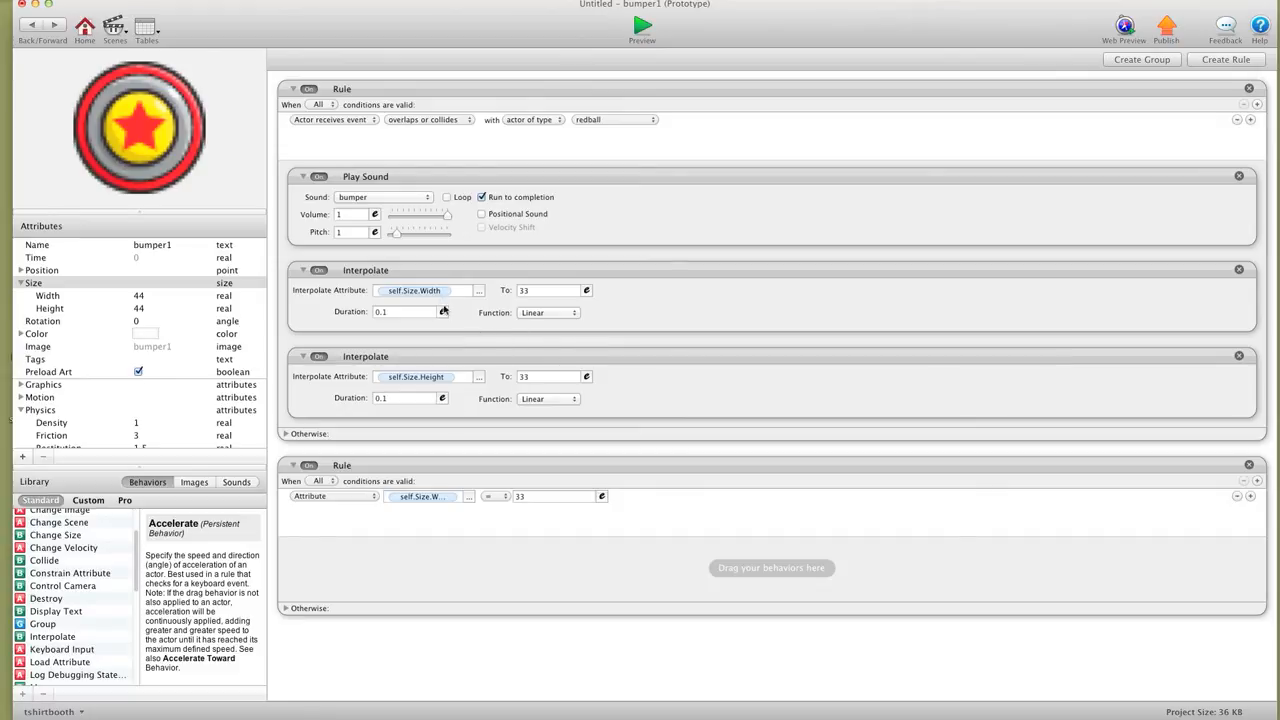
pyautogui.moveTo(428, 572)
pyautogui.write('44')
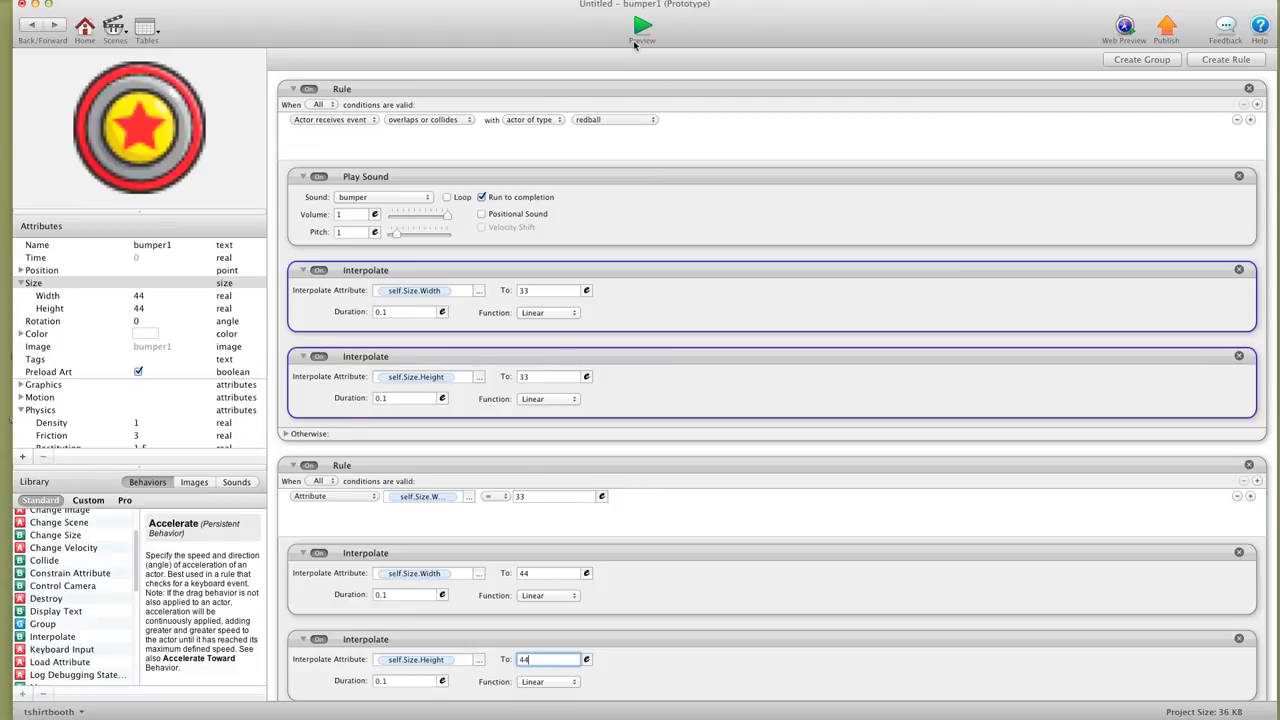
pyautogui.click(642, 24)
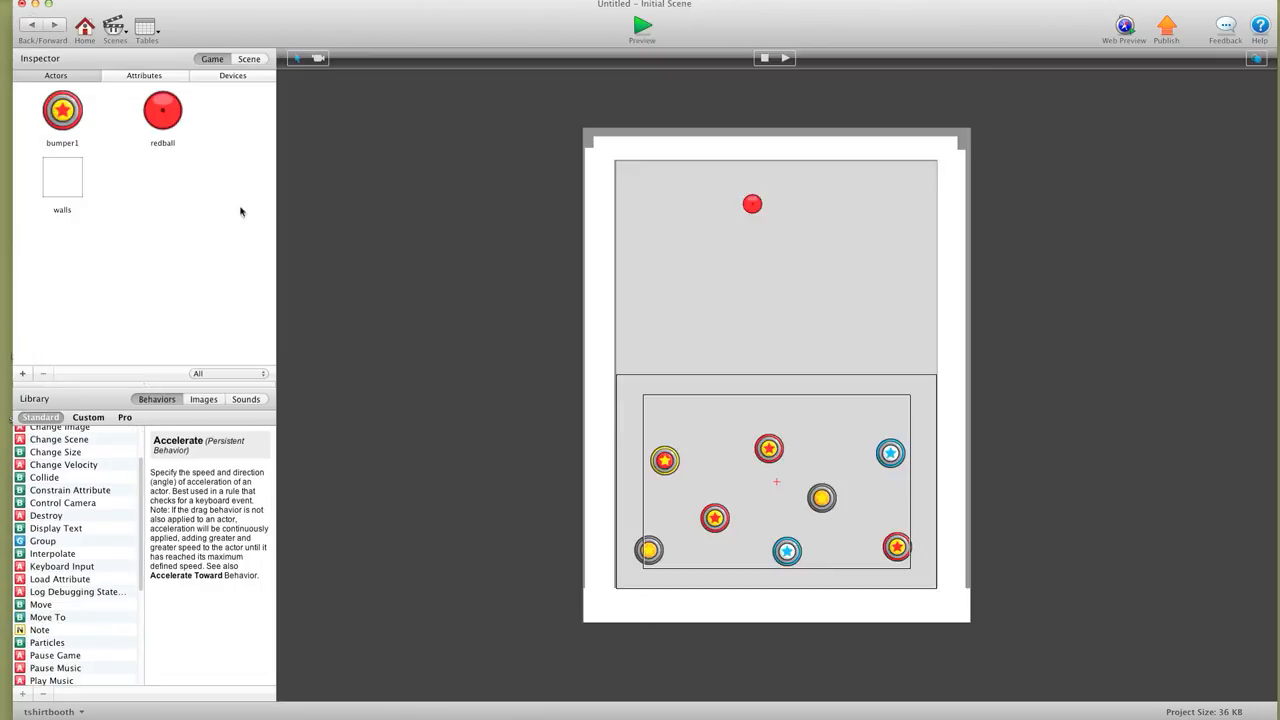
pyautogui.moveTo(236, 164)
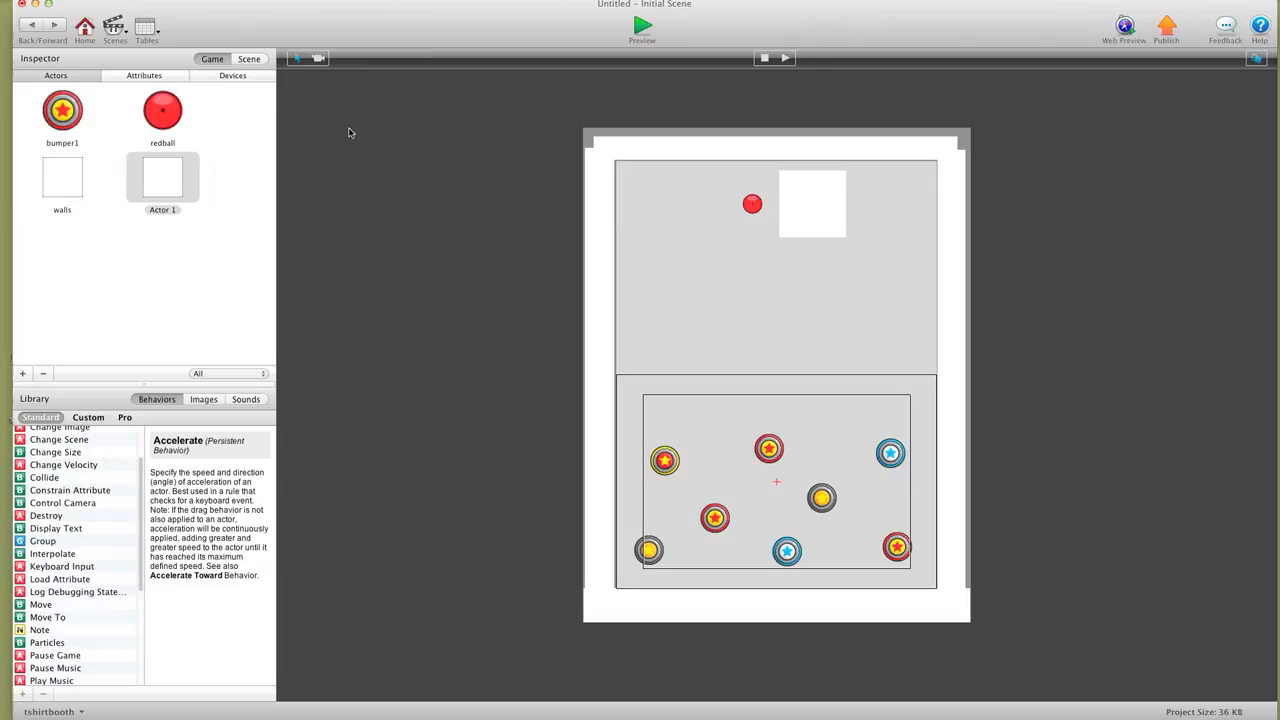
# Give the blank actor a rule that spawns a redball on mouse button down
pyautogui.doubleClick(162, 178)
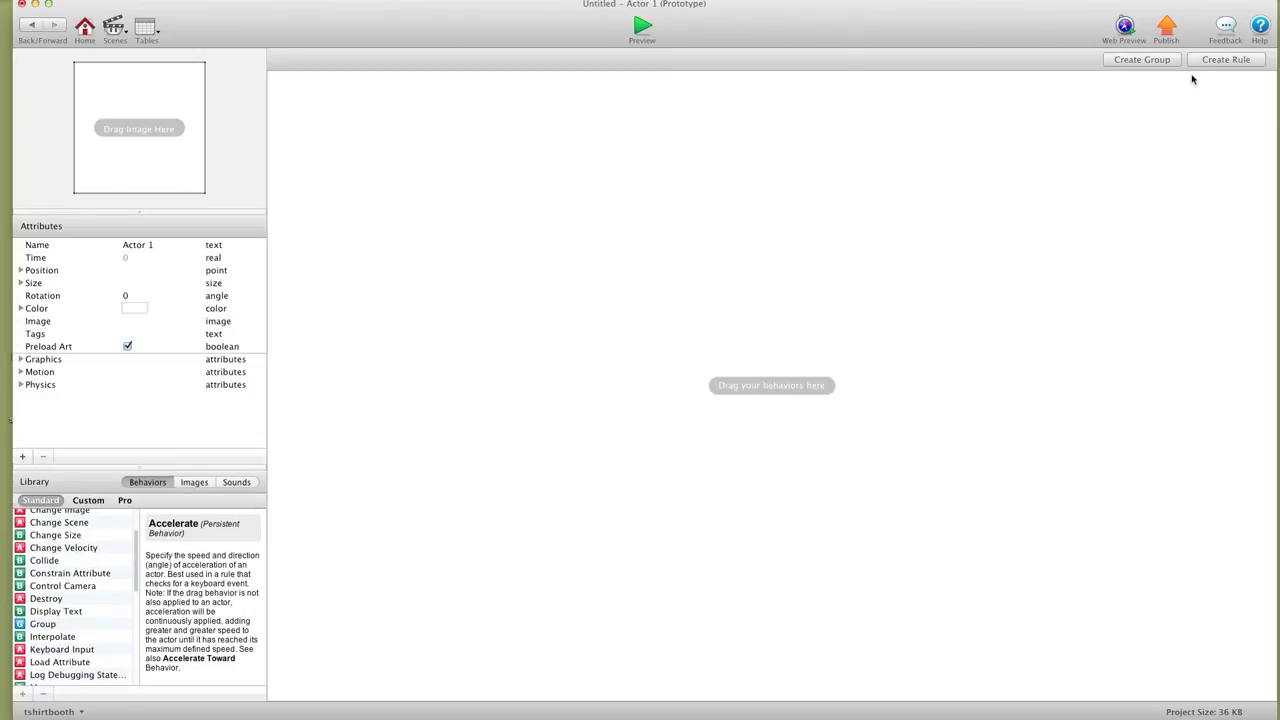
pyautogui.click(1226, 60)
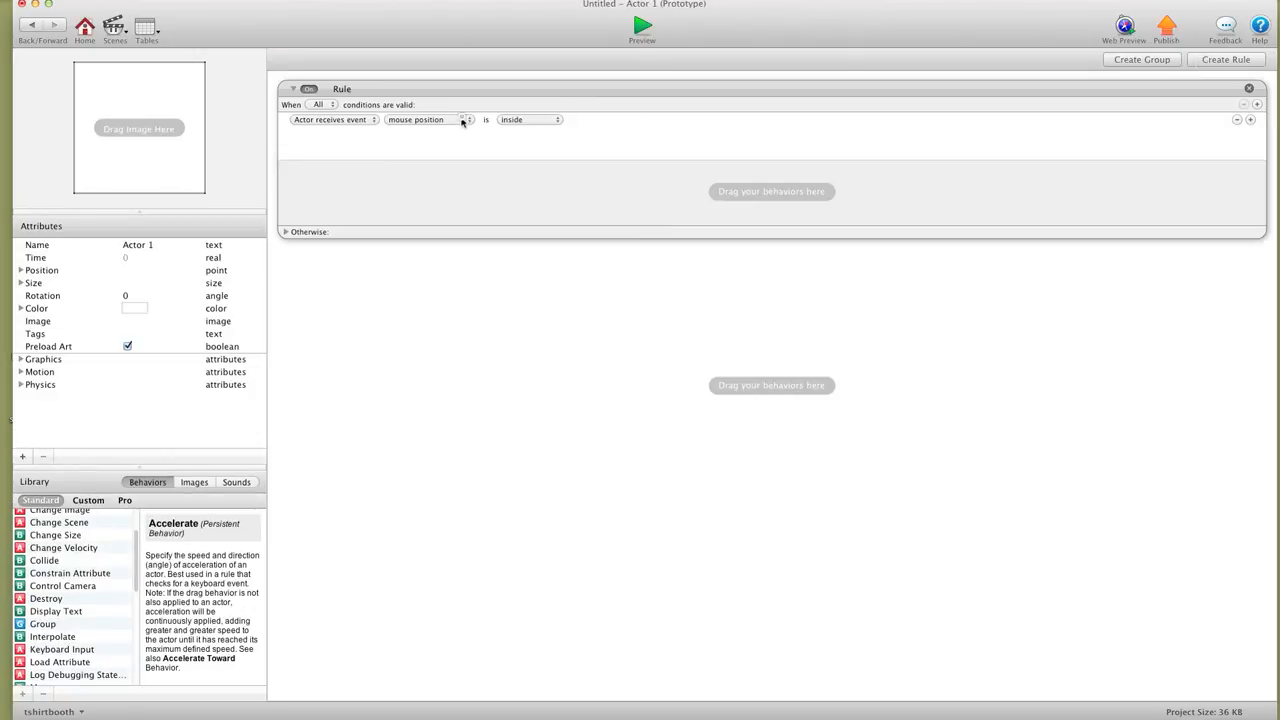
pyautogui.click(468, 120)
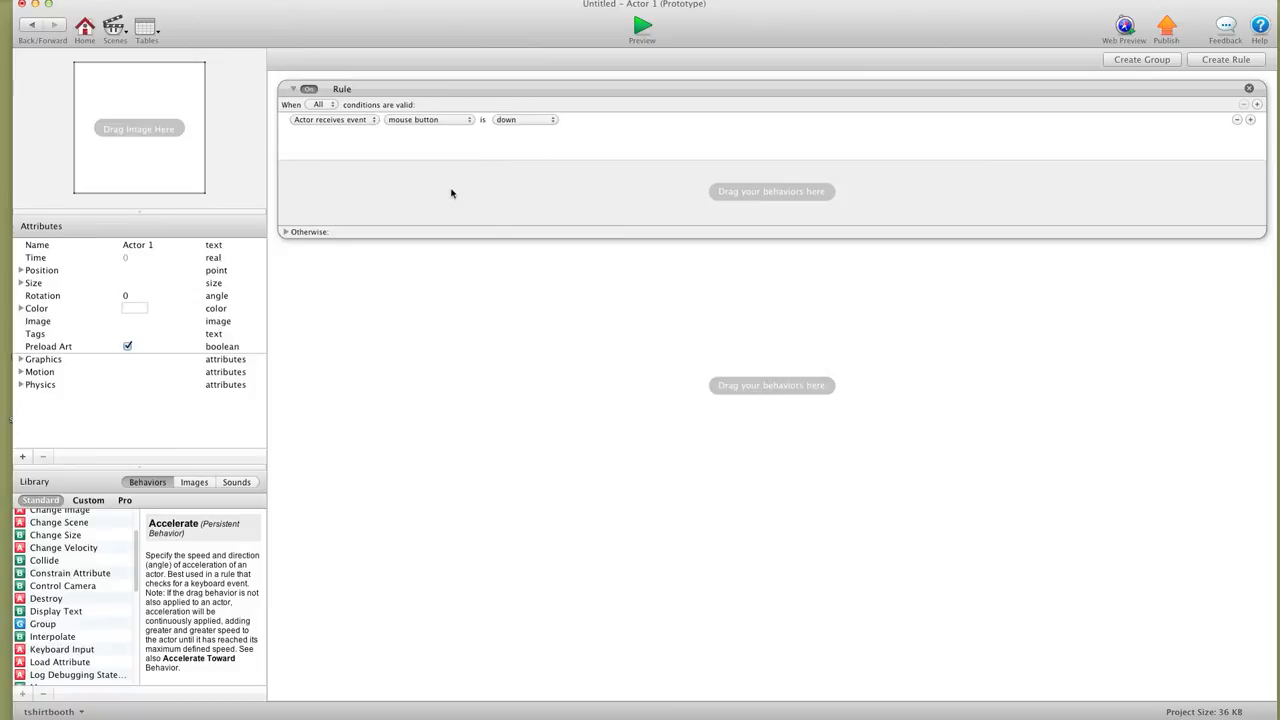
pyautogui.scroll(-3)
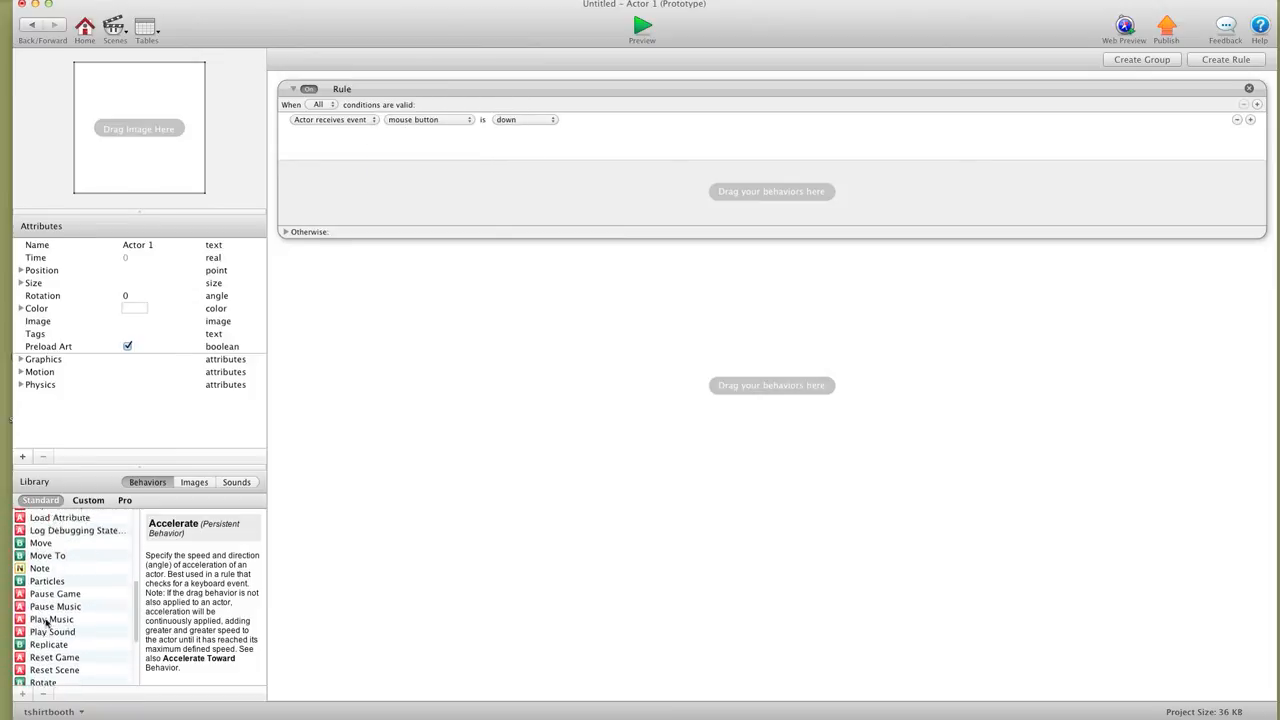
pyautogui.scroll(-3)
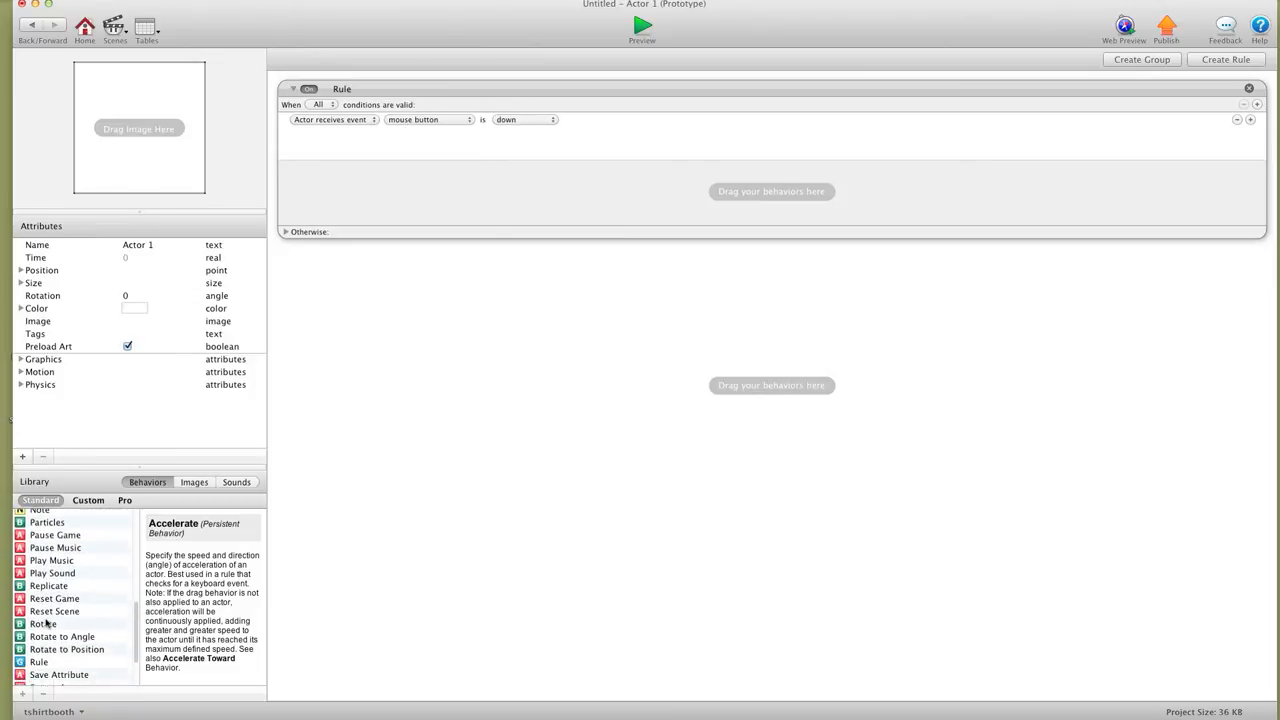
pyautogui.moveTo(56, 628); pyautogui.dragTo(420, 186)
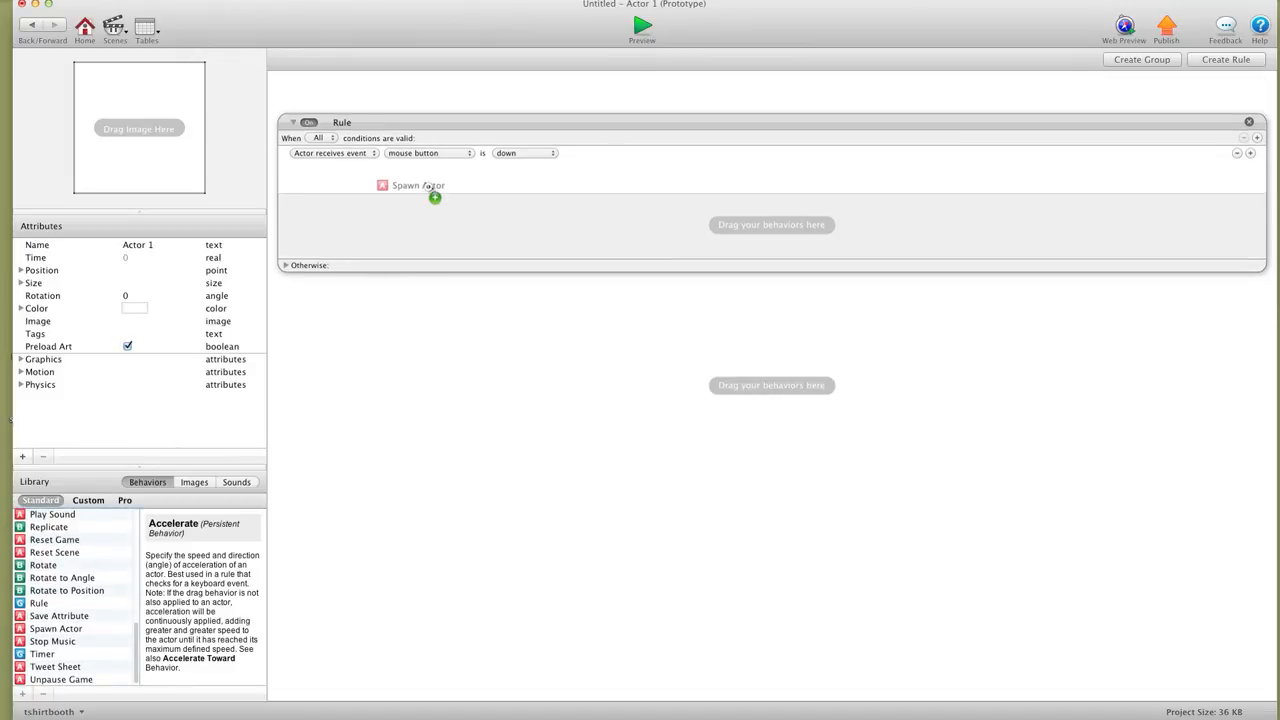
pyautogui.click(382, 184)
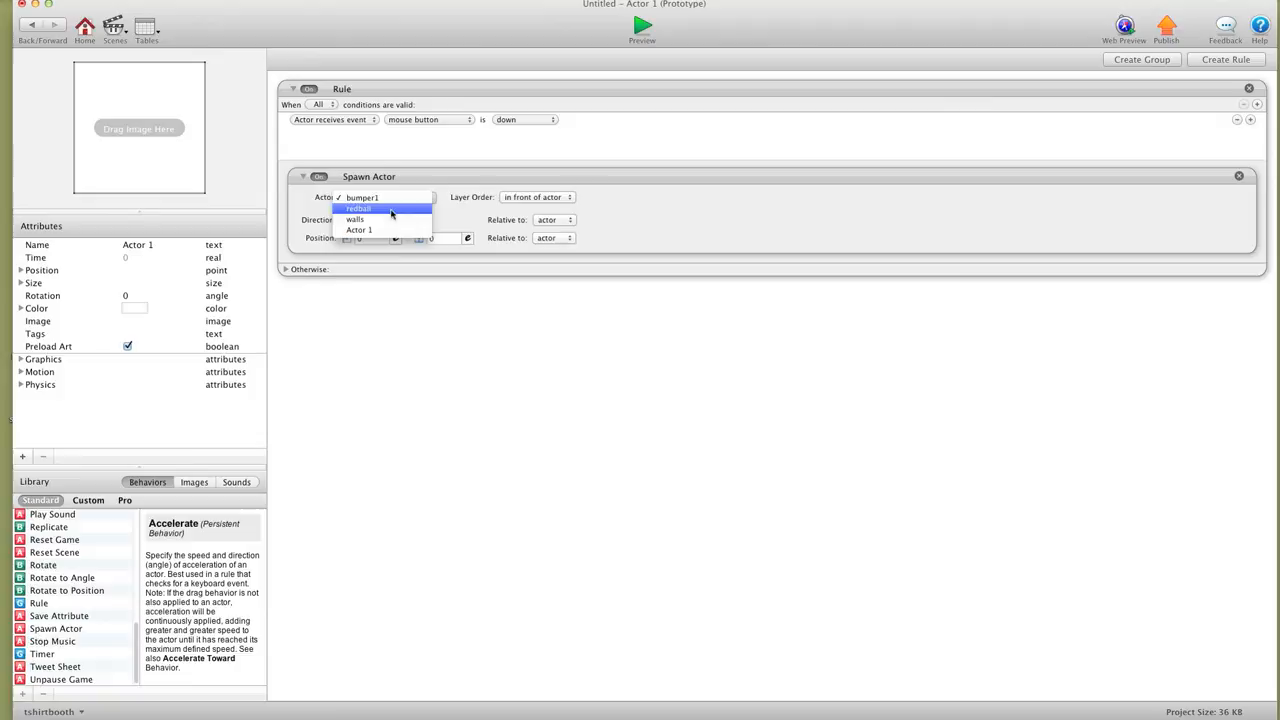
pyautogui.click(356, 208)
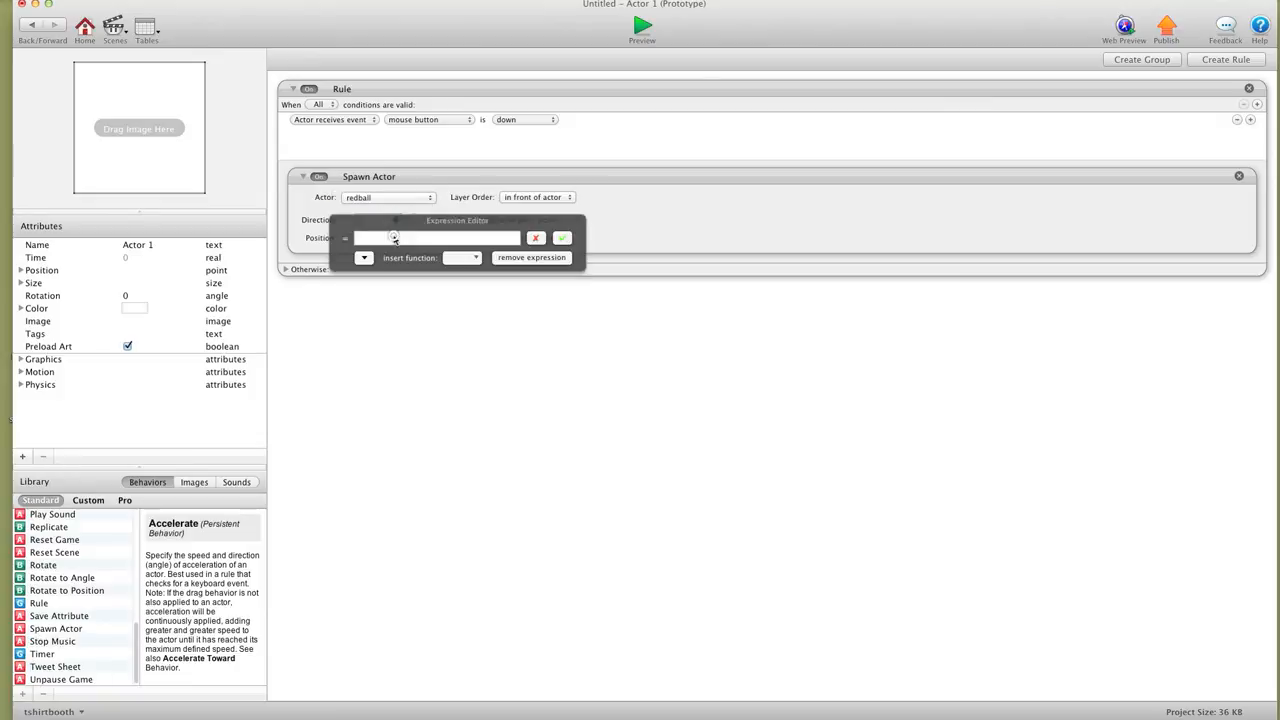
# Set the spawn x position to the expression random(20,460)
pyautogui.click(462, 256)
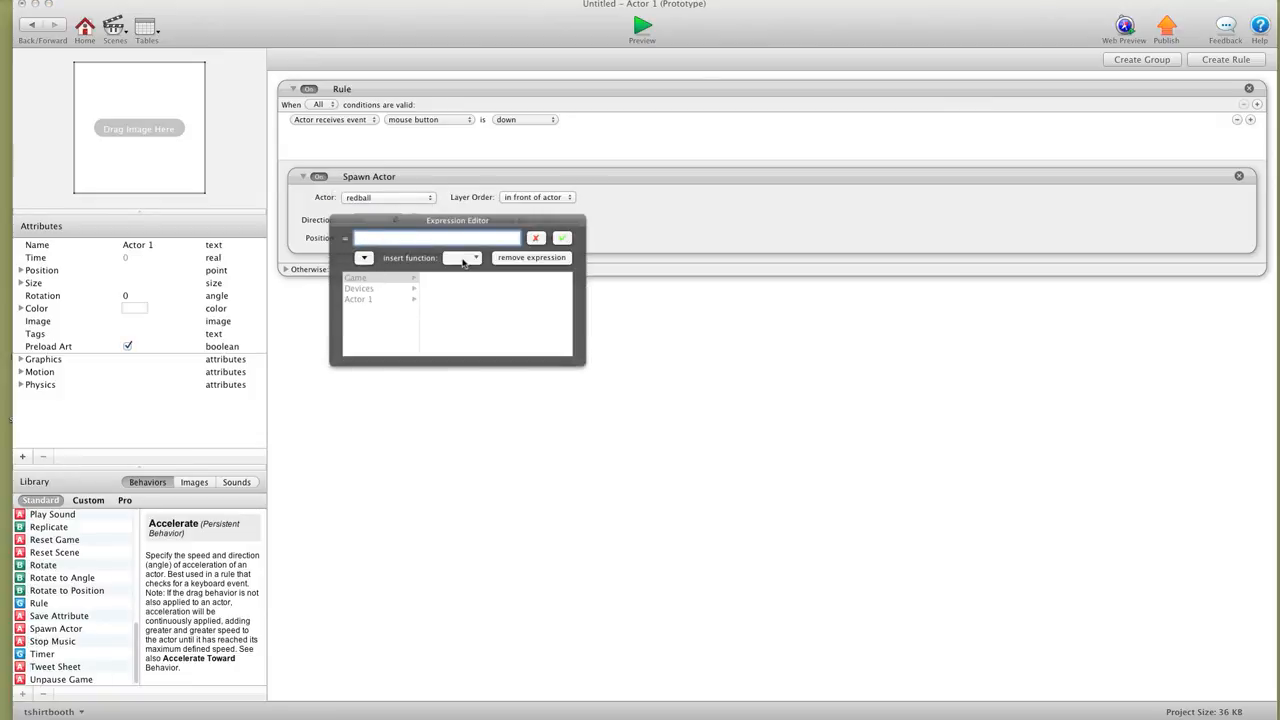
pyautogui.write('ran')
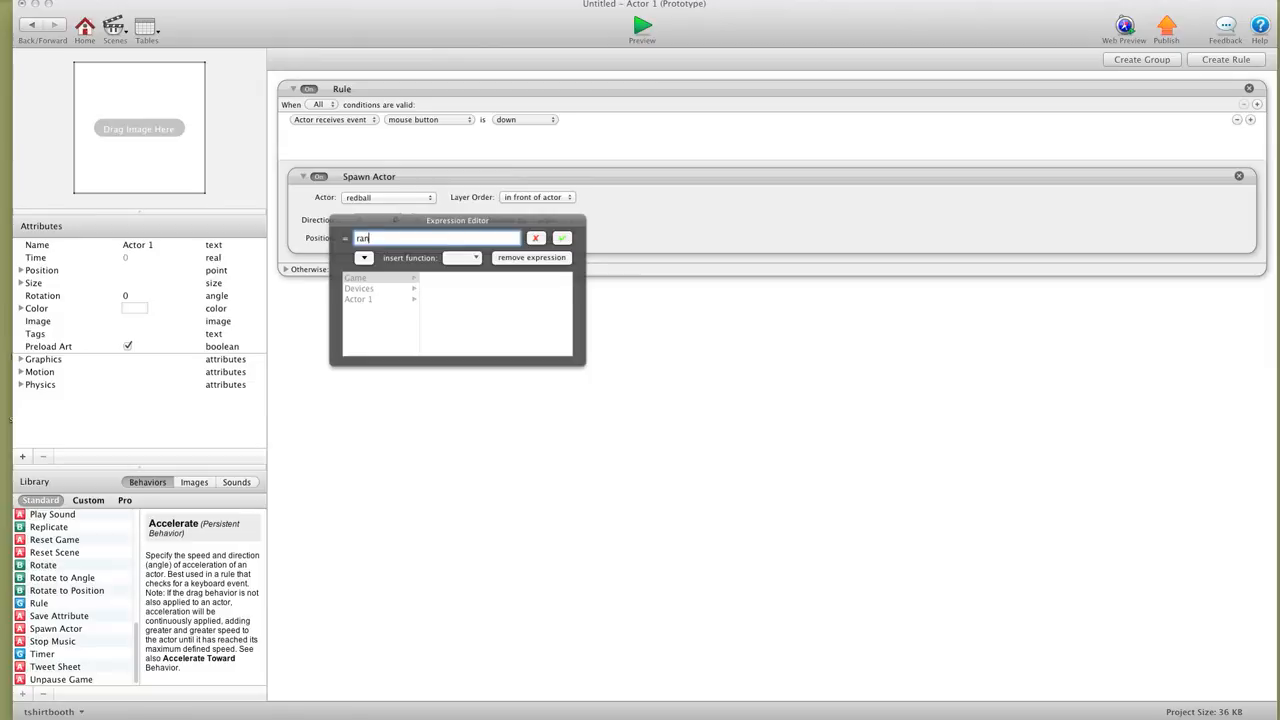
pyautogui.write('dom(')
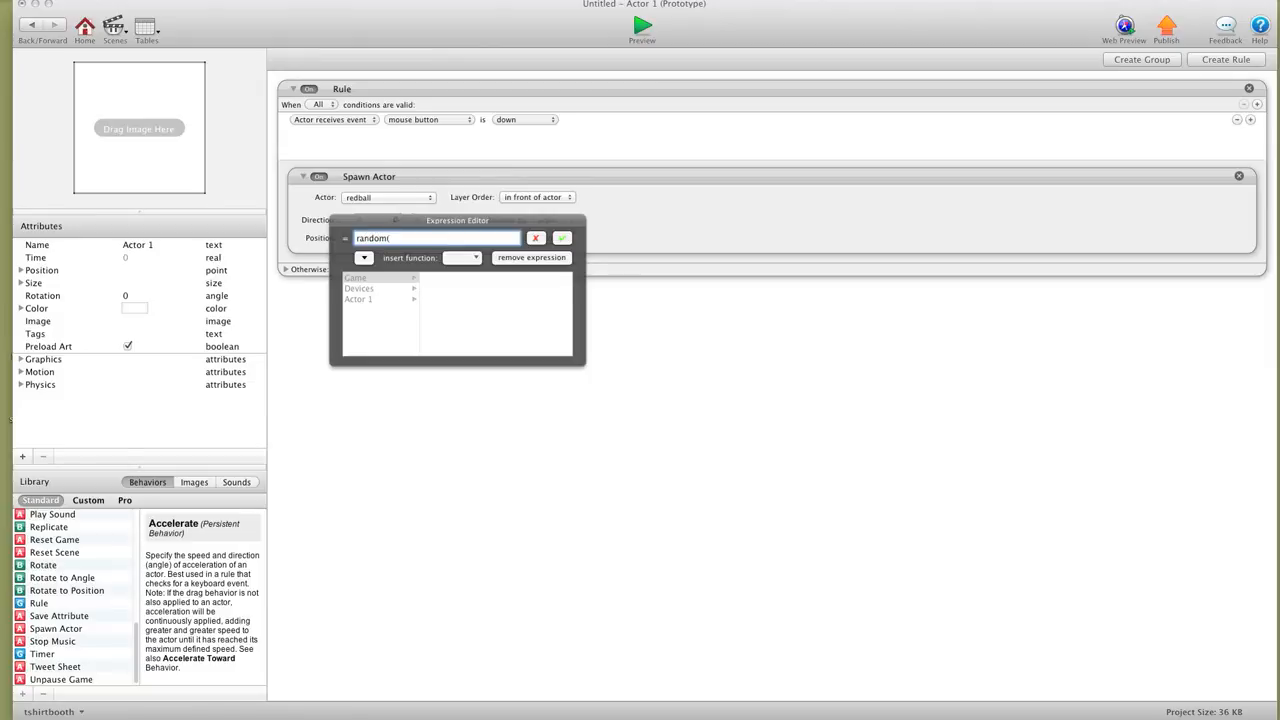
pyautogui.write('20,4')
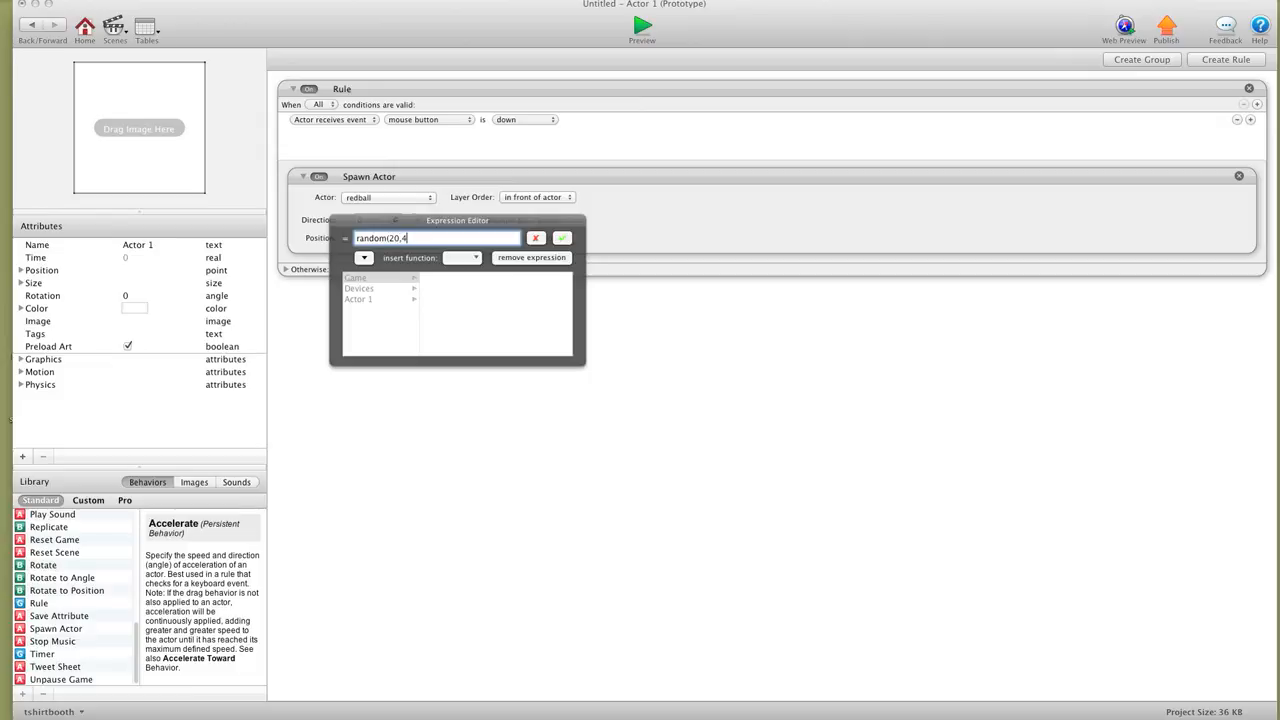
pyautogui.write('60')
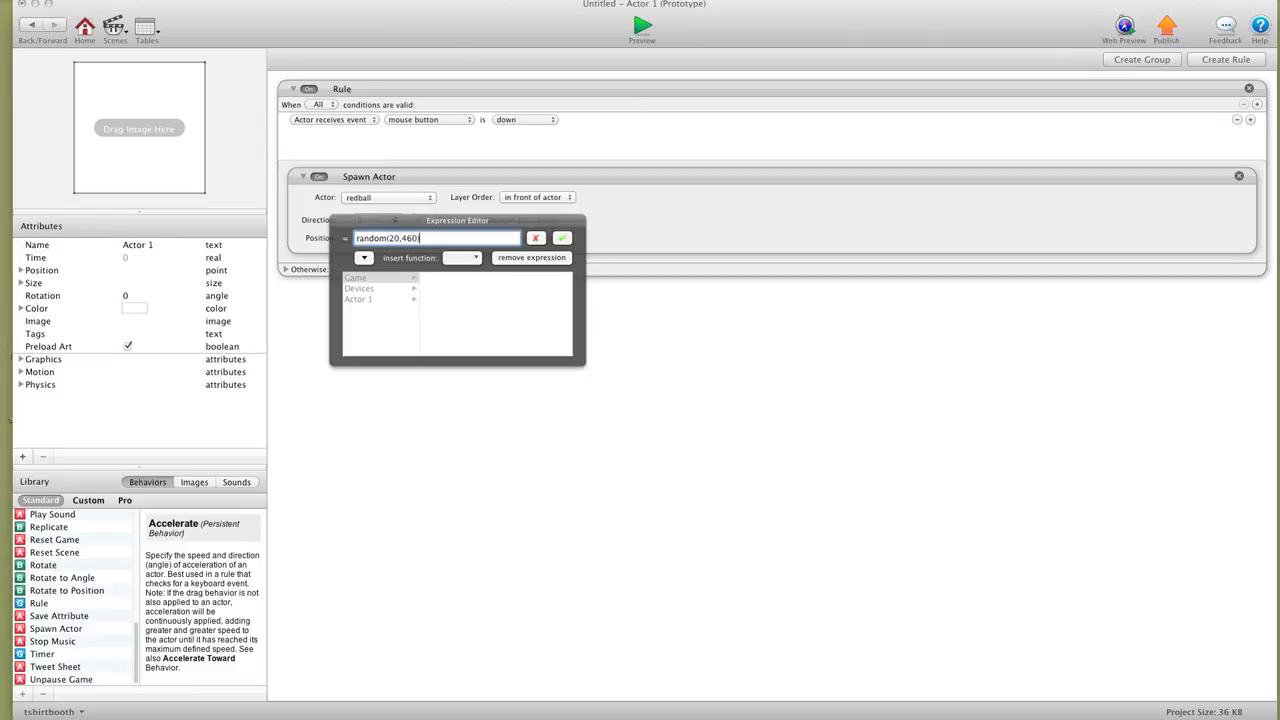
pyautogui.click(640, 28)
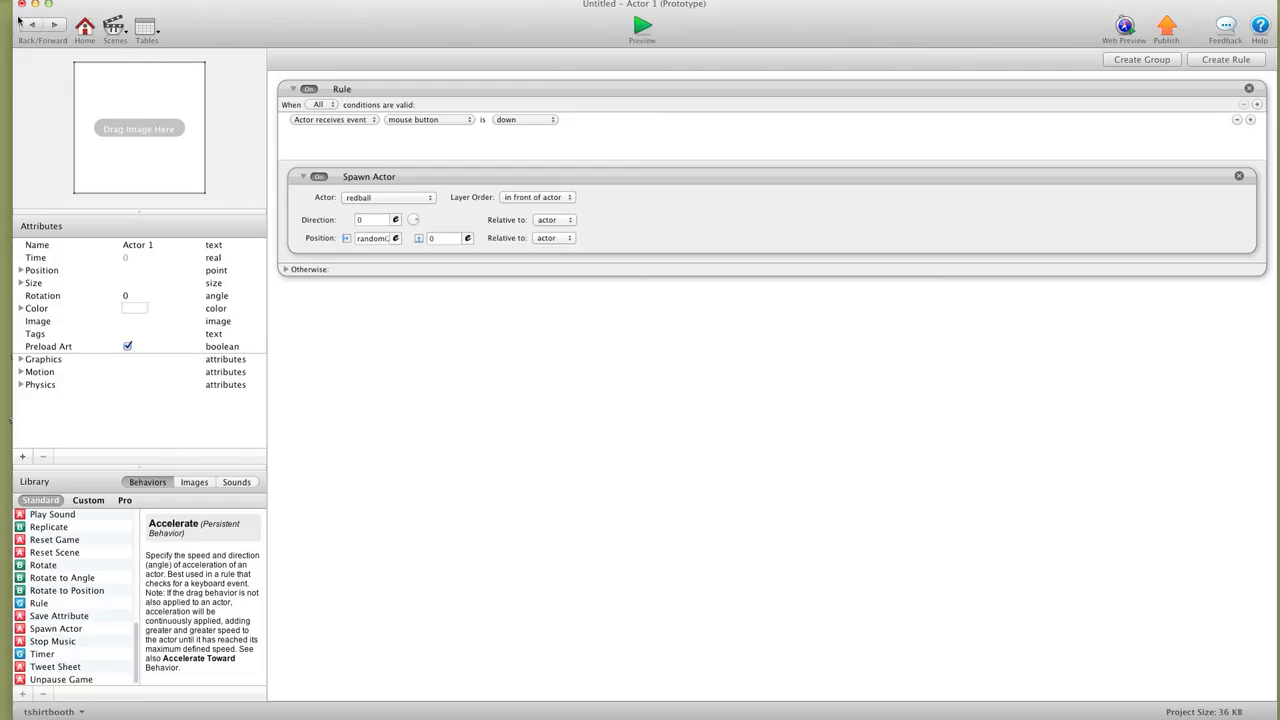
# Return to the Initial Scene layout with the bumpers, red ball and blank actor
pyautogui.click(640, 22)
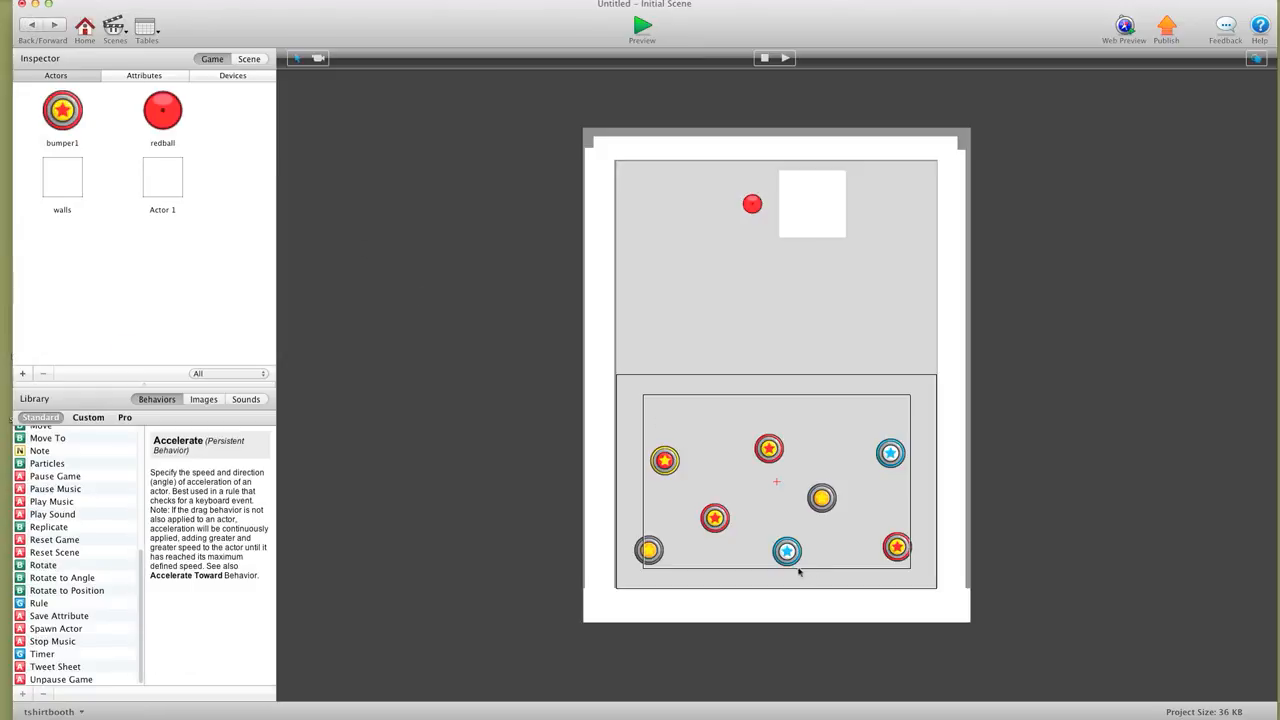
pyautogui.moveTo(804, 572)
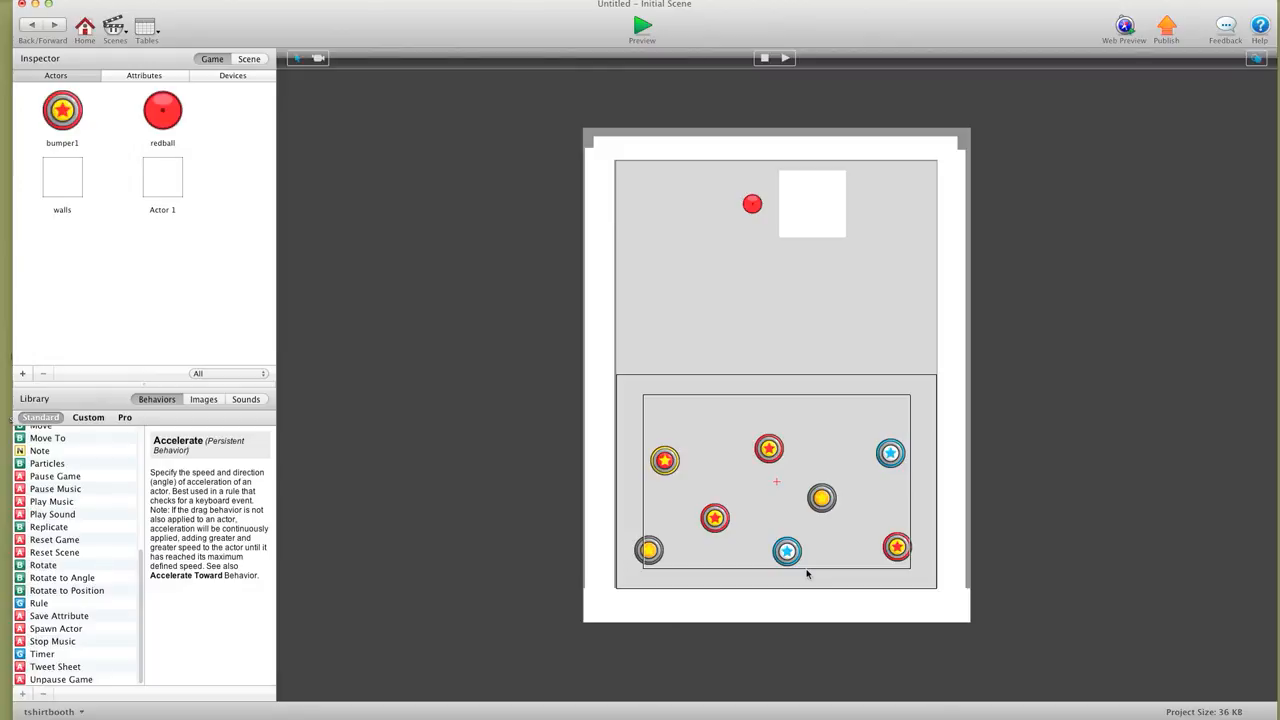
pyautogui.moveTo(844, 460)
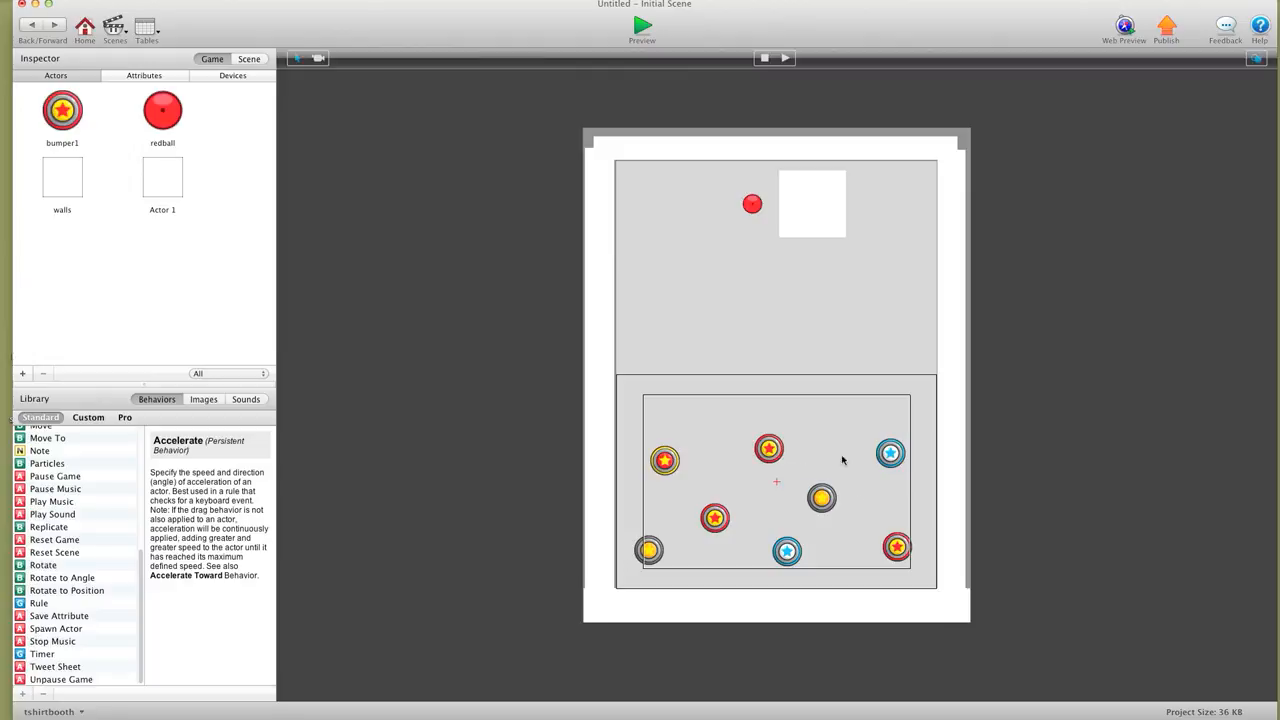